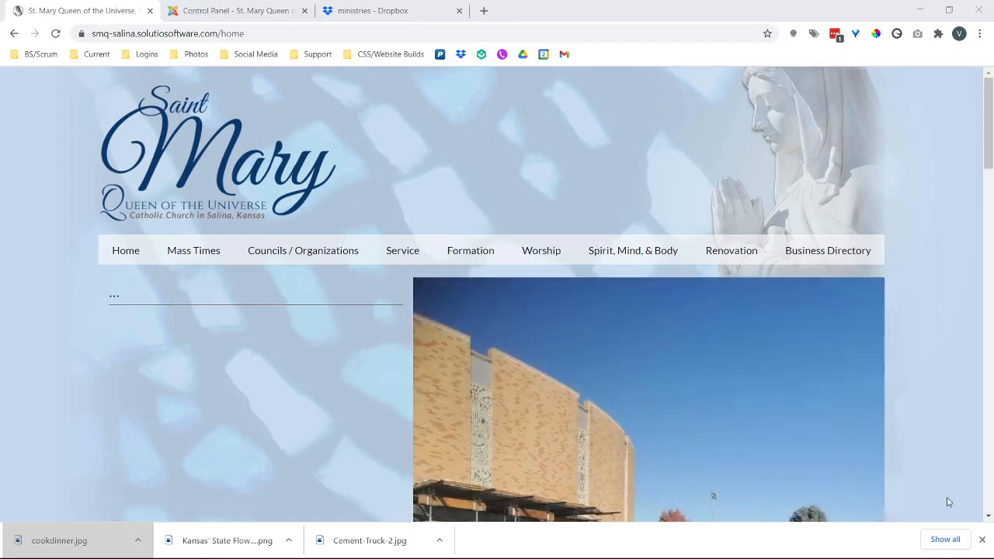
pyautogui.moveTo(929, 428)
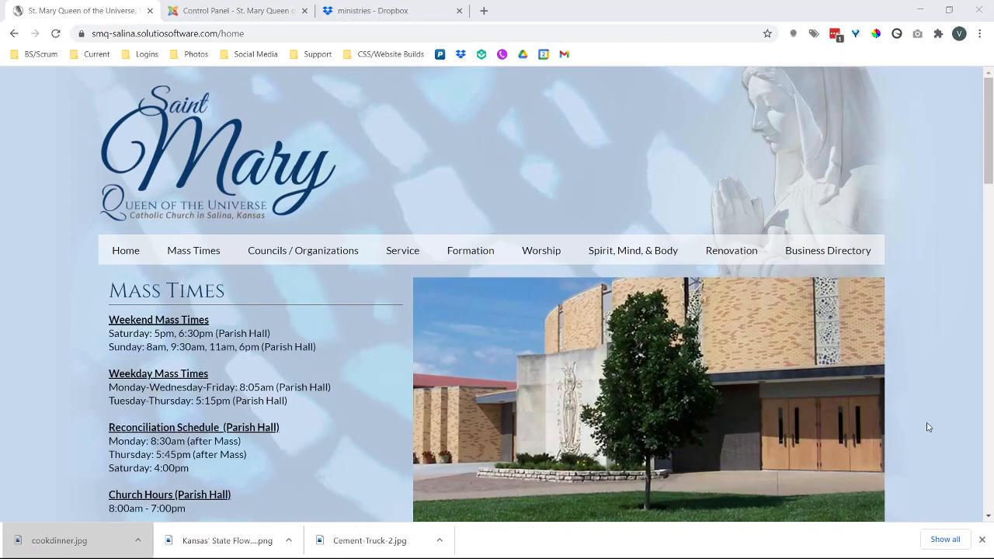
pyautogui.moveTo(372, 163)
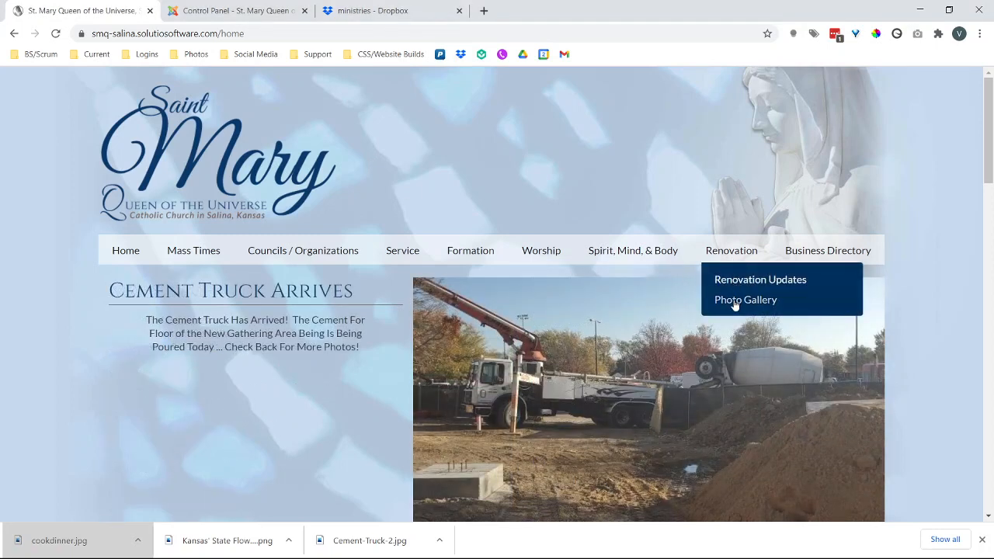
# Step: Browse the archived photo galleries reached from the renovation Photo Gallery page
pyautogui.click(746, 298)
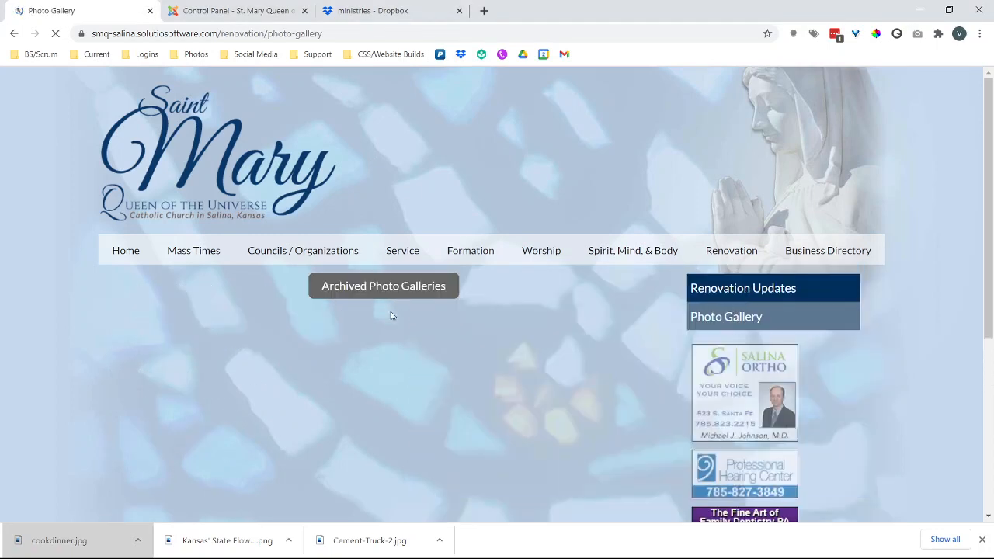
pyautogui.click(382, 286)
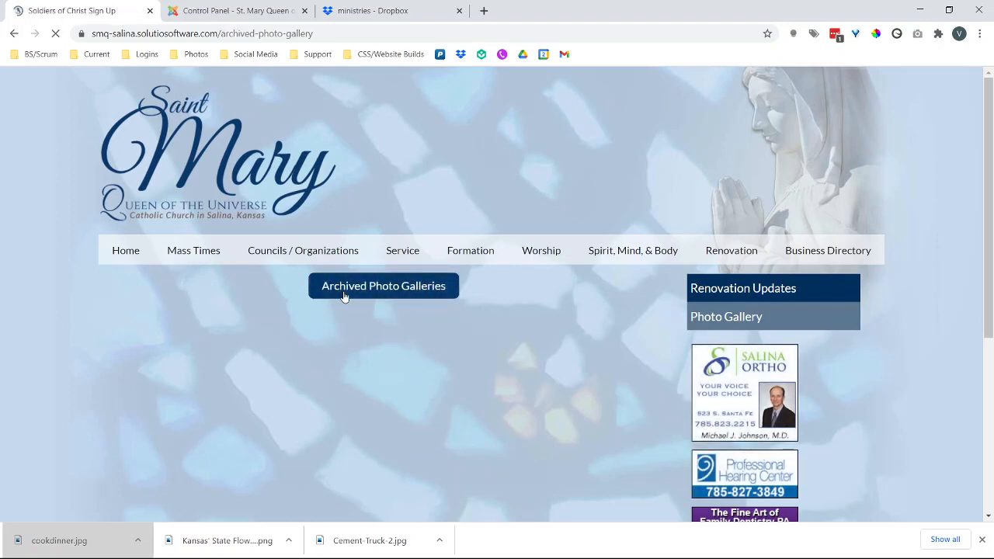
pyautogui.click(382, 286)
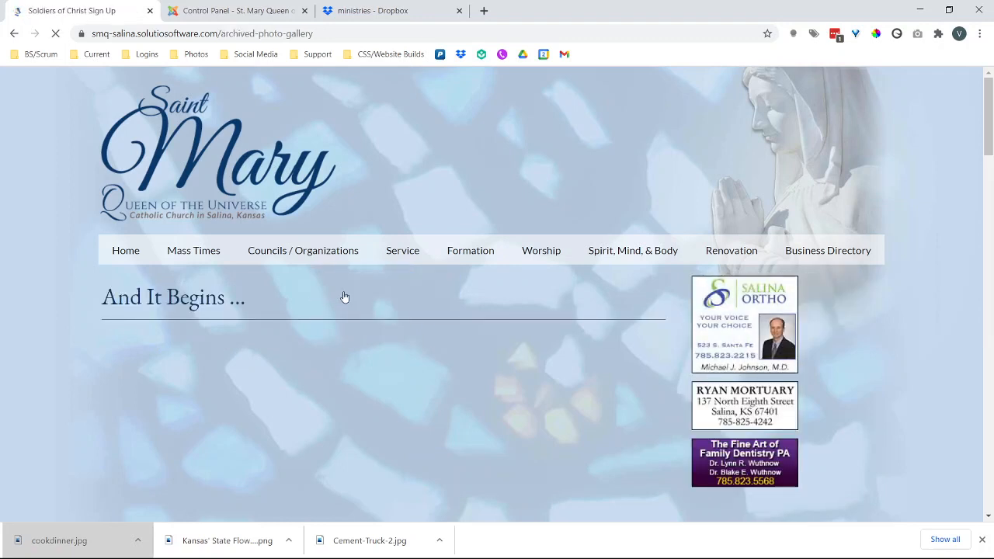
pyautogui.scroll(-3)
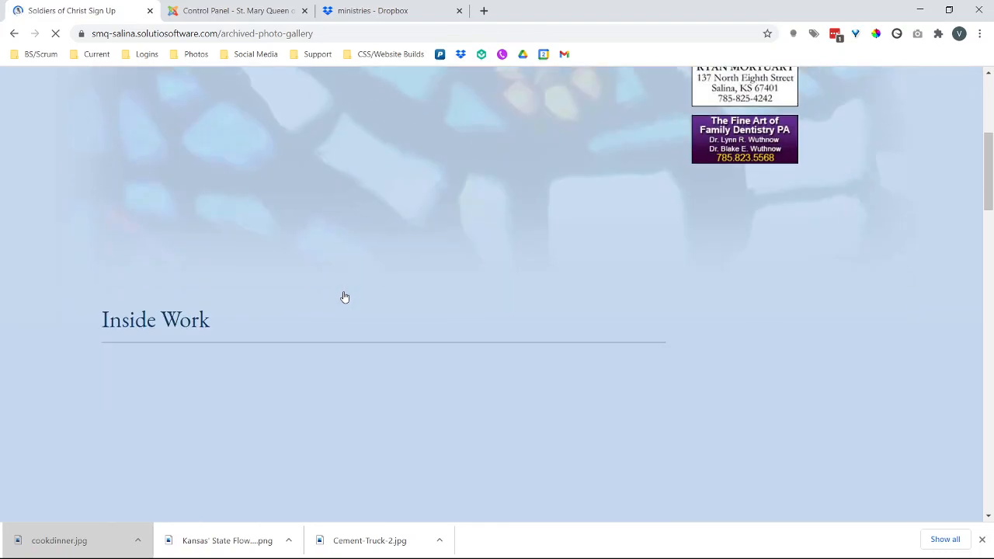
pyautogui.scroll(3)
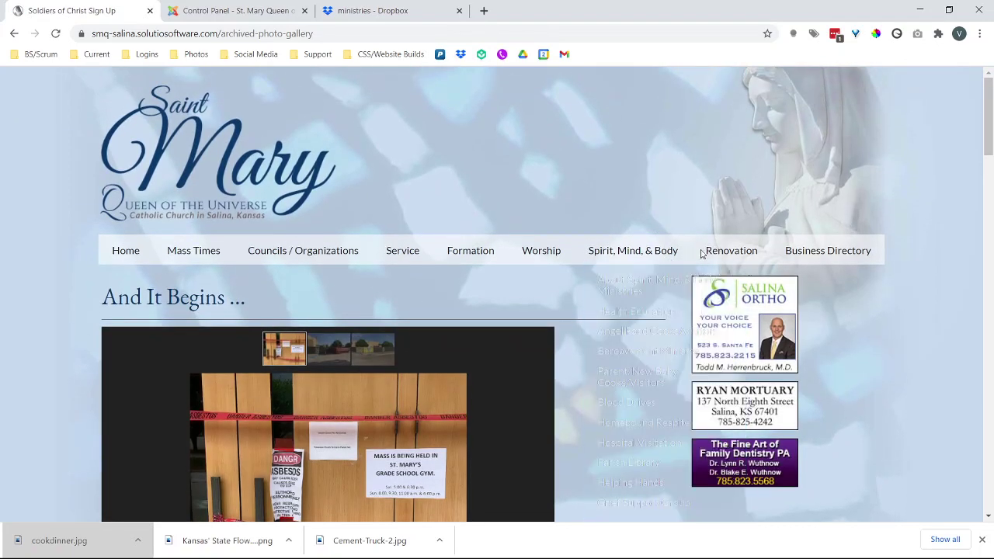
# Step: Return to the renovation Photo Gallery page via the Renovation menu
pyautogui.click(746, 300)
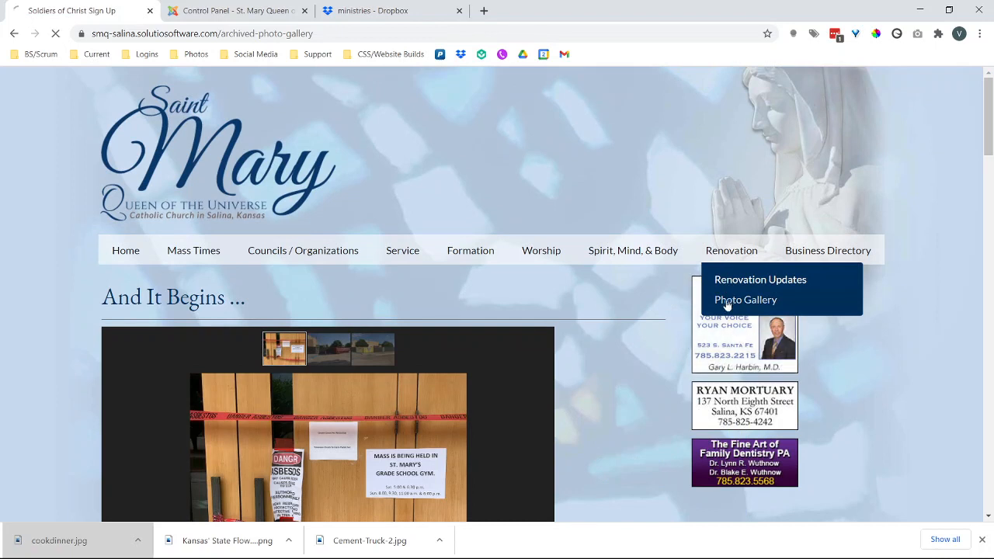
pyautogui.click(746, 298)
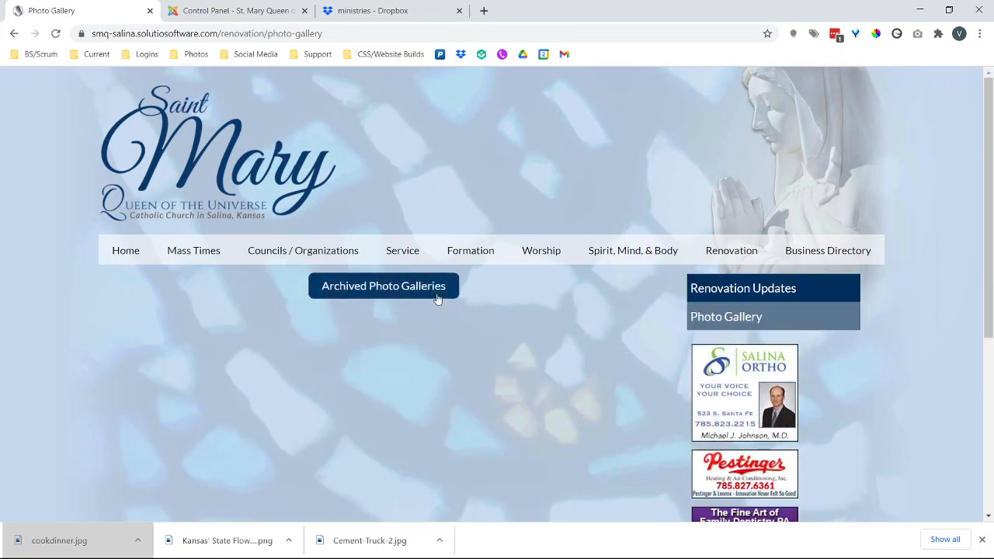
pyautogui.click(382, 286)
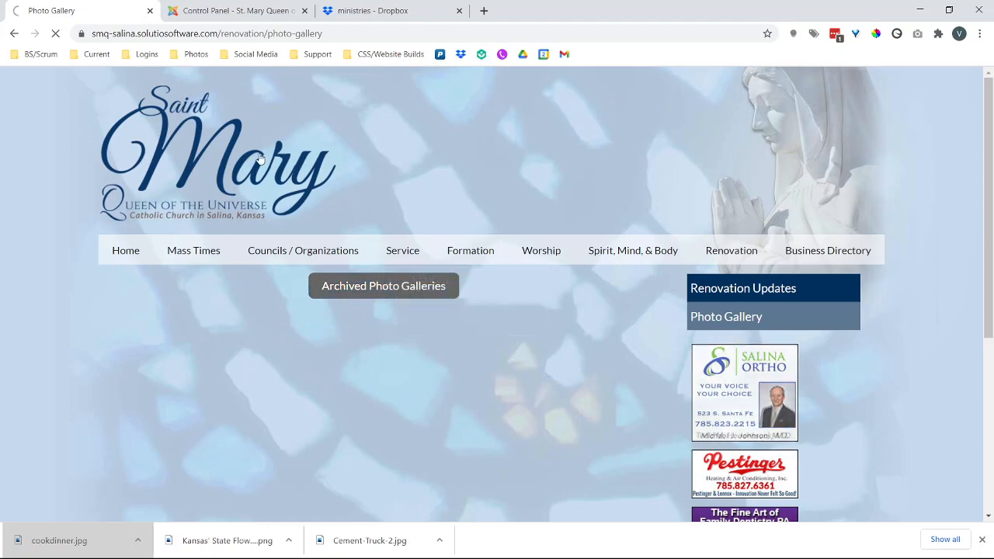
# Step: Go to the parish home page and advance its slideshow to the next photo
pyautogui.click(126, 250)
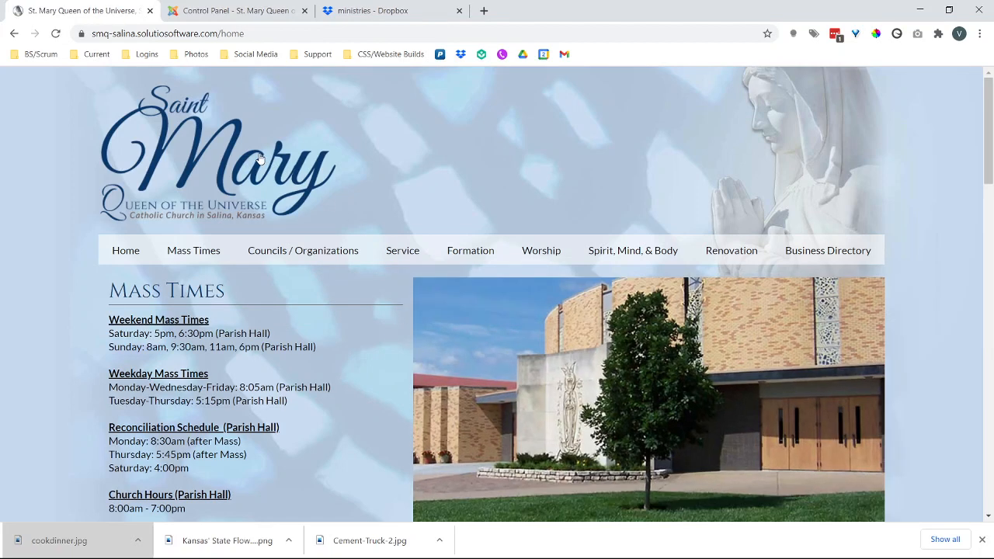
pyautogui.scroll(-3)
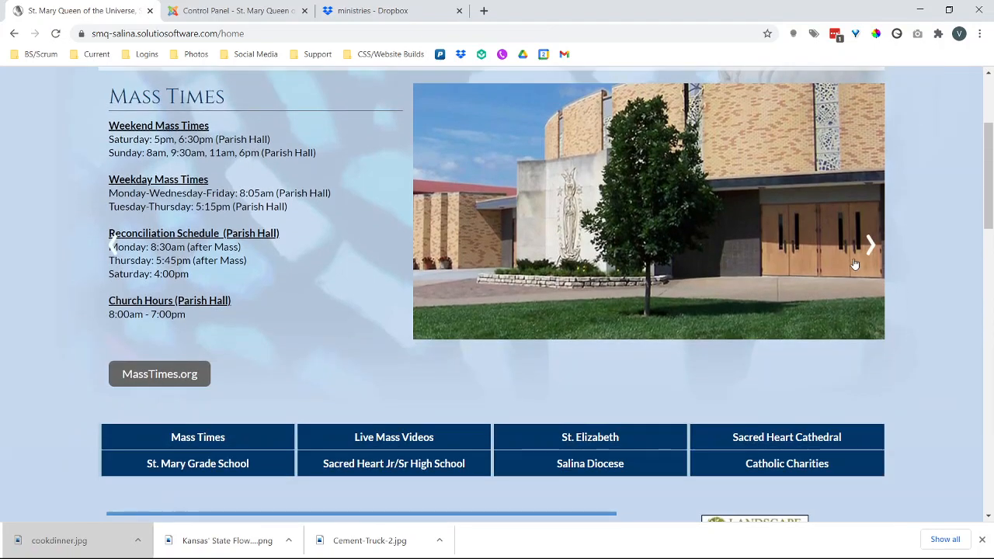
pyautogui.click(870, 246)
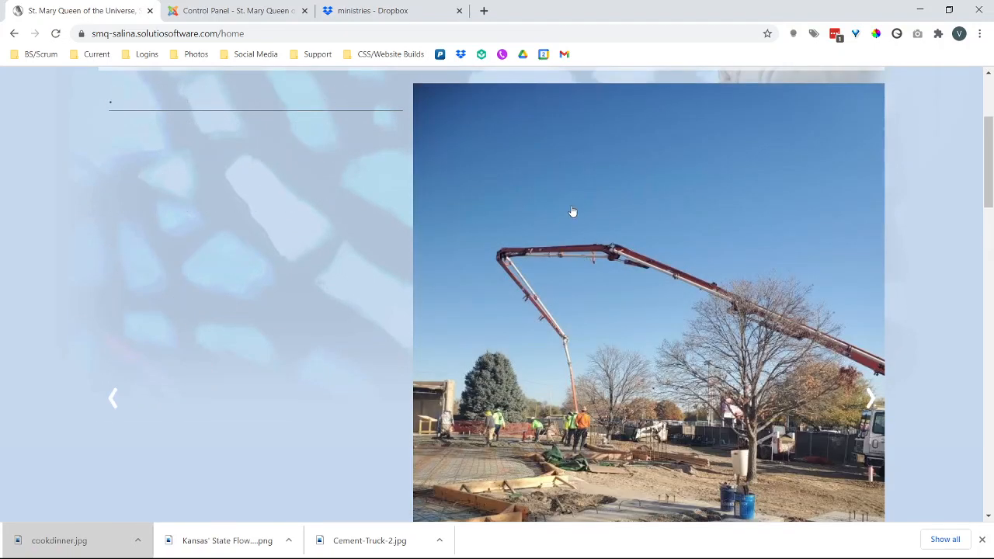
pyautogui.scroll(-3)
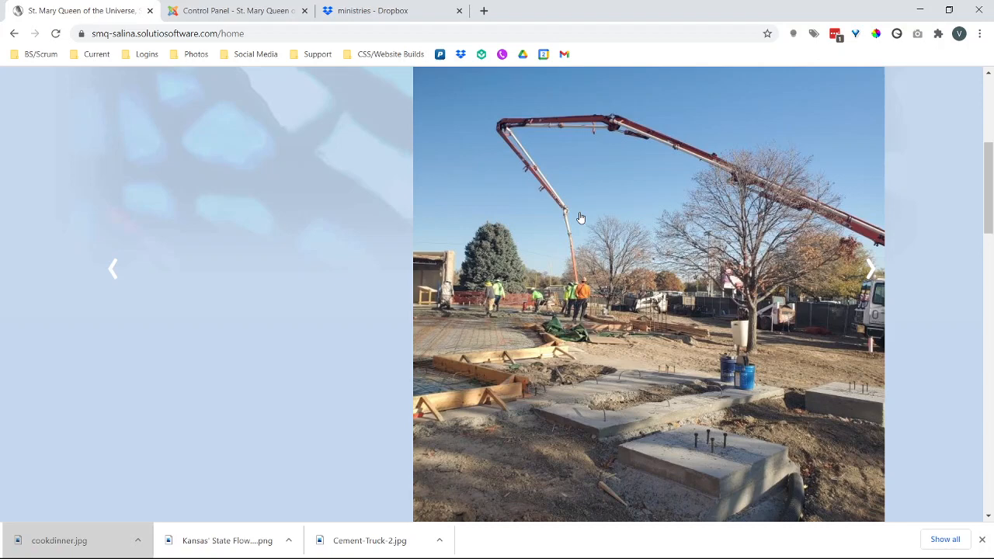
# Step: Scroll down through the home page content to the footer
pyautogui.scroll(3)
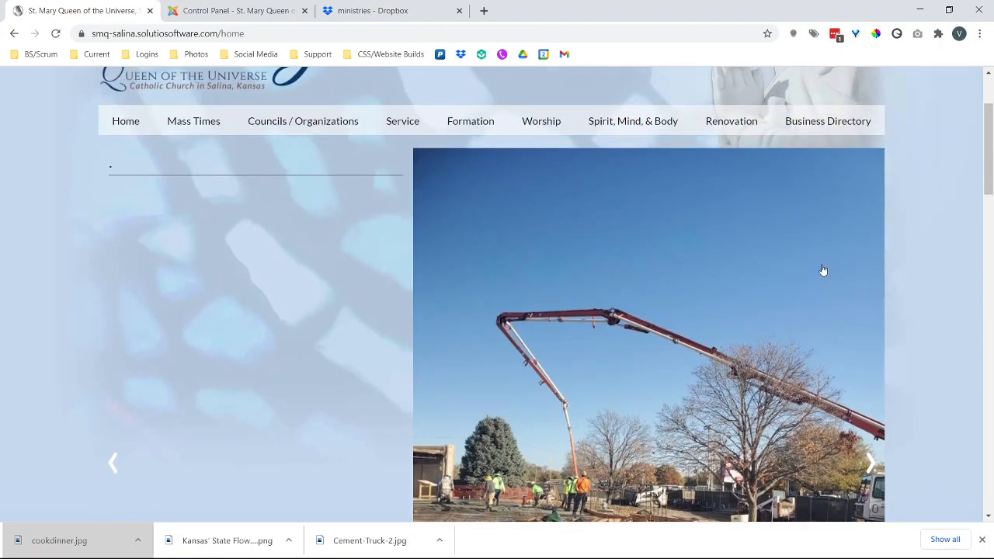
pyautogui.moveTo(441, 330)
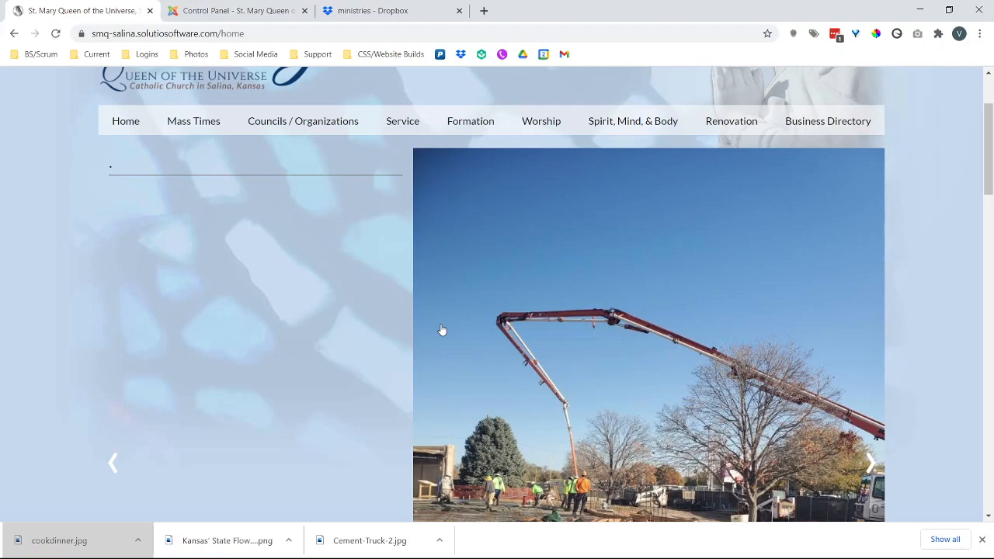
pyautogui.scroll(-3)
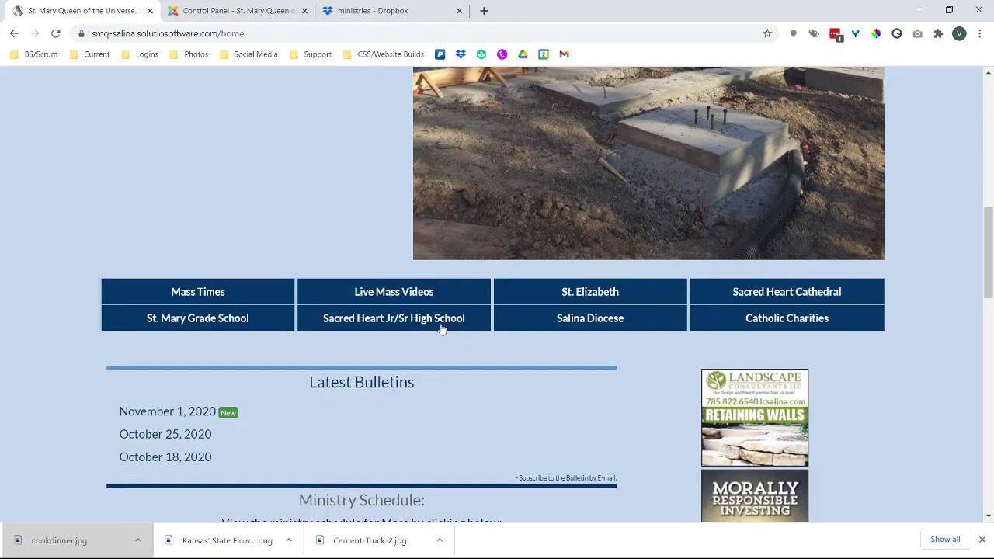
pyautogui.scroll(-3)
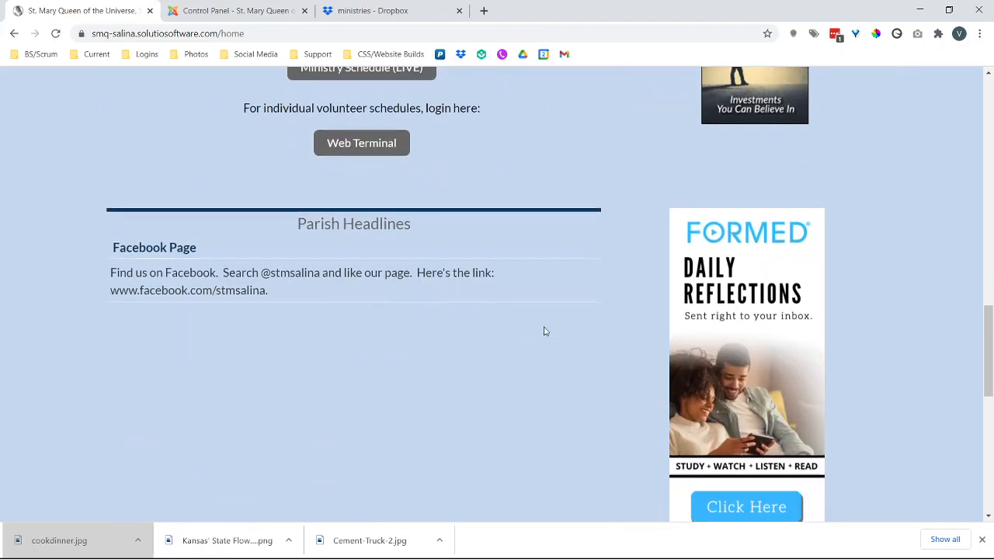
pyautogui.scroll(-3)
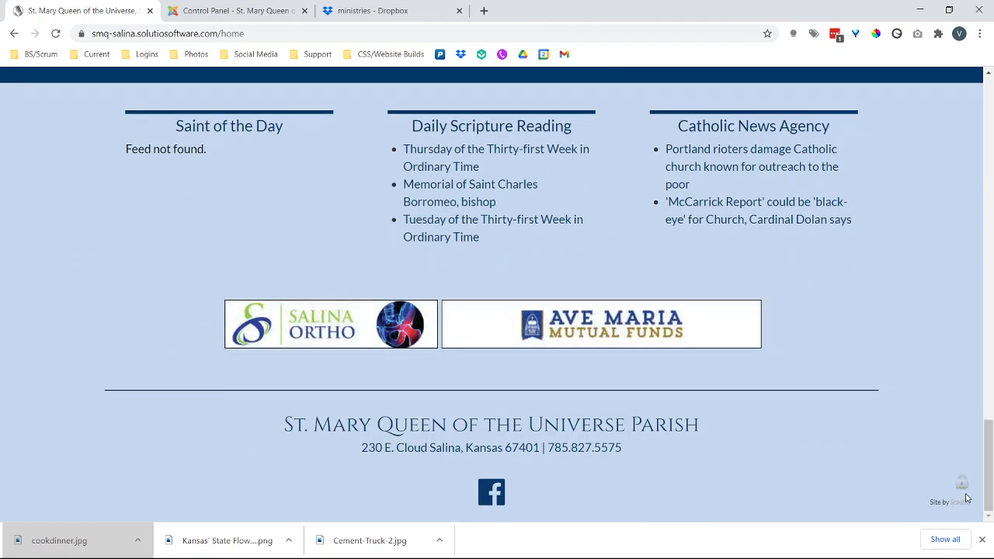
pyautogui.moveTo(968, 494)
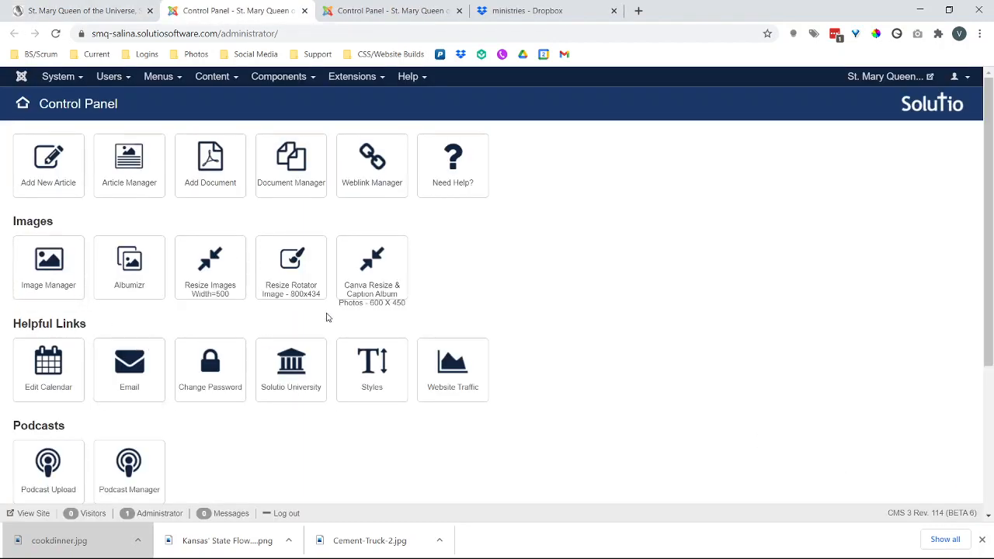
pyautogui.moveTo(302, 305)
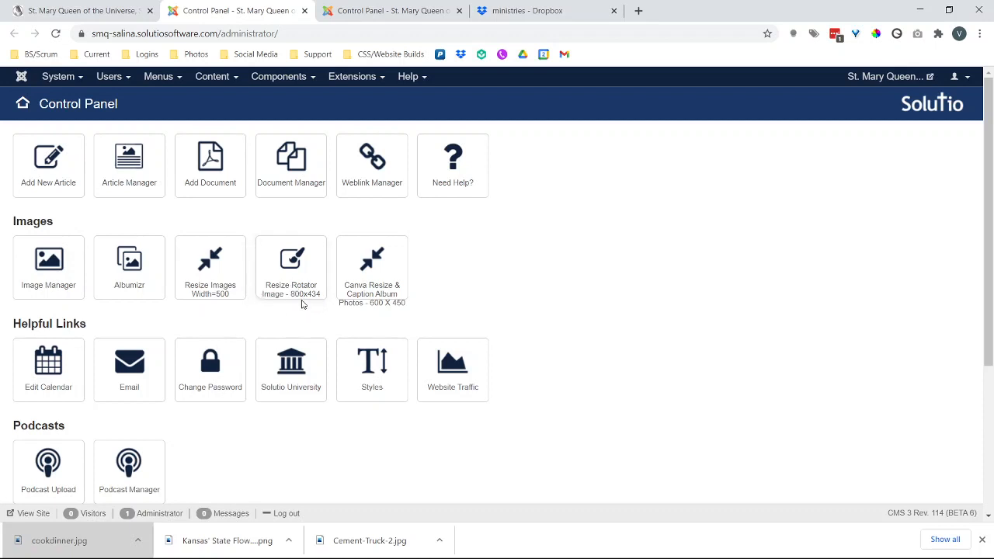
pyautogui.moveTo(303, 302)
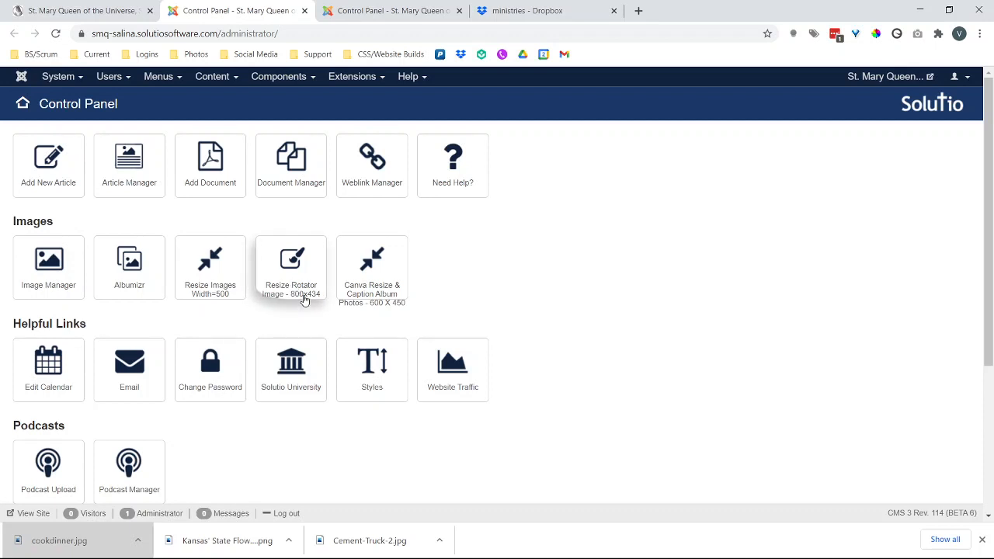
pyautogui.moveTo(398, 283)
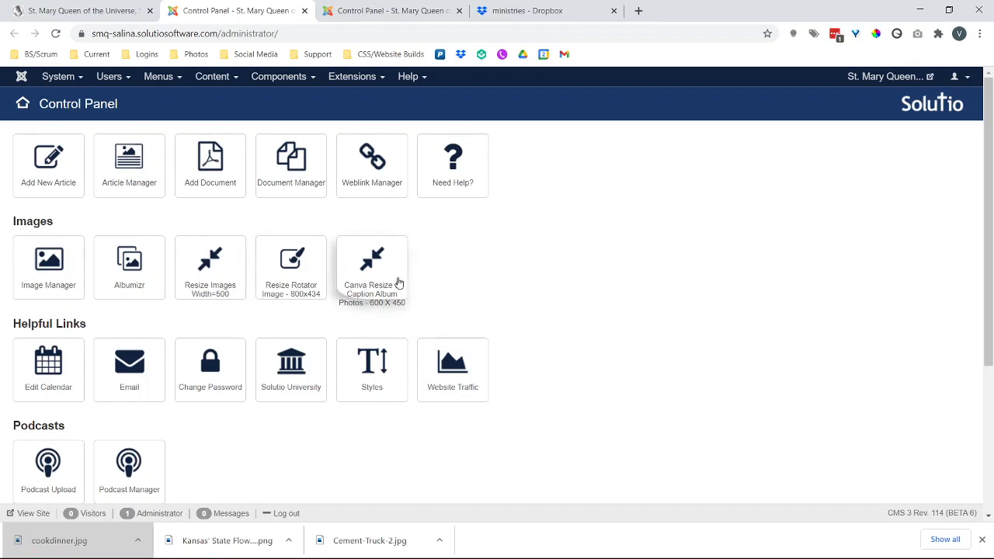
pyautogui.moveTo(396, 274)
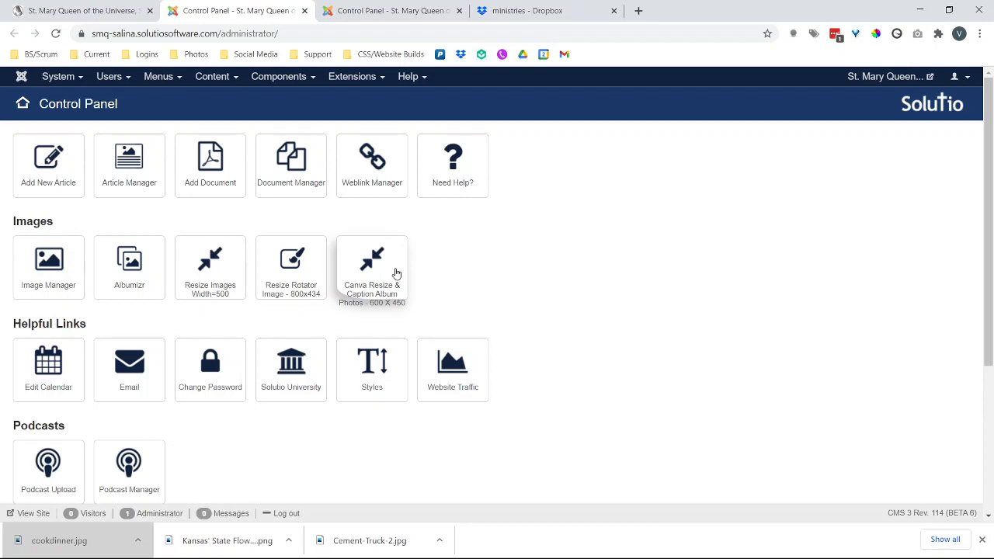
# Step: Launch the 'Canva Resize & Caption Album Photos' tile and switch to the new untitled design
pyautogui.click(371, 267)
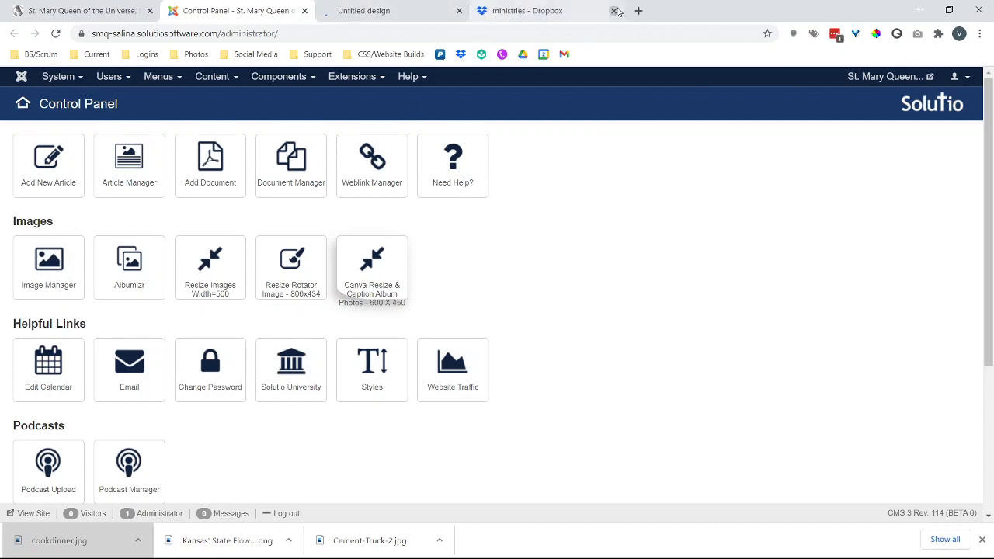
pyautogui.click(388, 9)
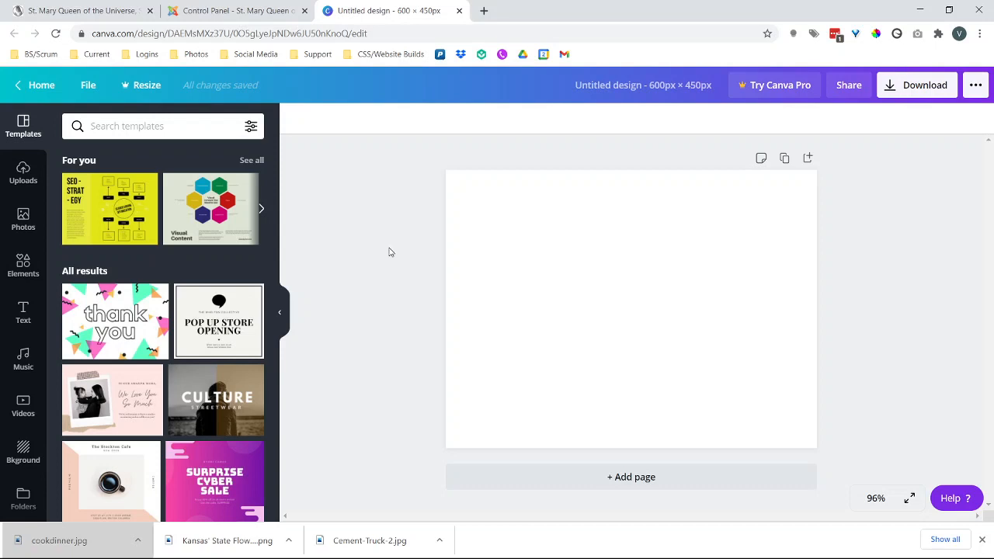
pyautogui.moveTo(301, 448)
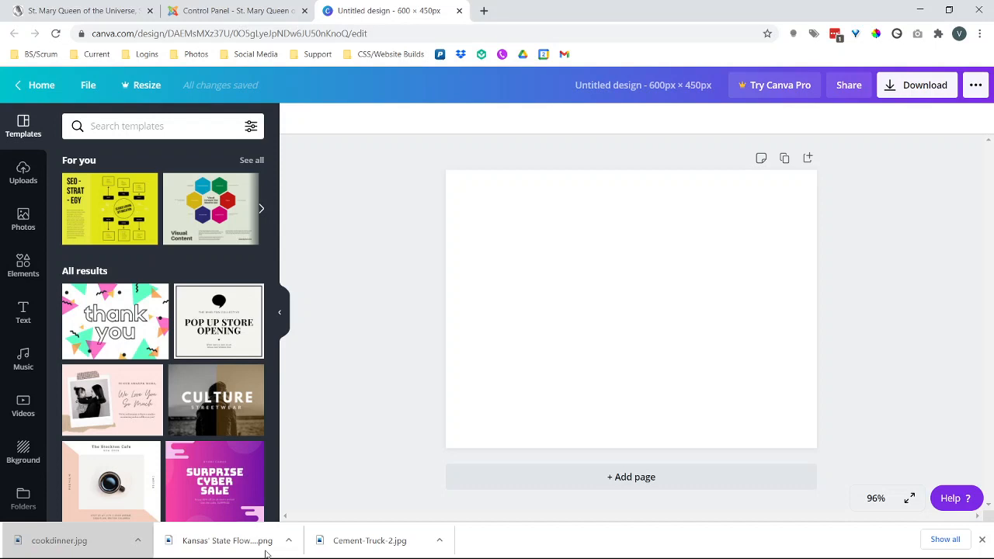
pyautogui.moveTo(43, 121)
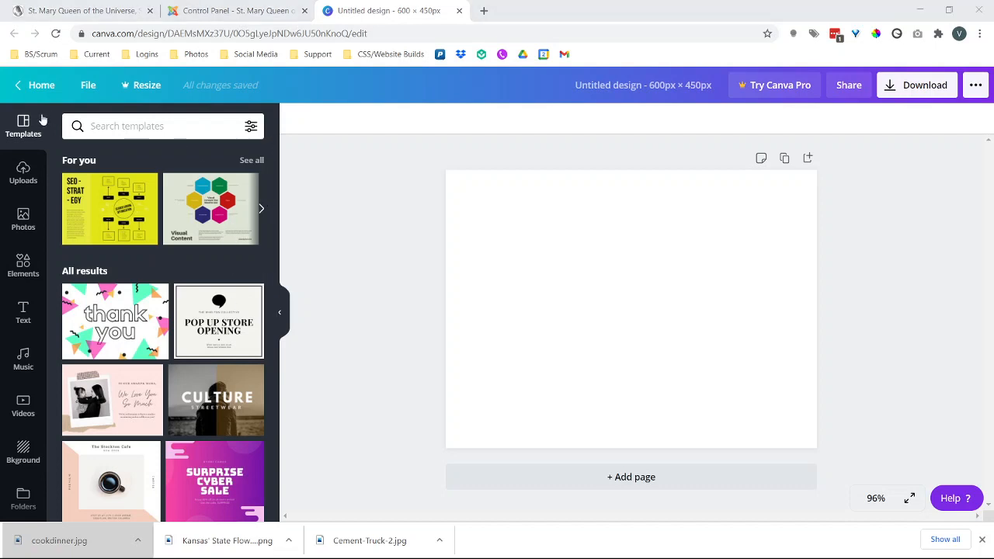
pyautogui.moveTo(556, 157)
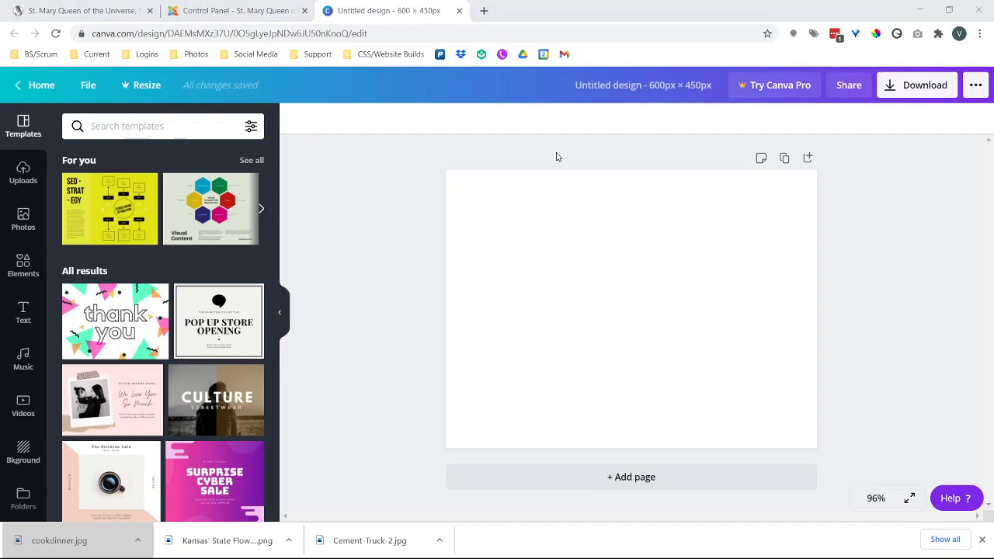
pyautogui.moveTo(629, 115)
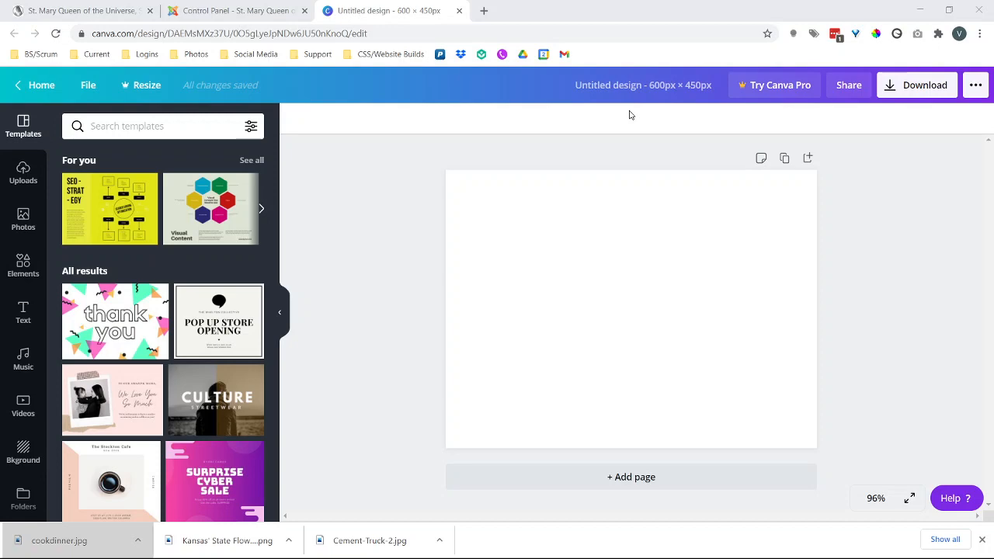
pyautogui.moveTo(696, 337)
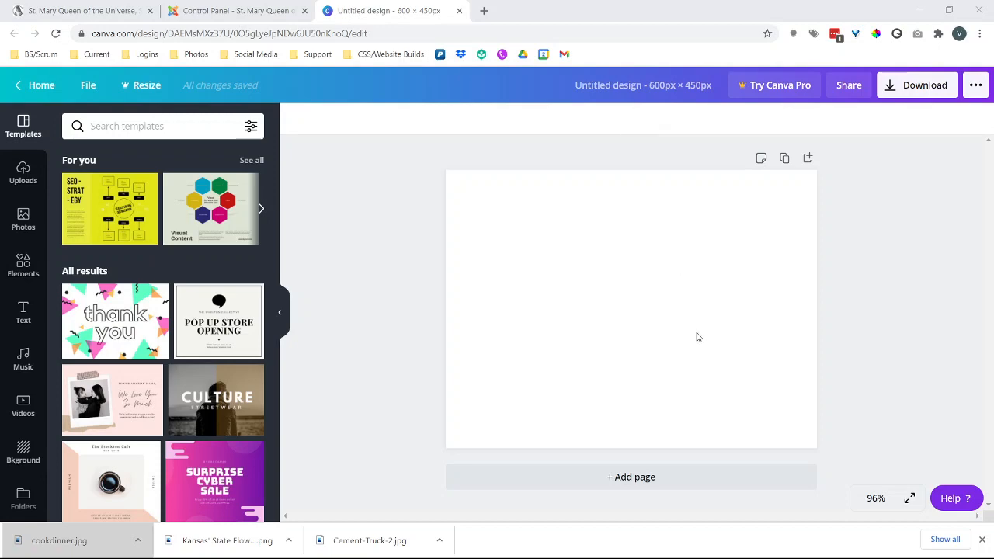
# Step: Add the sunflower photo from Uploads and stretch it to cover the whole 600 × 450 page
pyautogui.click(22, 172)
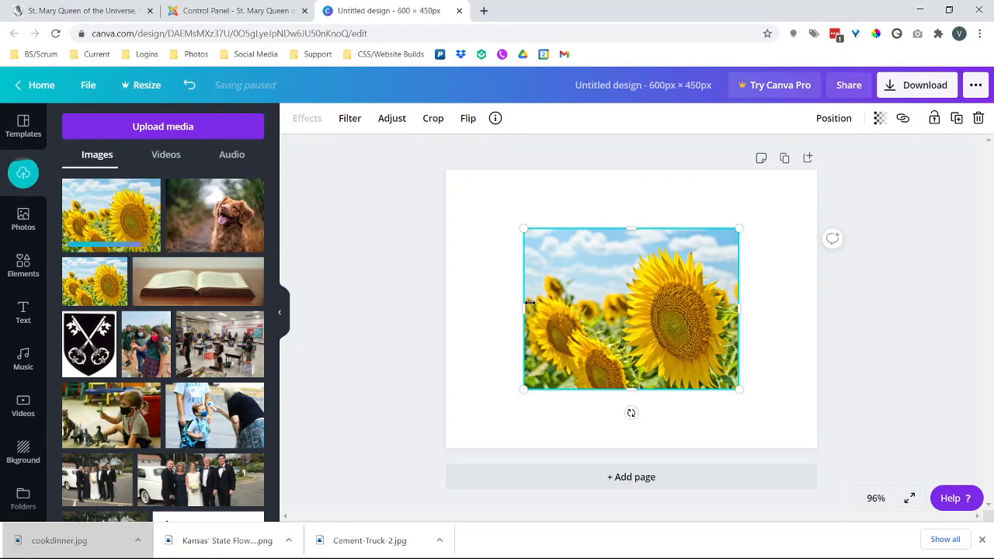
pyautogui.moveTo(525, 307); pyautogui.dragTo(445, 307)
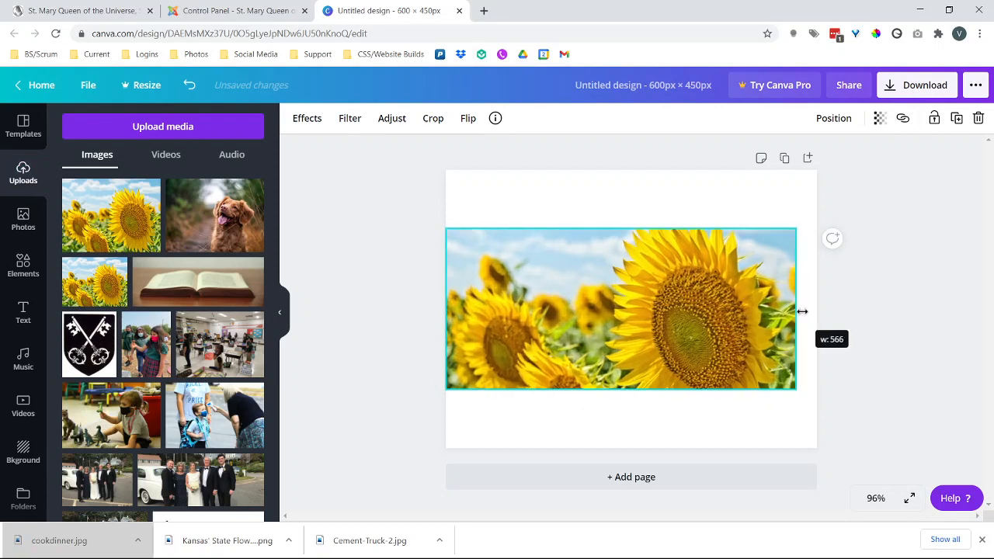
pyautogui.moveTo(795, 310); pyautogui.dragTo(816, 309)
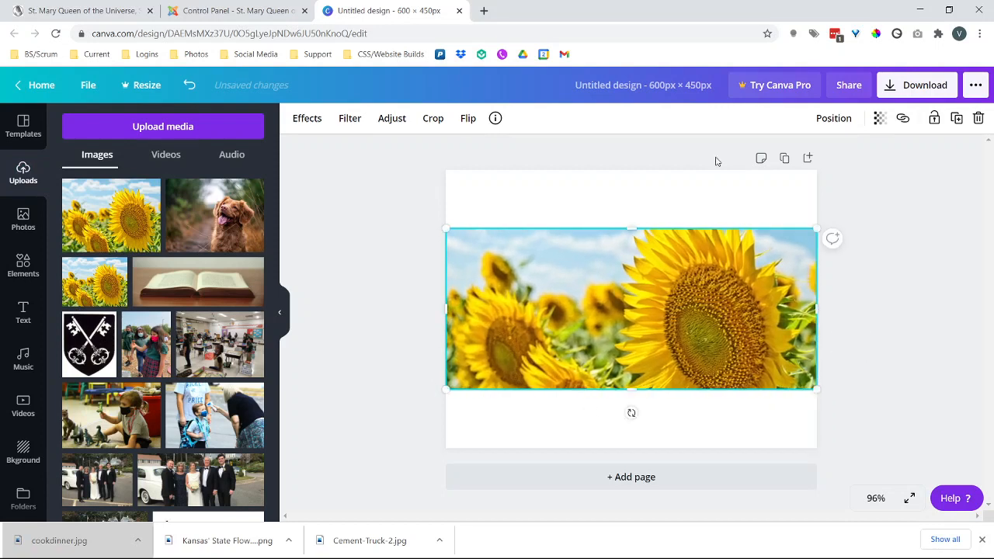
pyautogui.moveTo(631, 229); pyautogui.dragTo(631, 170)
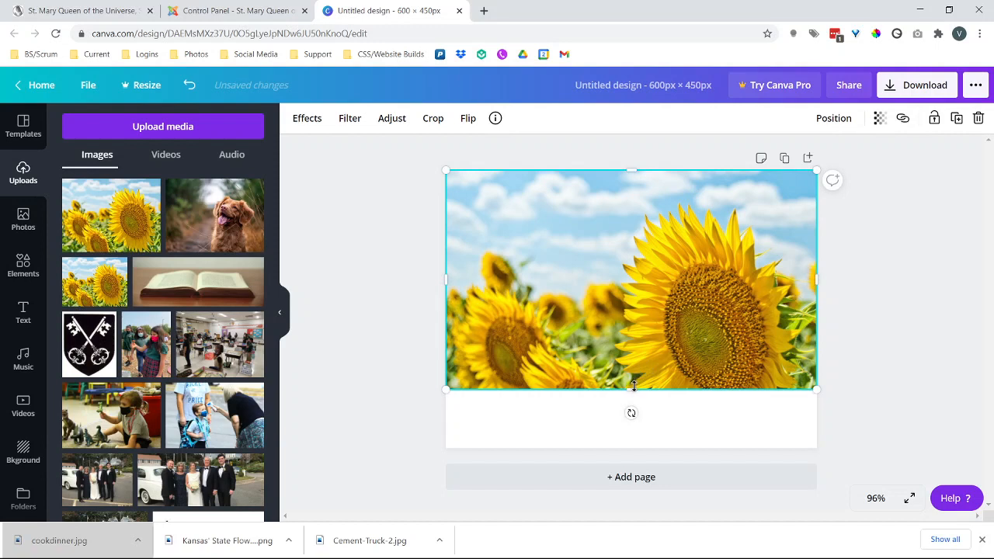
pyautogui.moveTo(631, 389); pyautogui.dragTo(629, 447)
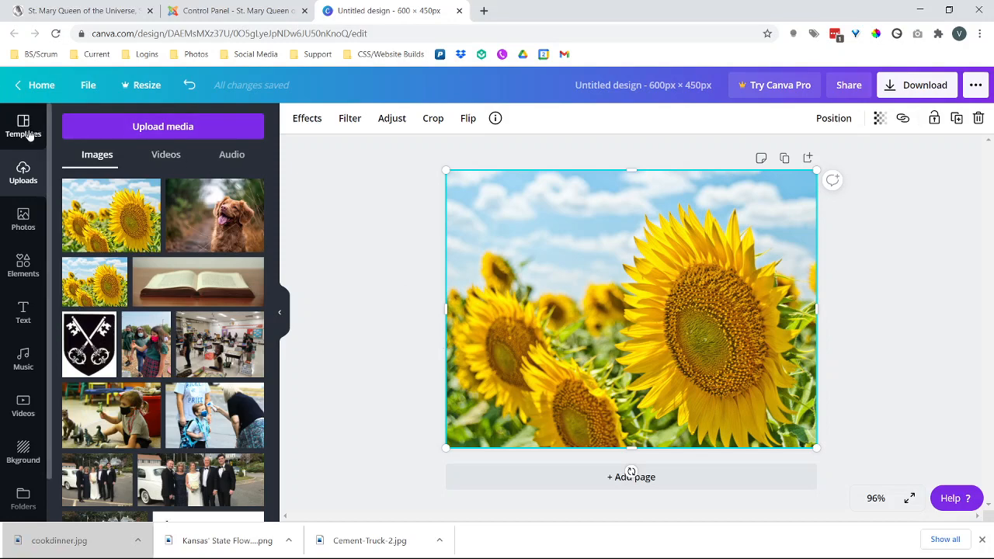
pyautogui.moveTo(23, 314)
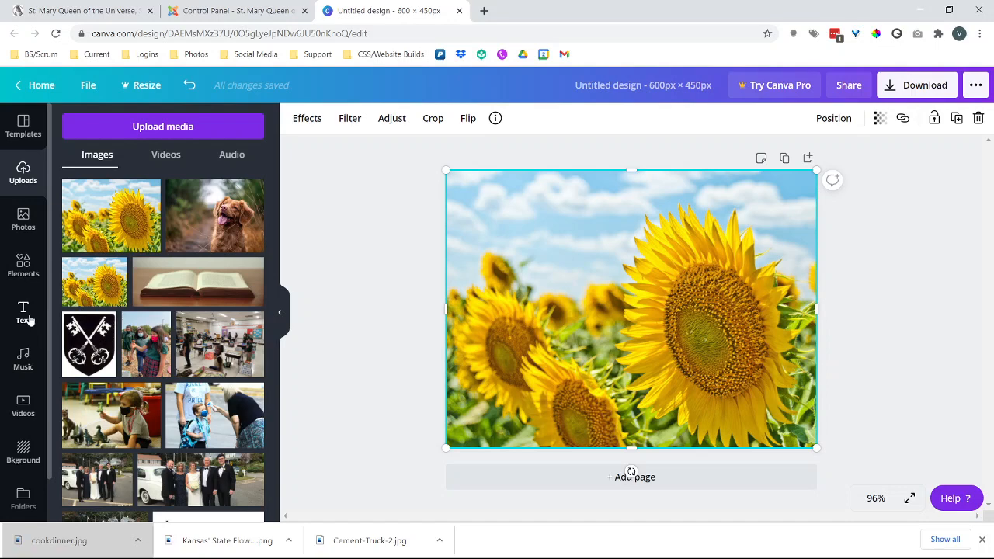
# Step: Add an 'Add a heading' text box, move it to the photo's bottom edge and select its text
pyautogui.click(21, 314)
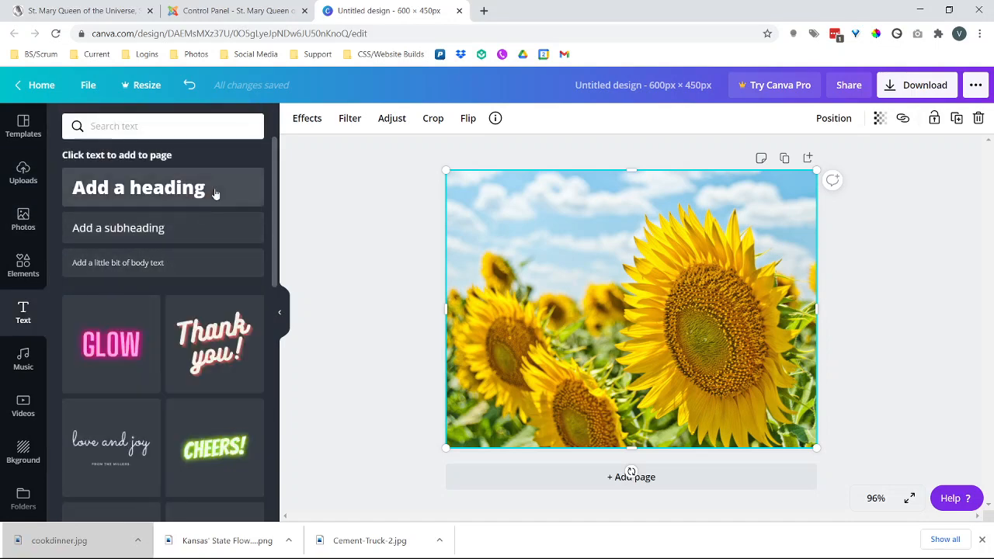
pyautogui.moveTo(208, 227)
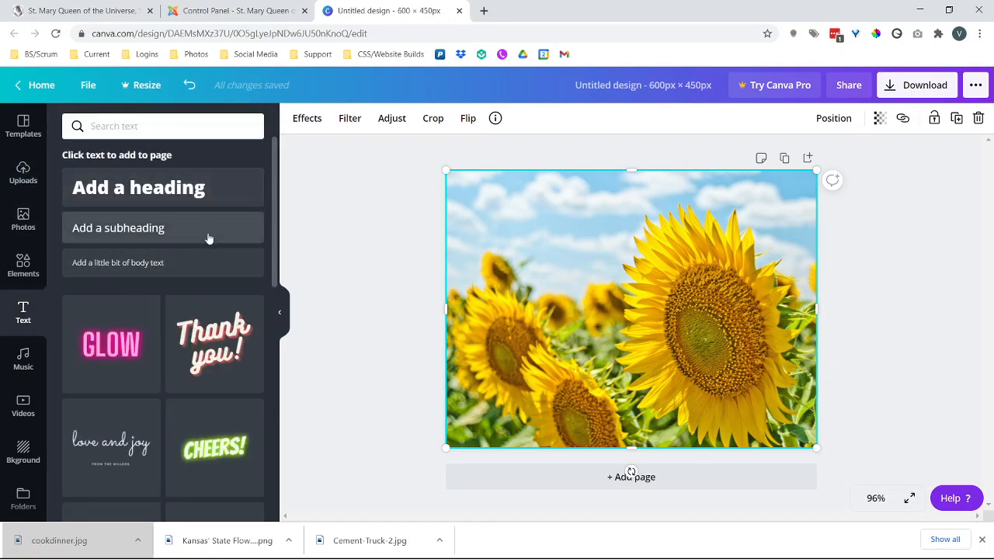
pyautogui.moveTo(210, 213)
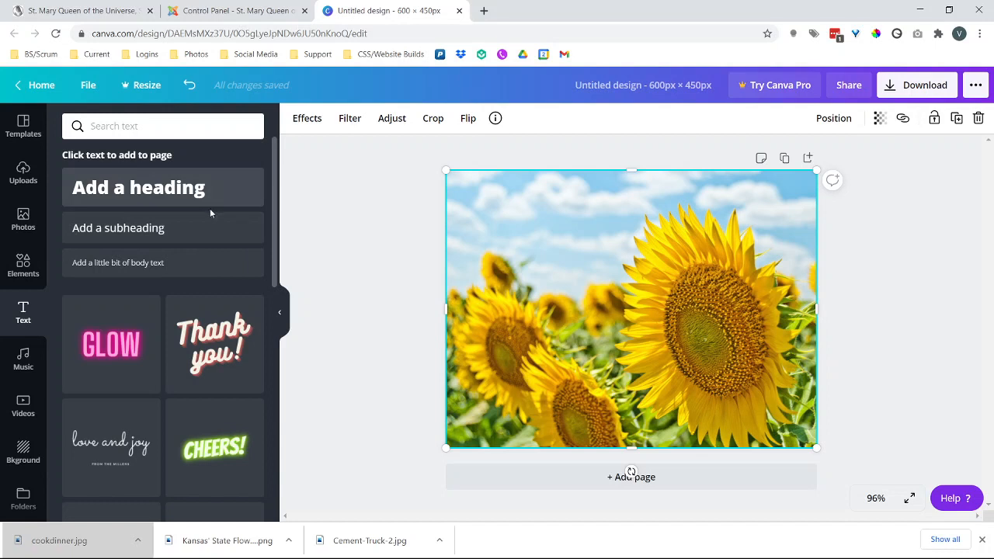
pyautogui.moveTo(201, 227)
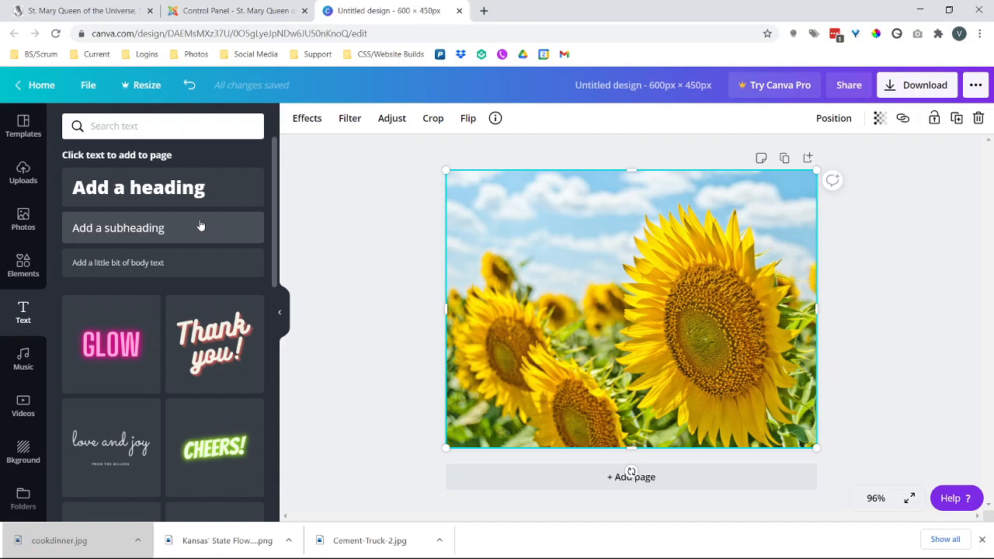
pyautogui.moveTo(176, 193)
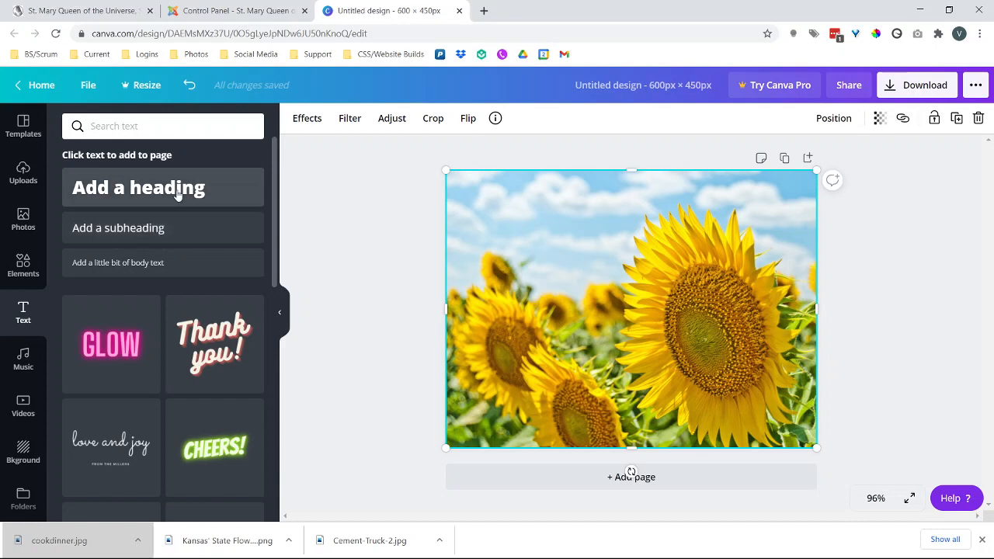
pyautogui.click(138, 187)
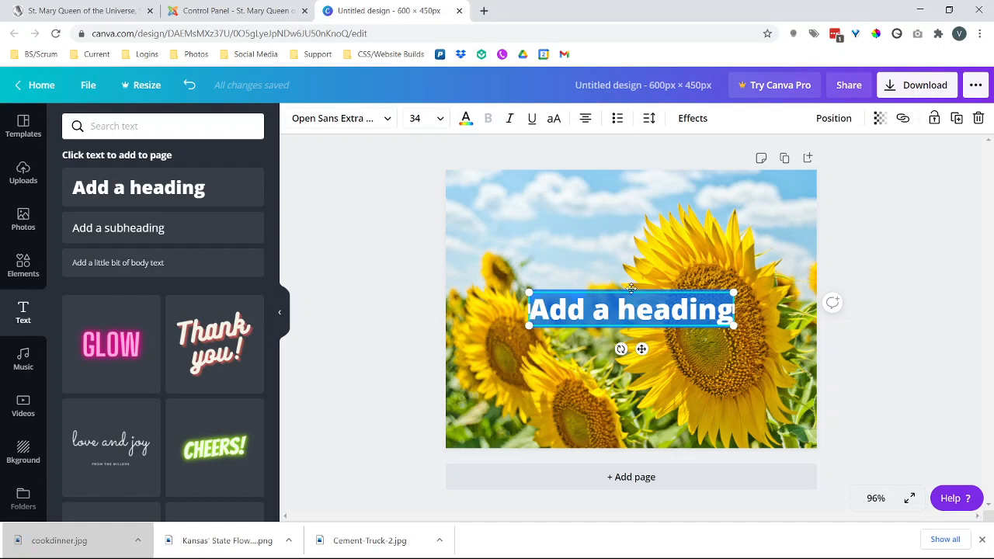
pyautogui.moveTo(630, 310); pyautogui.dragTo(631, 336)
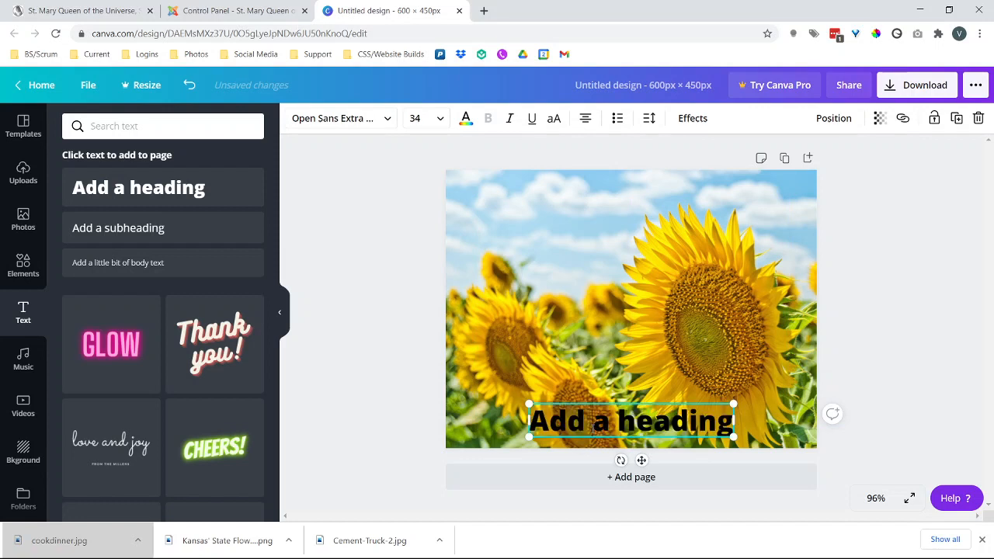
pyautogui.doubleClick(556, 421)
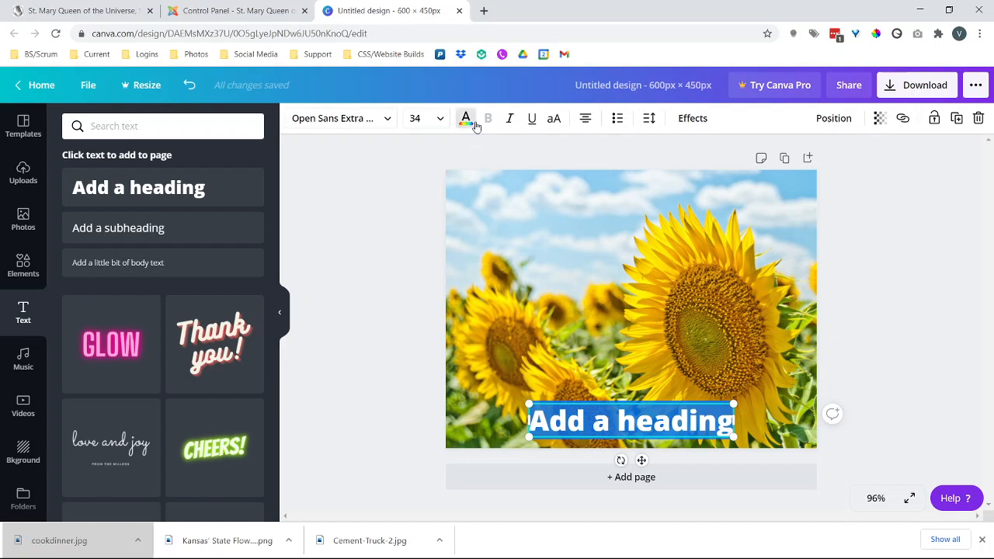
# Step: Make the heading white and change its text to 'Field of Sunflowers'
pyautogui.click(466, 119)
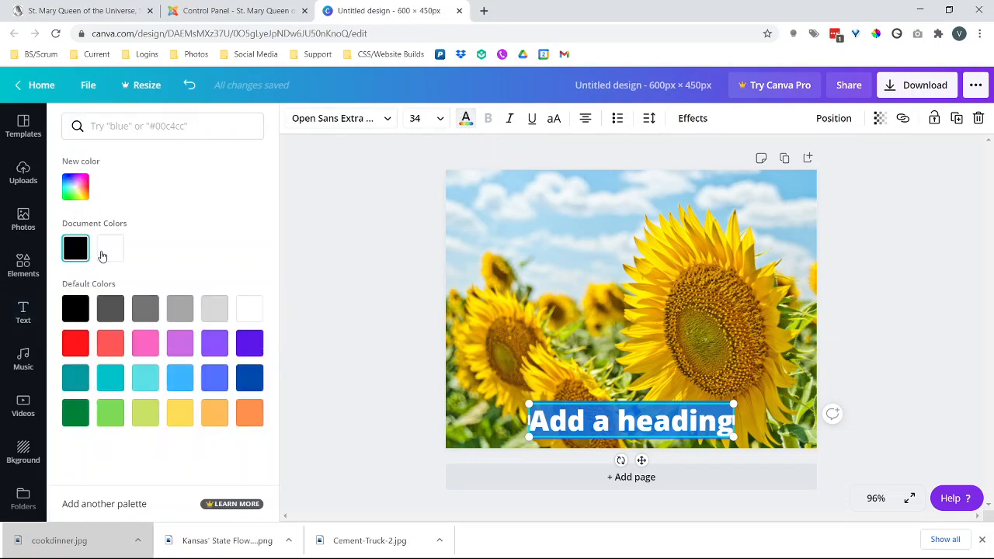
pyautogui.click(110, 249)
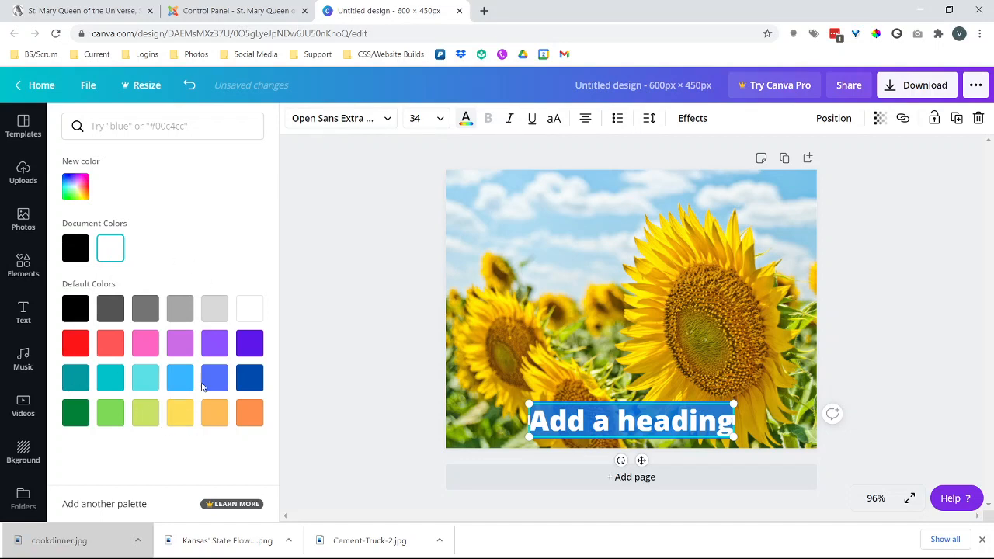
pyautogui.click(75, 249)
pyautogui.write('S')
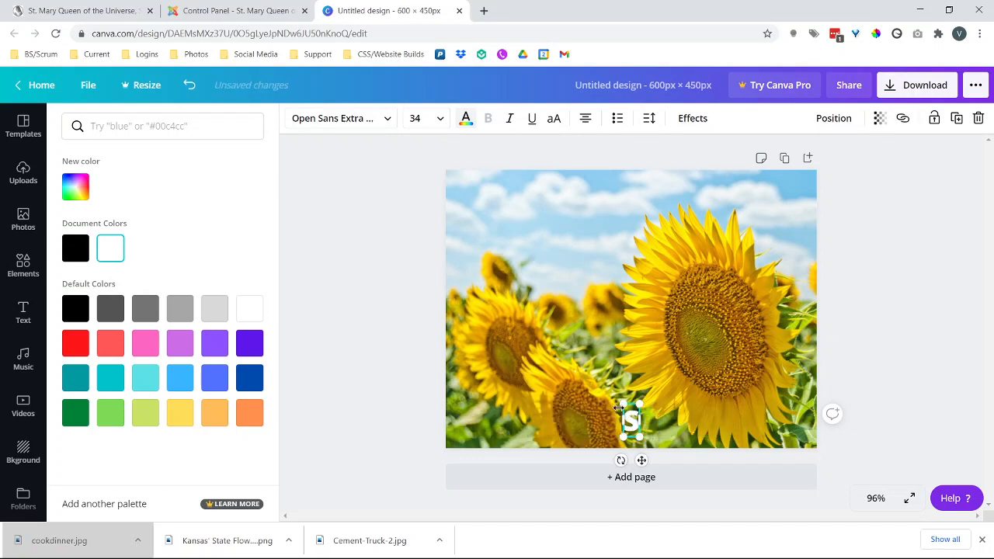
pyautogui.write('Field of Sunflowers')
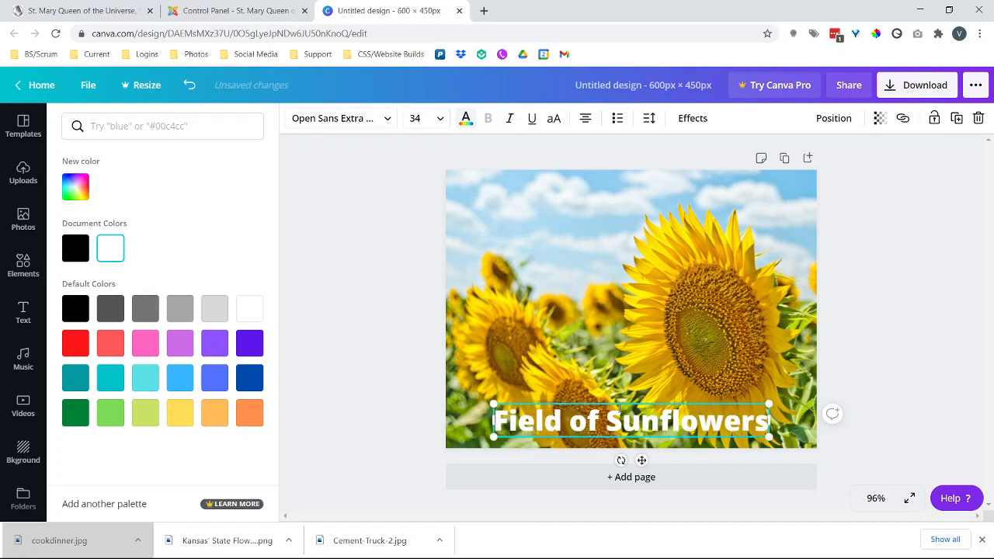
pyautogui.click(22, 314)
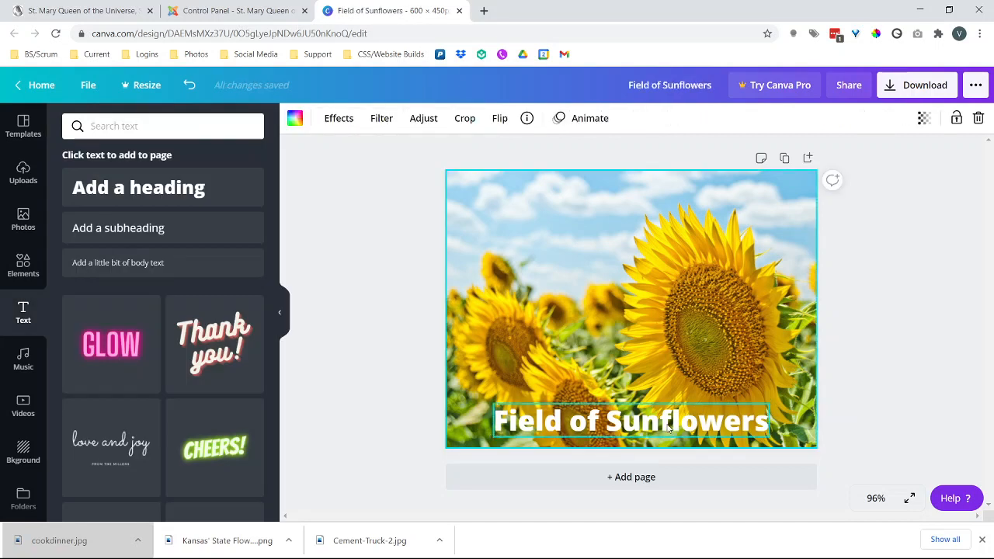
# Step: Download the design as a PNG file and dismiss the Try Canva Pro promotion
pyautogui.click(644, 262)
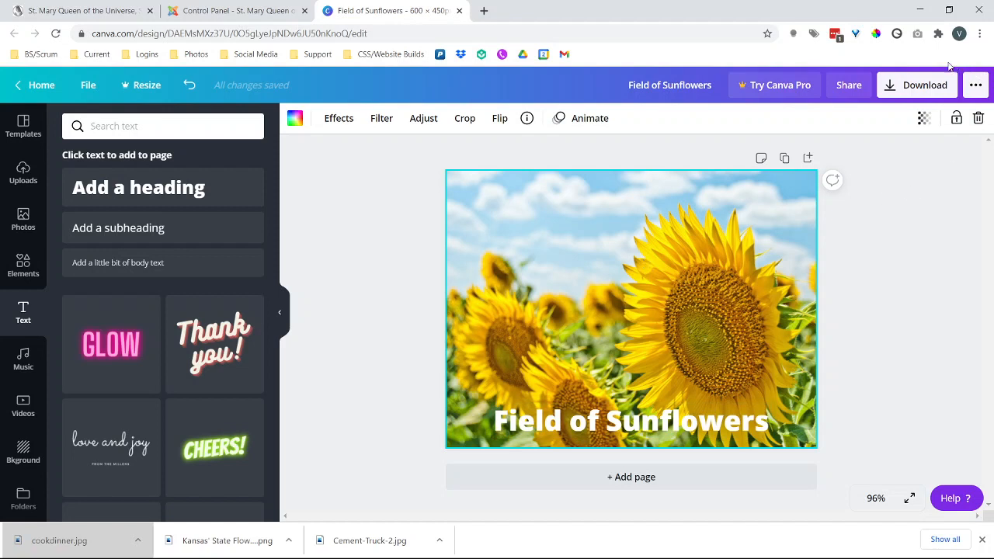
pyautogui.click(917, 83)
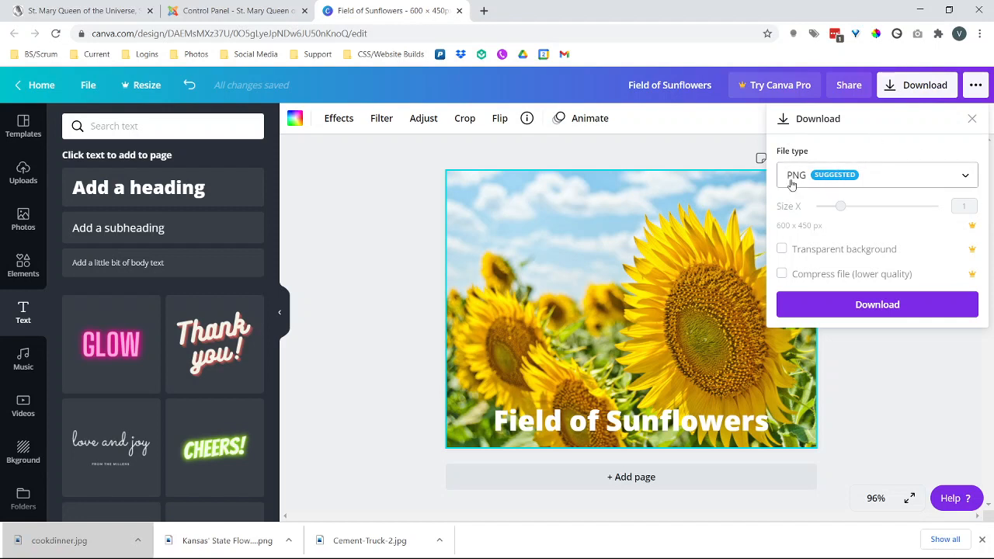
pyautogui.click(876, 174)
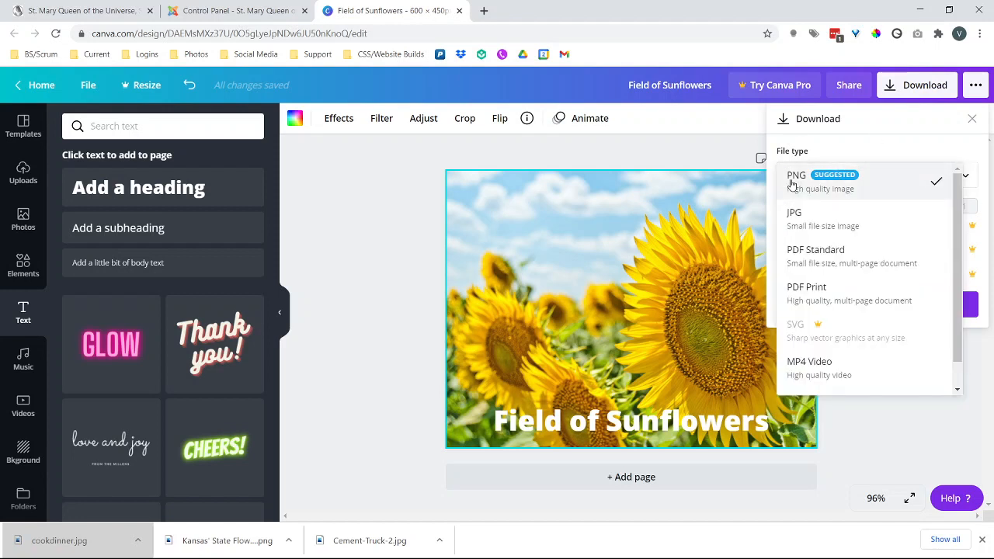
pyautogui.moveTo(802, 177)
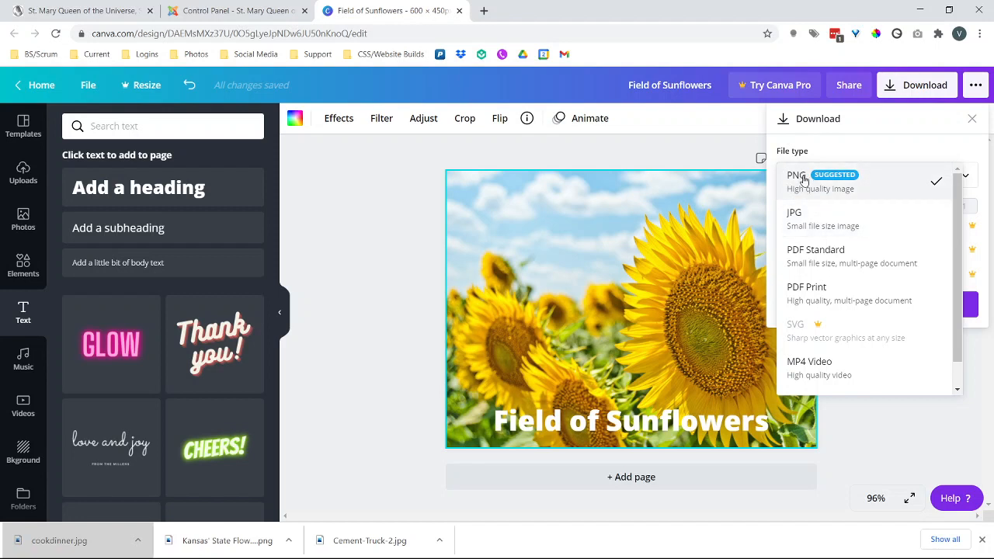
pyautogui.click(796, 174)
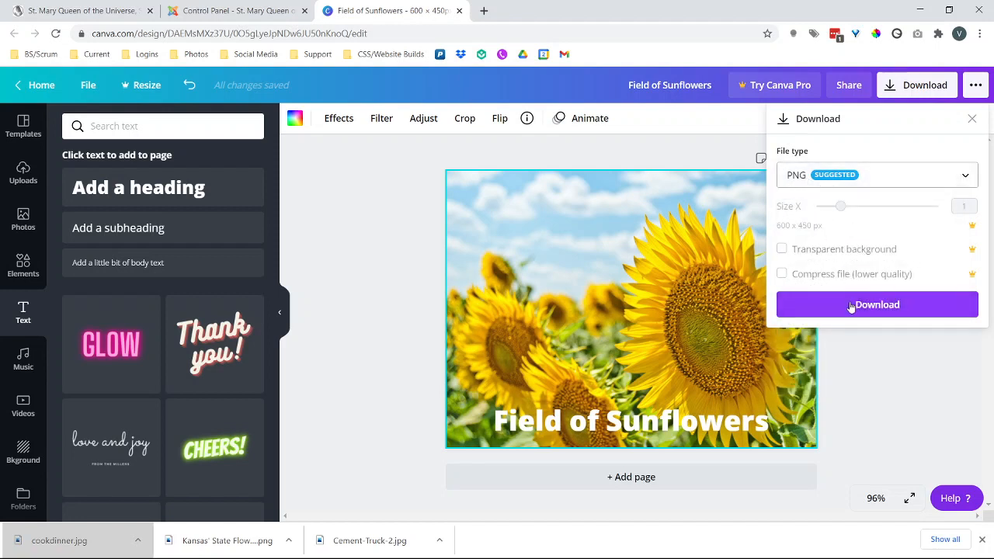
pyautogui.click(877, 305)
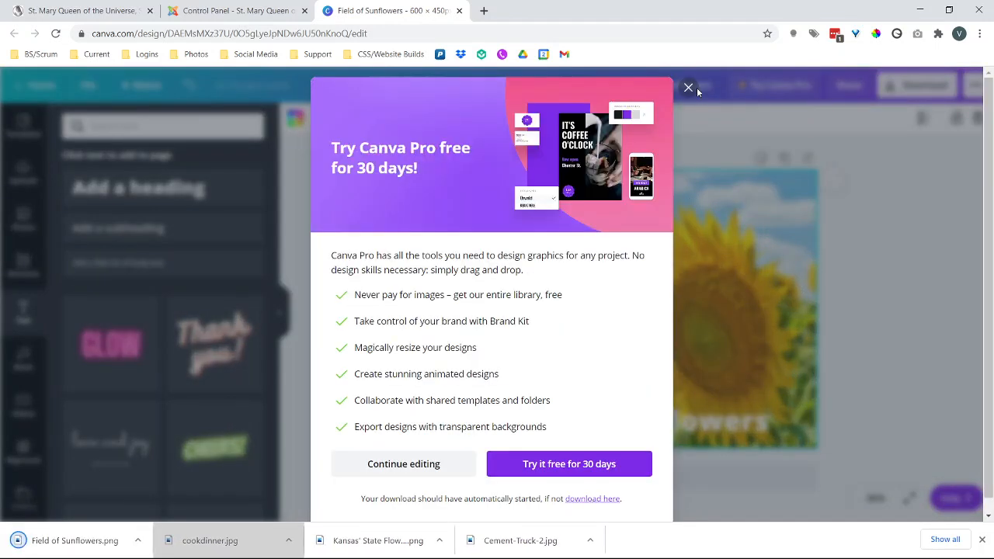
pyautogui.moveTo(690, 87)
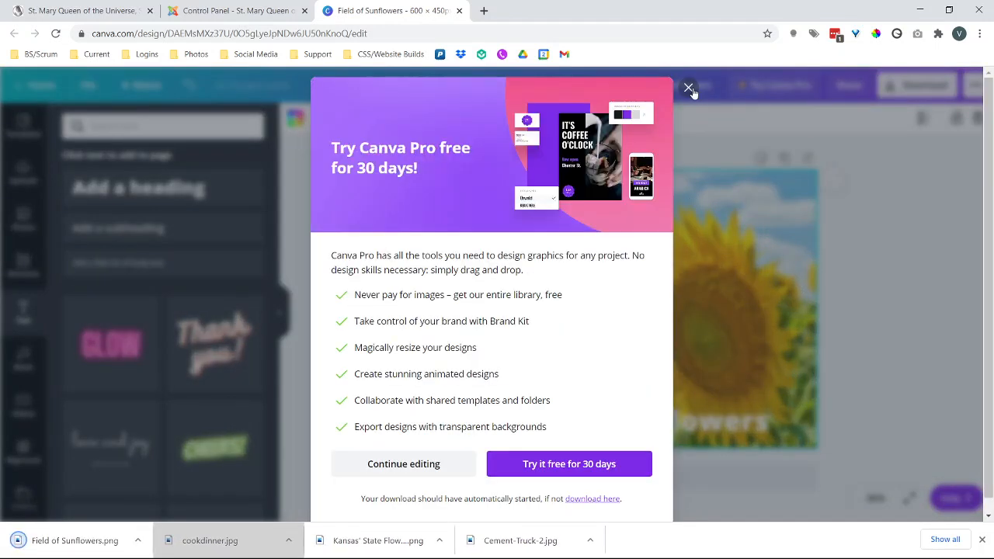
pyautogui.click(688, 87)
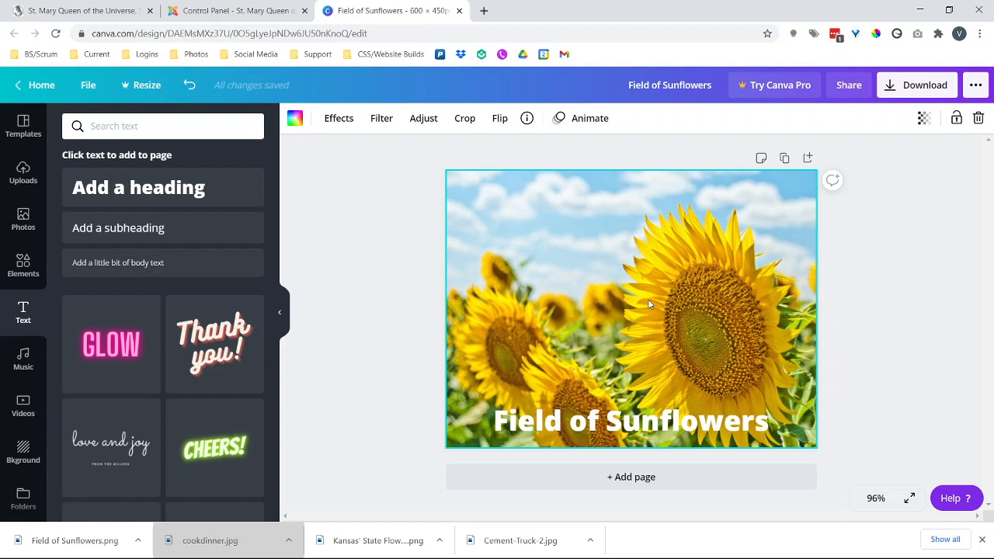
pyautogui.moveTo(645, 309)
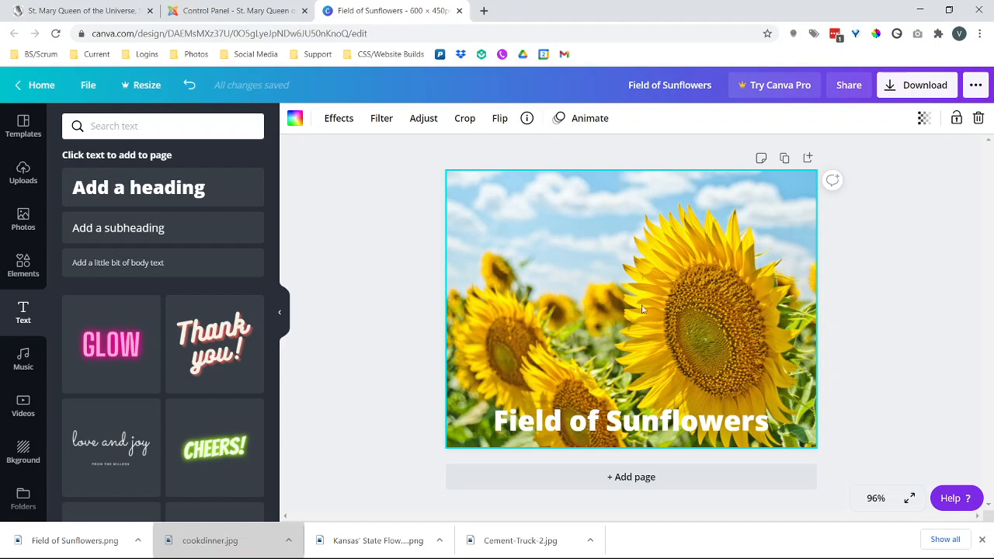
# Step: Delete the sunflower photo and its leftover text box, leaving the page blank
pyautogui.click(631, 420)
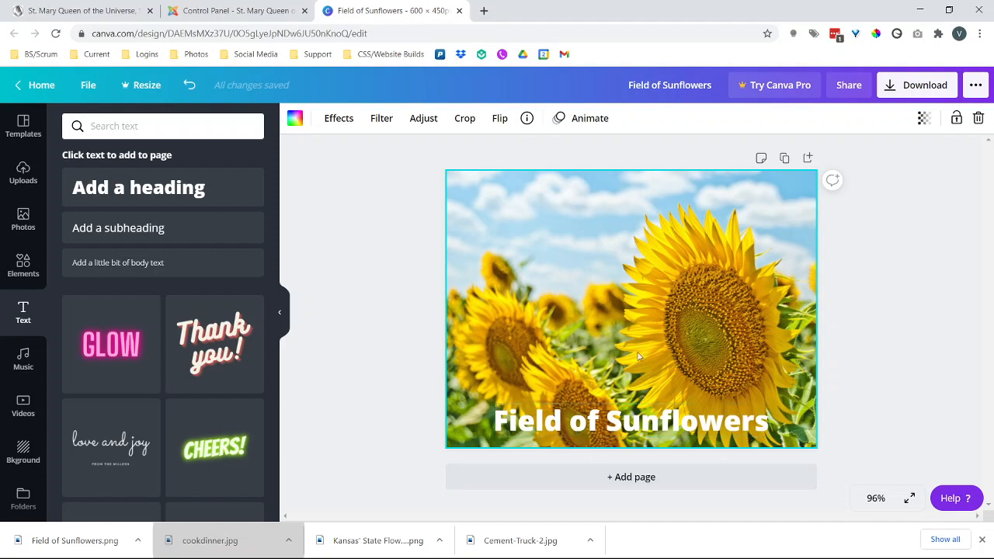
pyautogui.moveTo(652, 367)
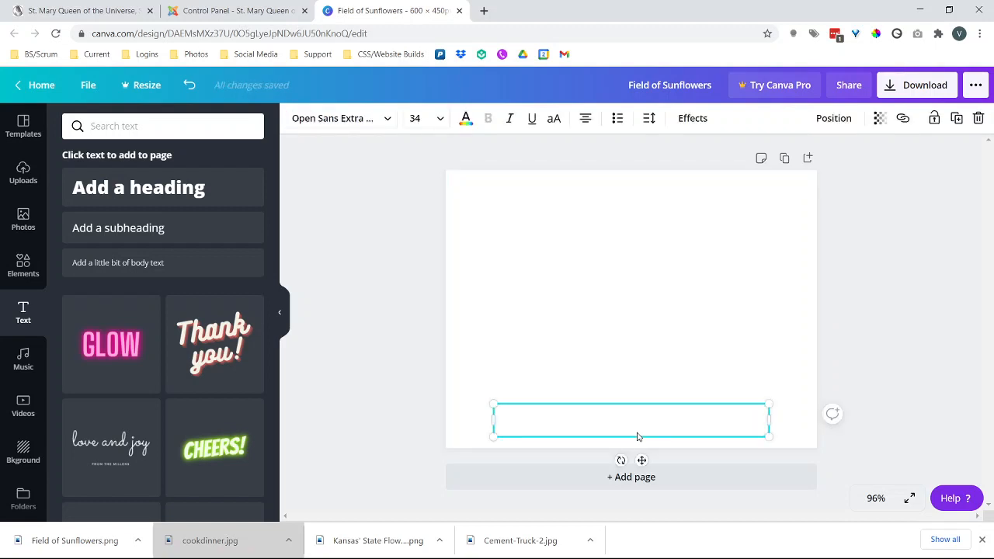
pyautogui.press('Delete')
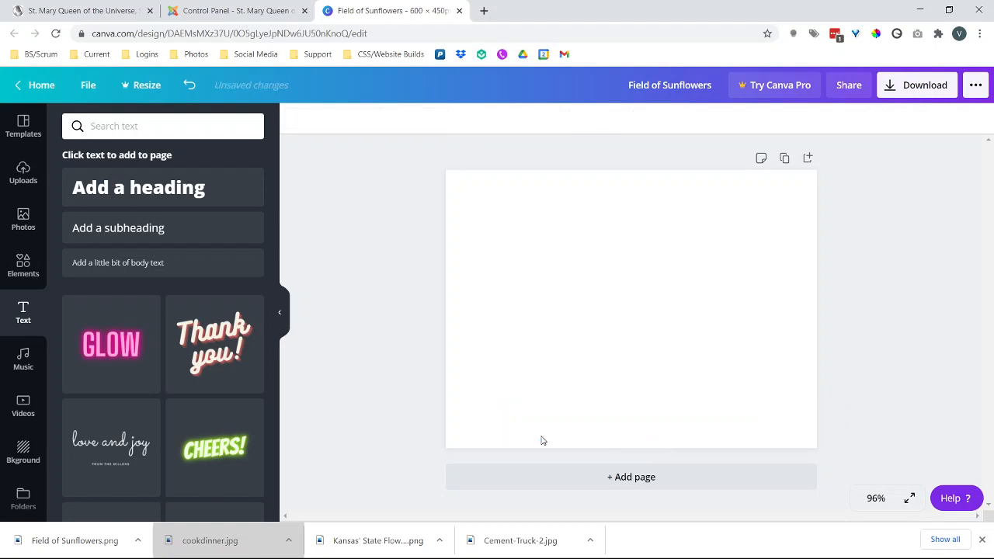
pyautogui.moveTo(345, 135)
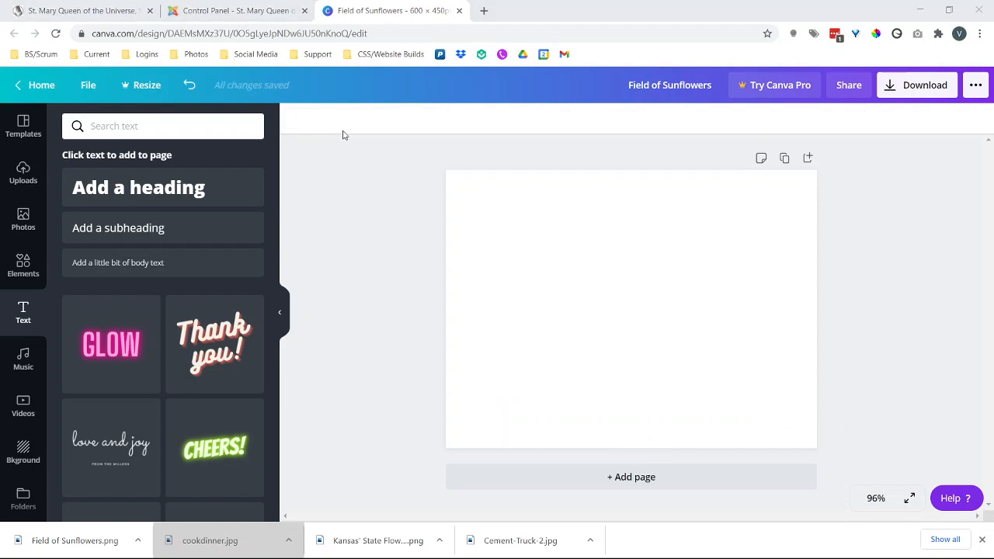
# Step: Add the steak photo from Uploads and stretch it to the page's full height
pyautogui.click(22, 172)
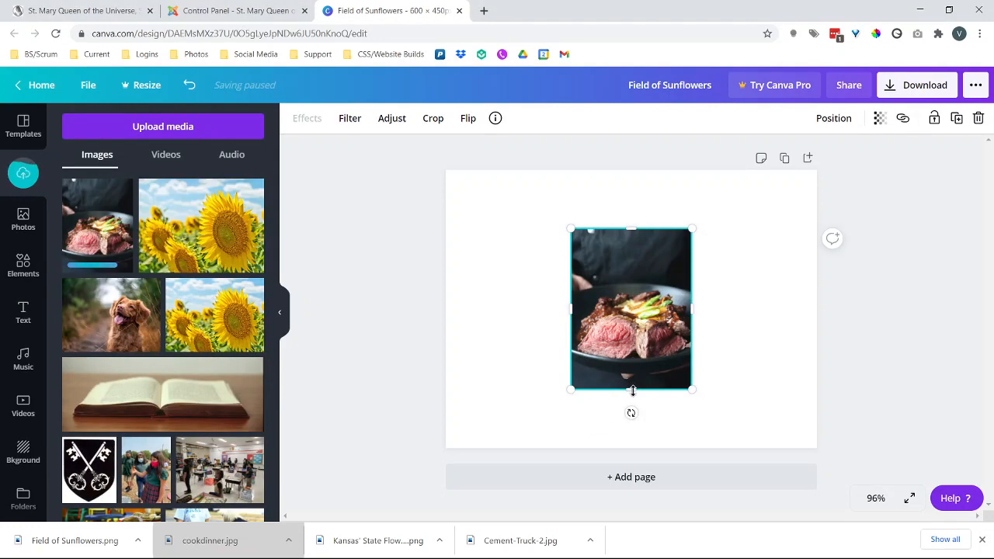
pyautogui.moveTo(631, 390); pyautogui.dragTo(631, 444)
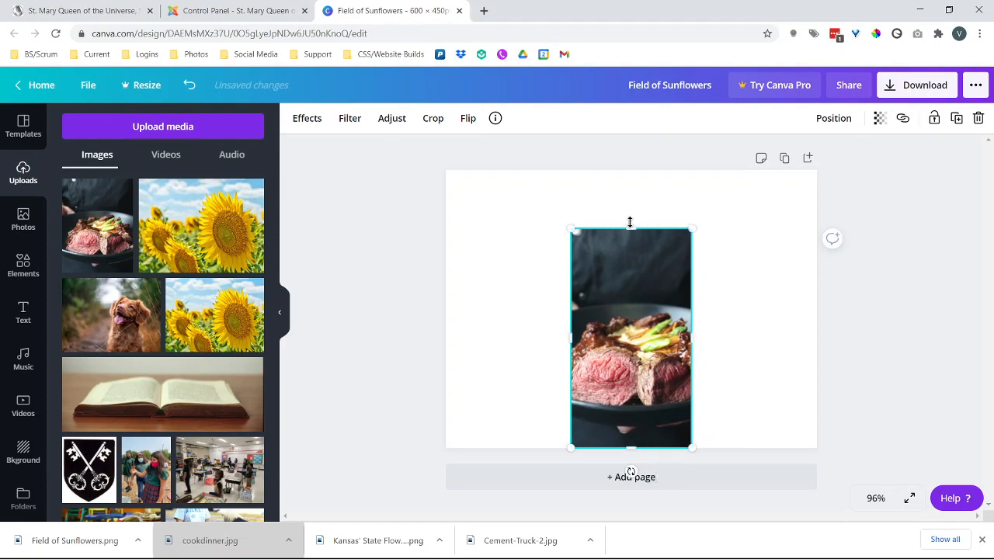
pyautogui.moveTo(693, 342)
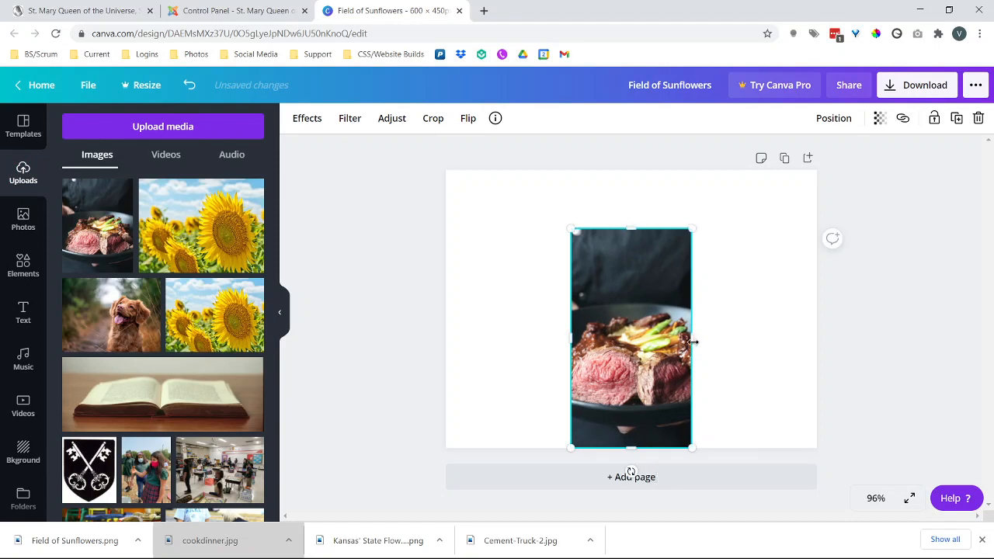
pyautogui.moveTo(693, 338); pyautogui.dragTo(736, 338)
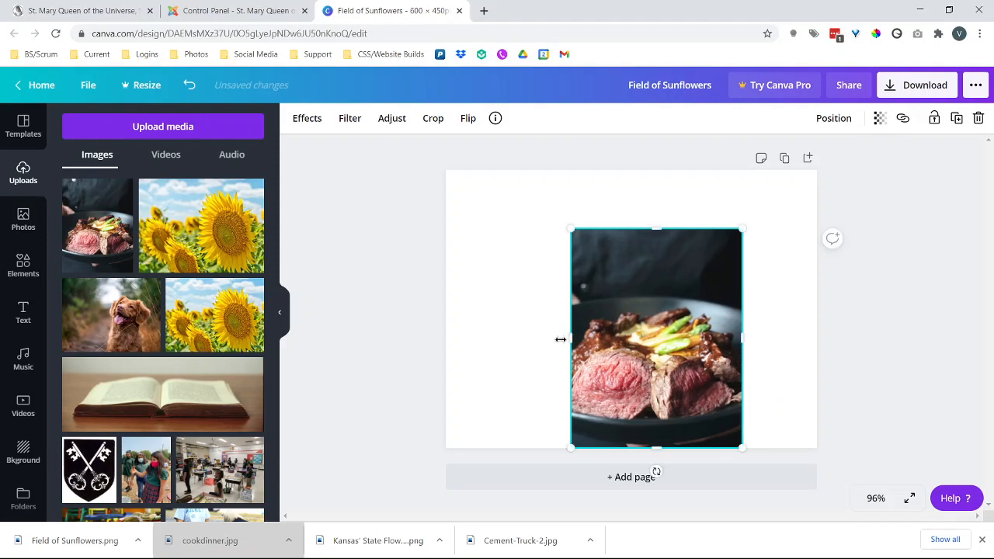
pyautogui.moveTo(570, 339); pyautogui.dragTo(561, 339)
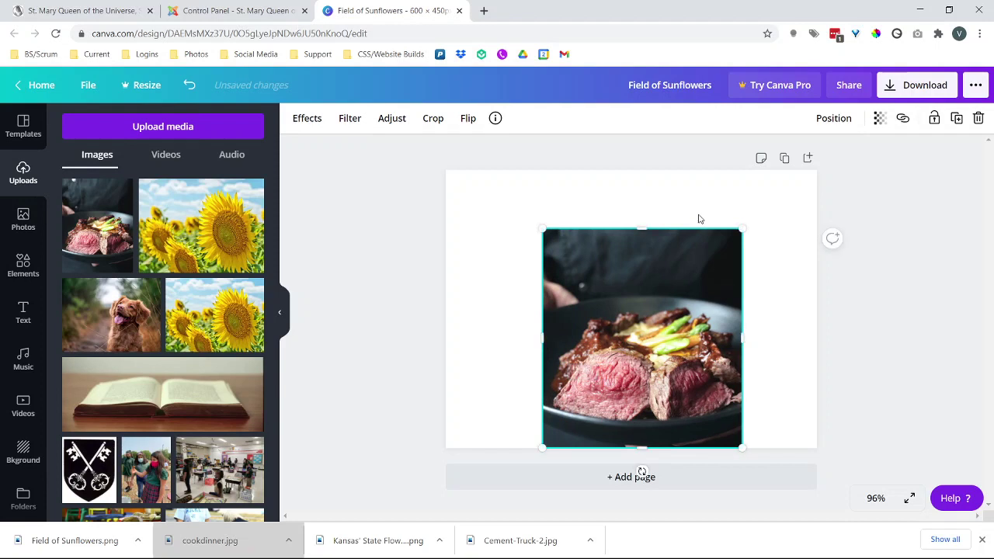
pyautogui.moveTo(642, 229); pyautogui.dragTo(642, 202)
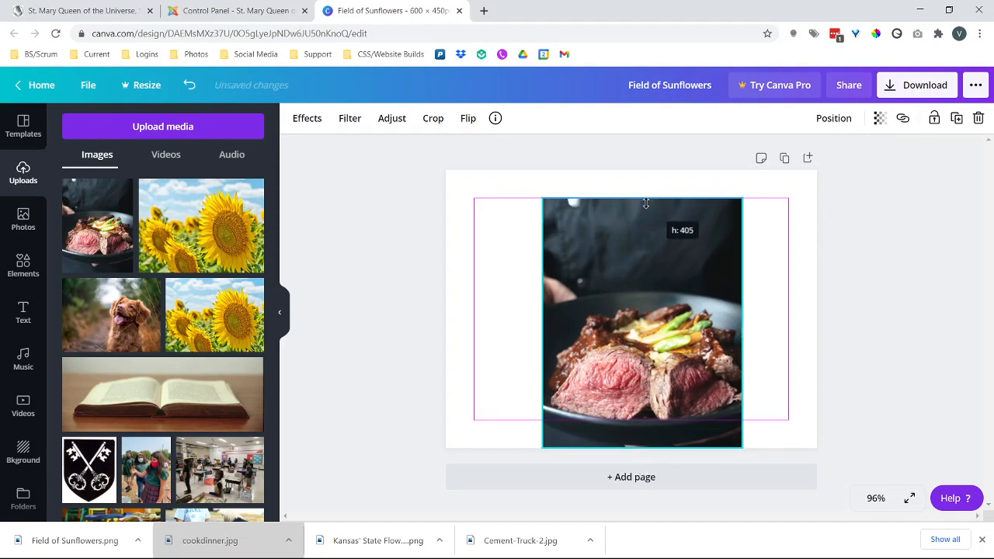
pyautogui.moveTo(646, 202); pyautogui.dragTo(659, 160)
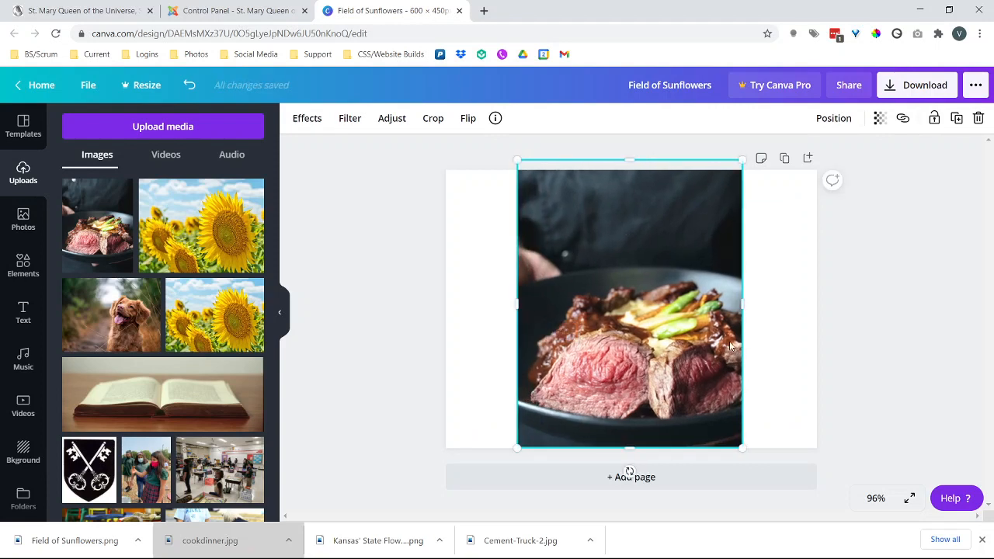
# Step: Widen the steak photo to the right to its final width
pyautogui.moveTo(743, 303); pyautogui.dragTo(758, 303)
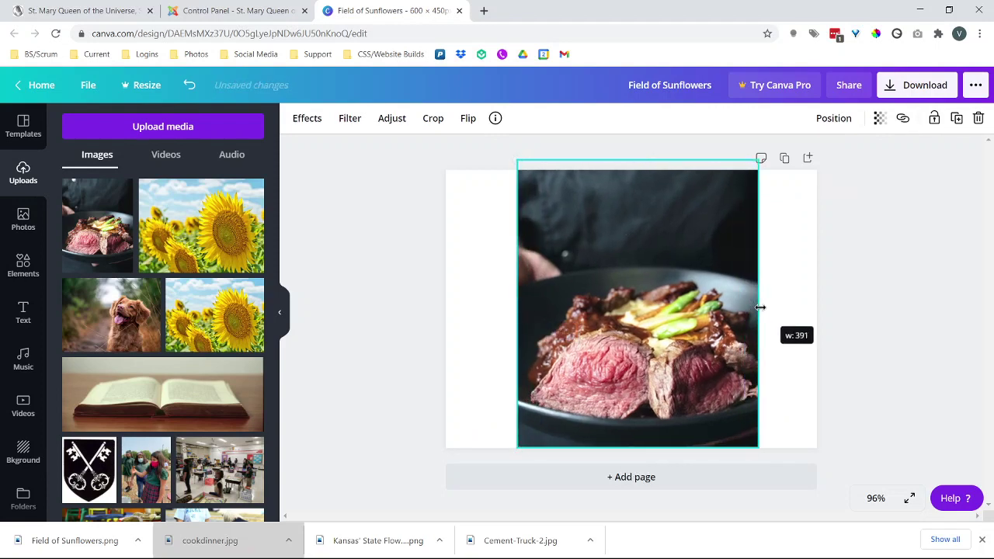
pyautogui.moveTo(758, 307); pyautogui.dragTo(766, 312)
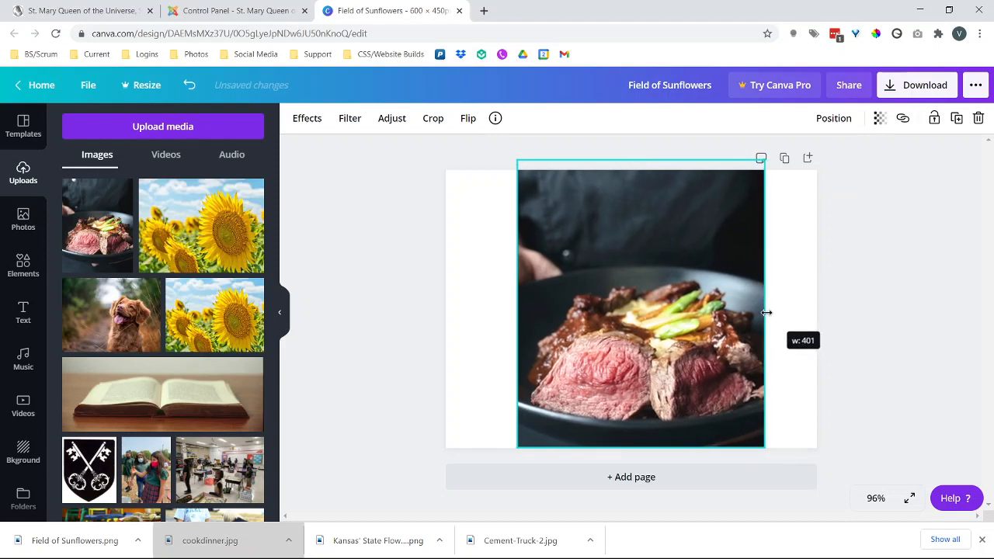
pyautogui.moveTo(766, 312); pyautogui.dragTo(759, 317)
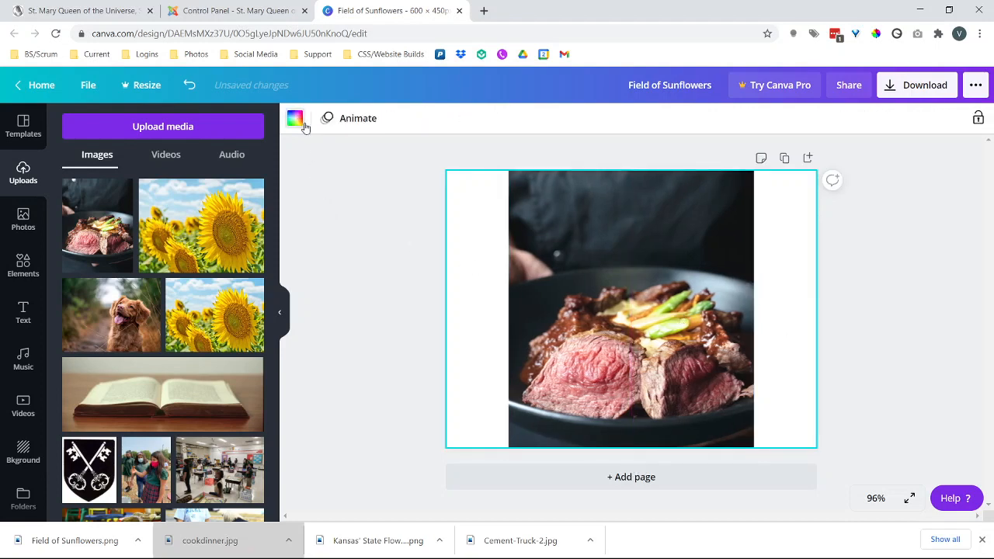
# Step: Set the page background colour to black behind the steak photo
pyautogui.click(296, 118)
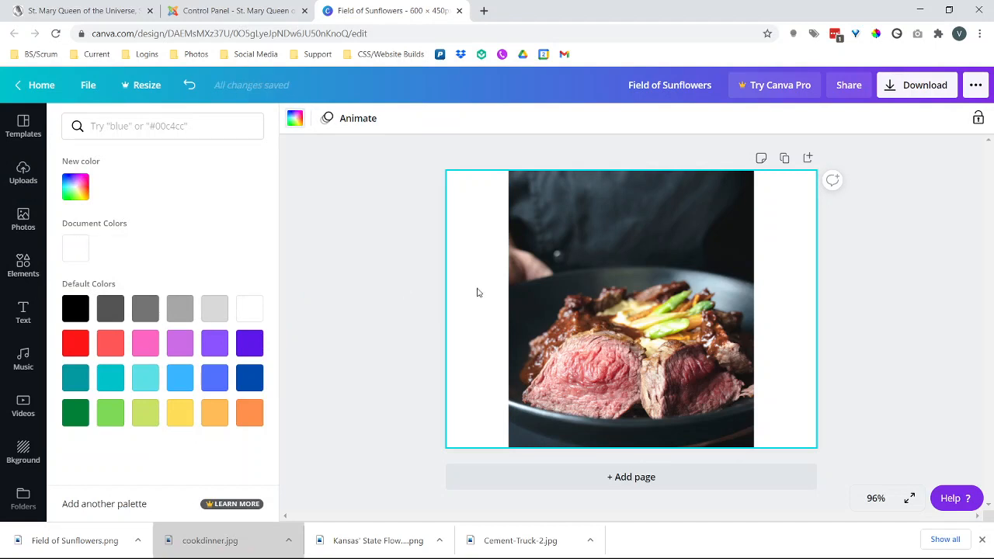
pyautogui.moveTo(467, 270)
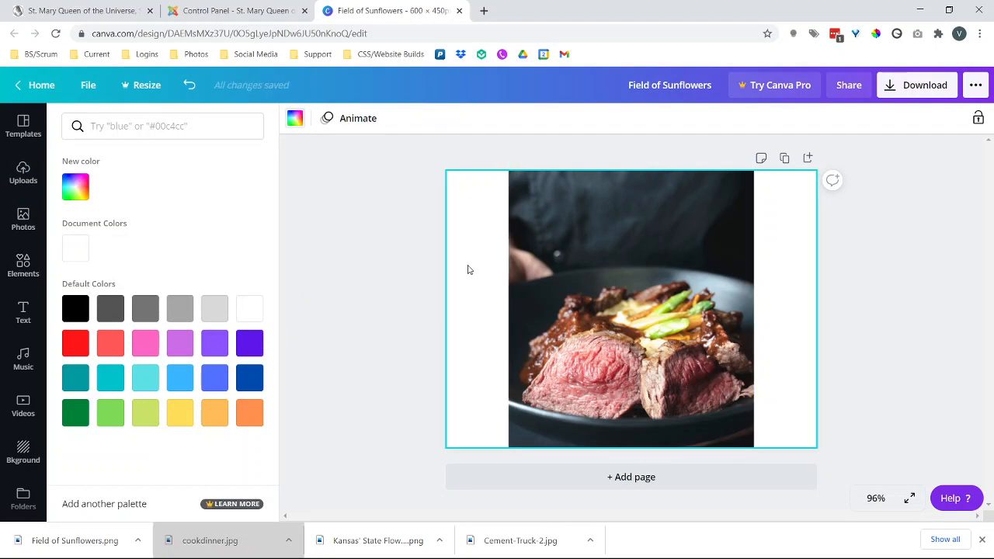
pyautogui.click(74, 308)
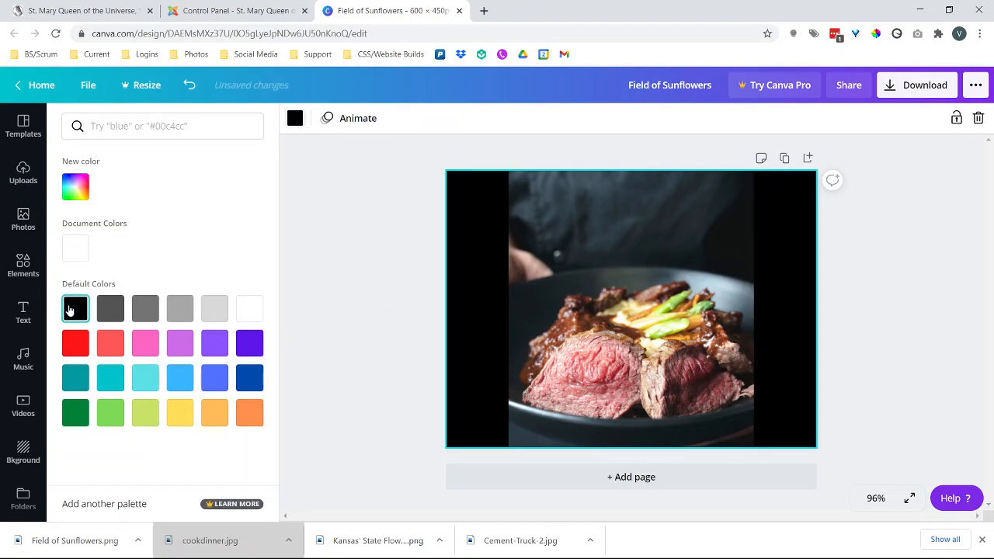
pyautogui.click(75, 308)
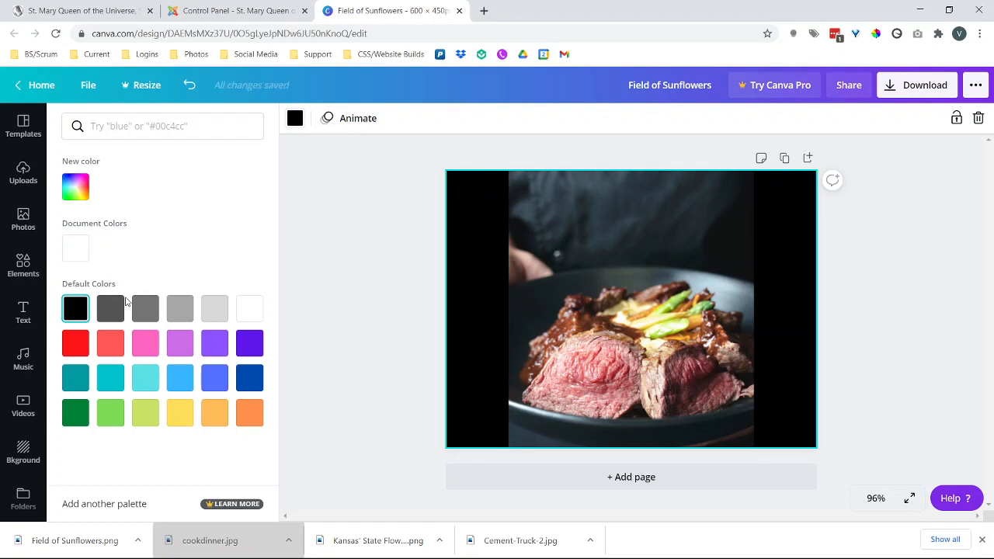
pyautogui.moveTo(201, 292)
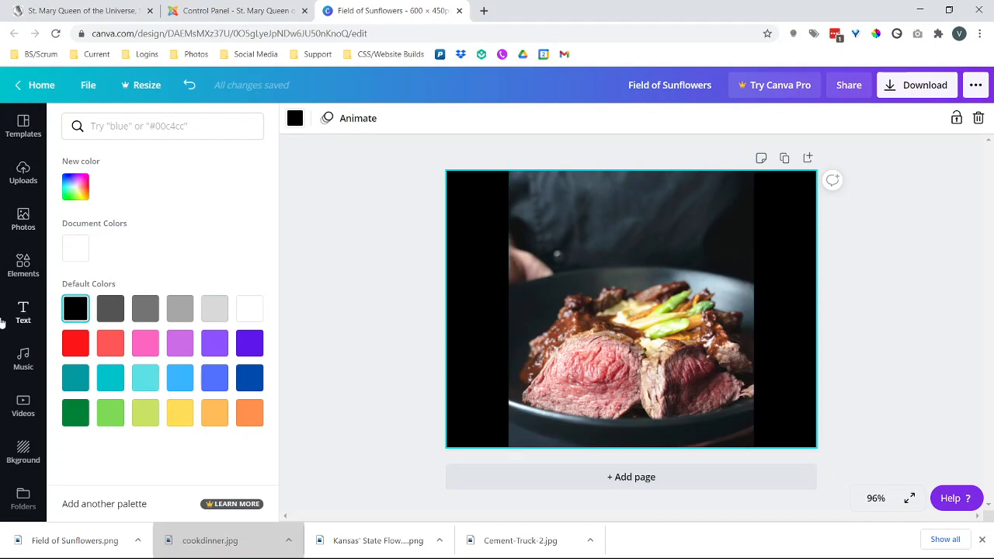
# Step: Add a white heading 'A Yummy Steak Dinner' along the steak photo's bottom edge
pyautogui.click(22, 314)
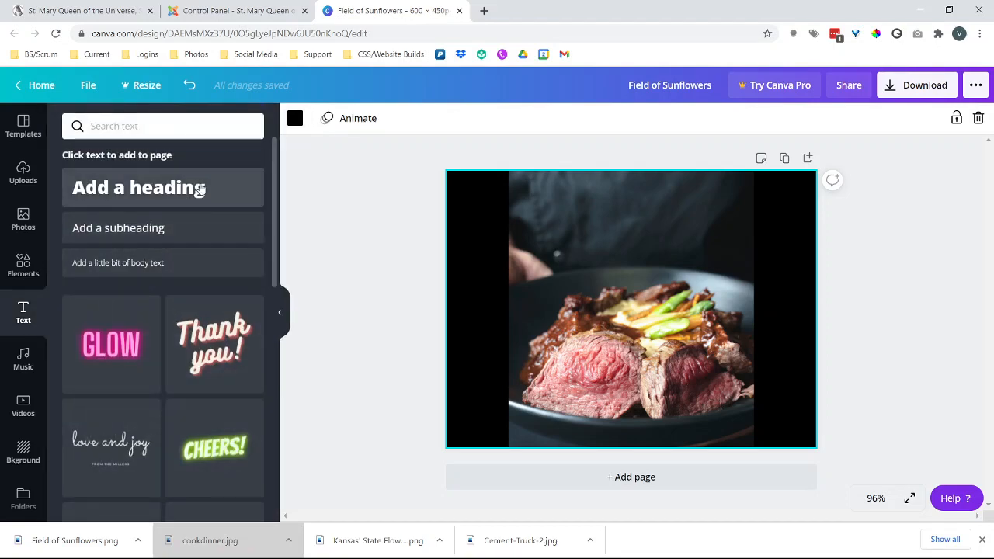
pyautogui.click(139, 187)
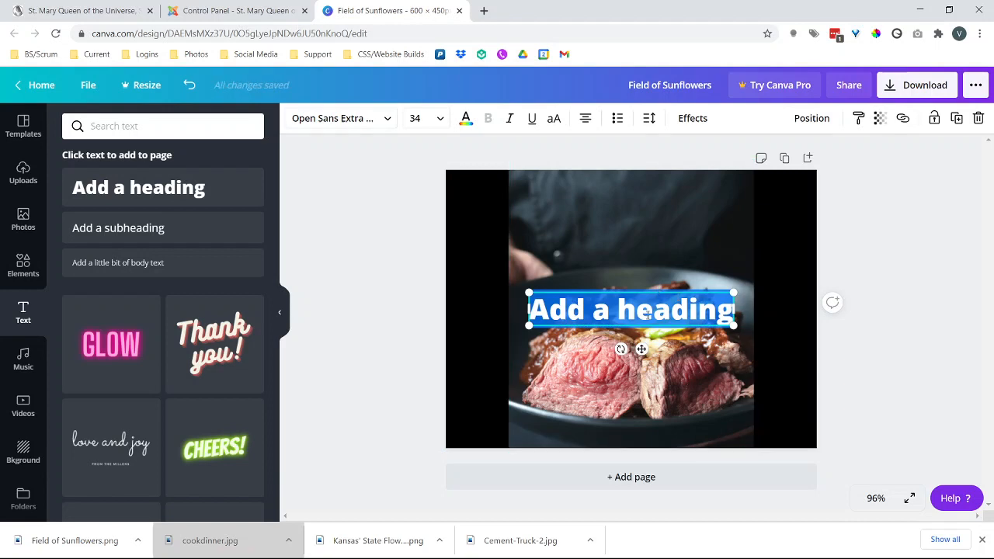
pyautogui.moveTo(631, 310); pyautogui.dragTo(631, 352)
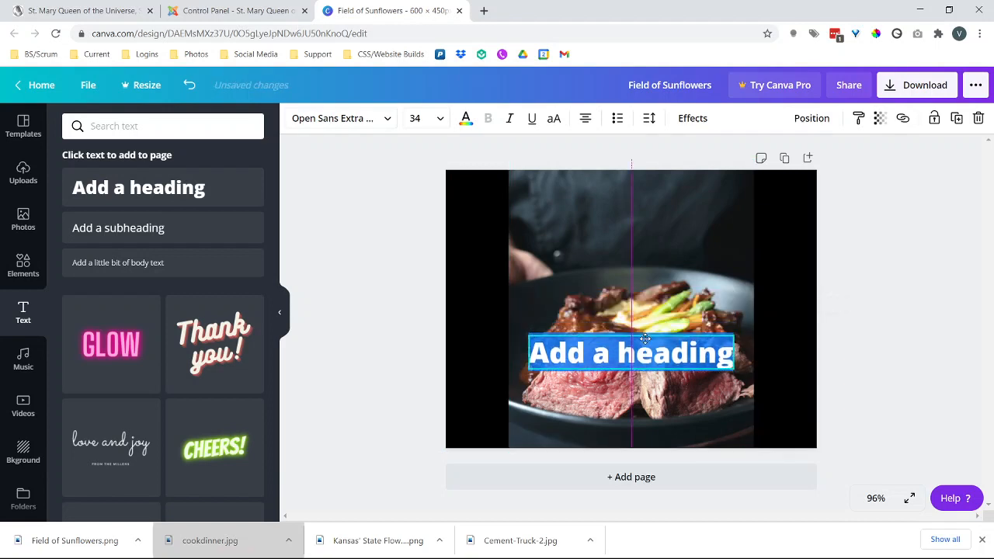
pyautogui.moveTo(630, 351); pyautogui.dragTo(631, 421)
pyautogui.write('A yummy S')
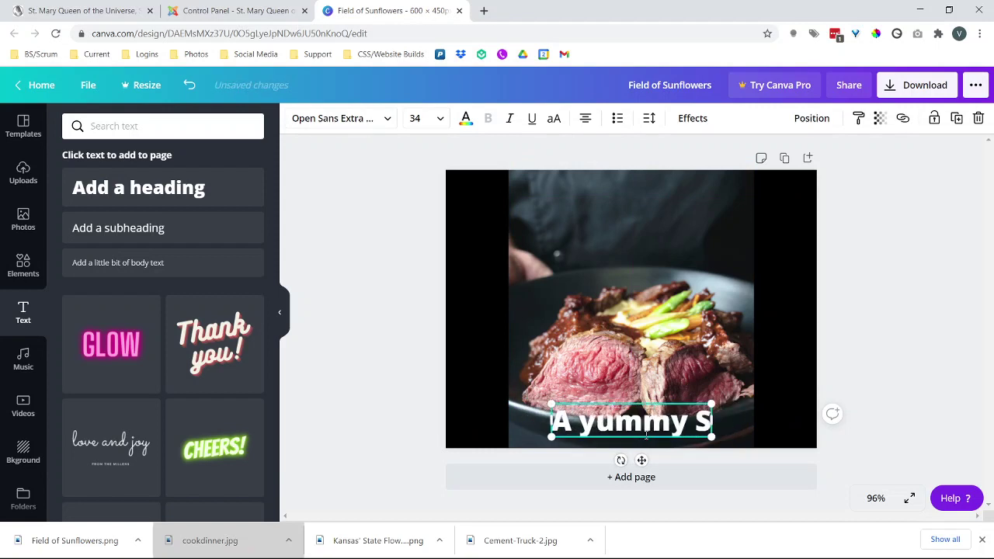
pyautogui.write('teak Dinner')
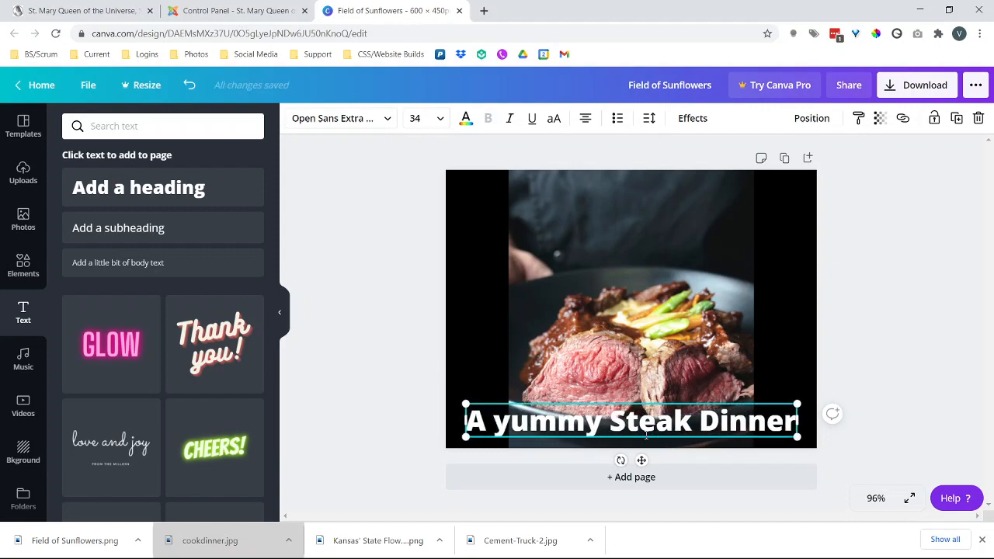
pyautogui.doubleClick(474, 420)
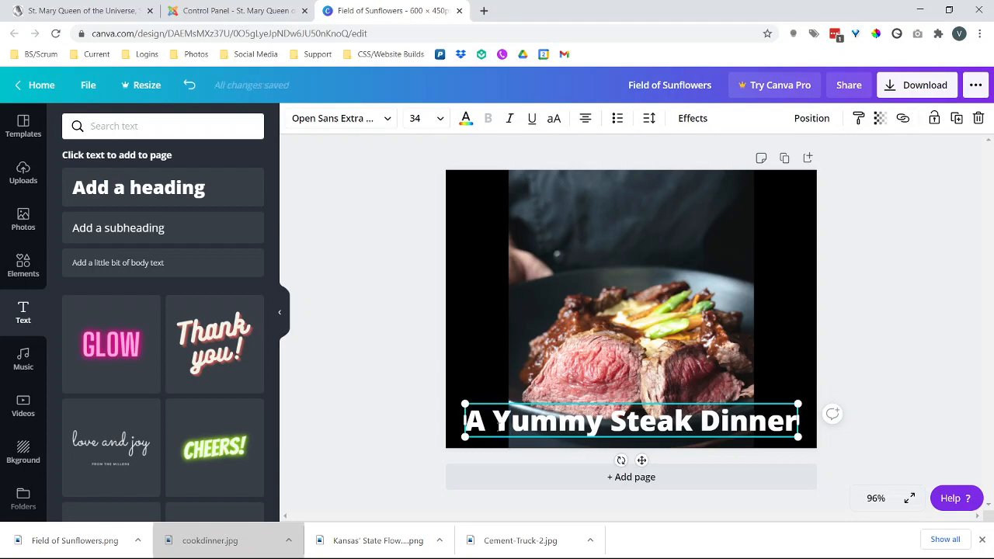
pyautogui.moveTo(487, 307)
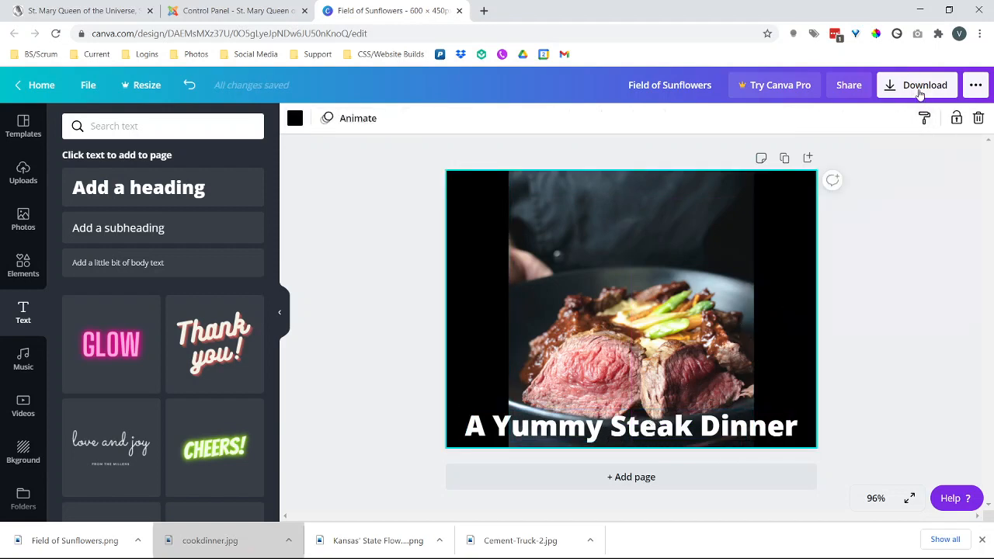
# Step: Download the captioned steak design and dismiss the Canva Pro offer
pyautogui.click(917, 84)
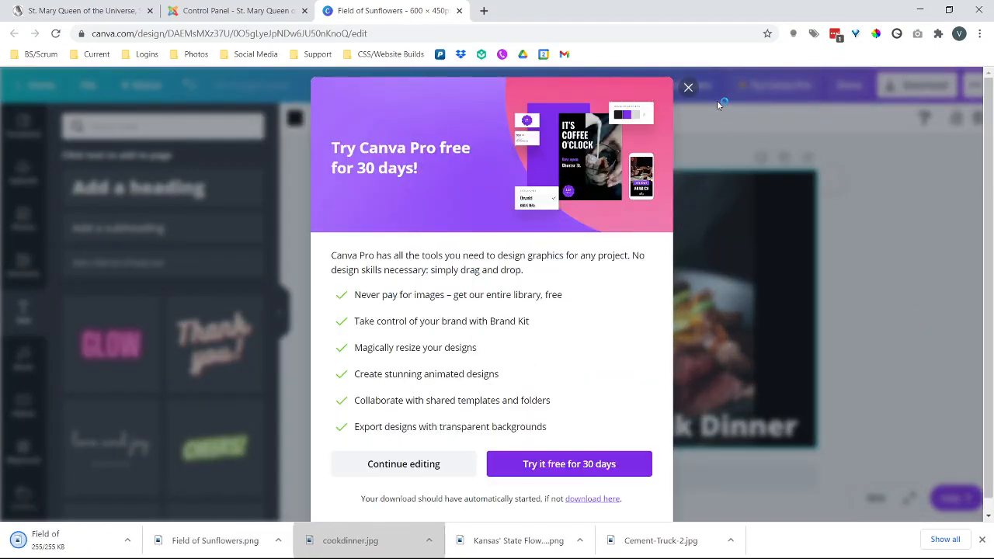
pyautogui.click(687, 87)
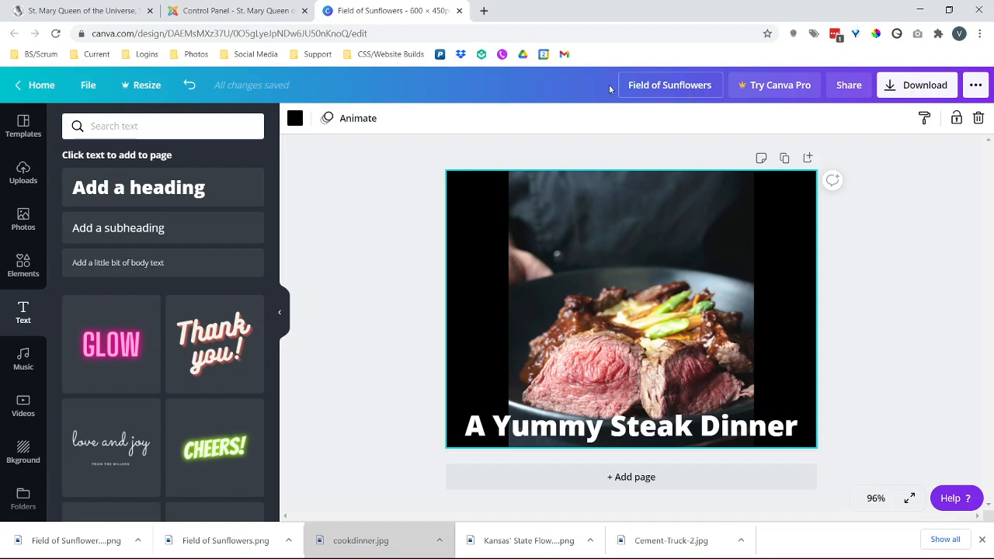
# Step: Switch via the parish site to the Solutio Control Panel administrator dashboard
pyautogui.click(631, 426)
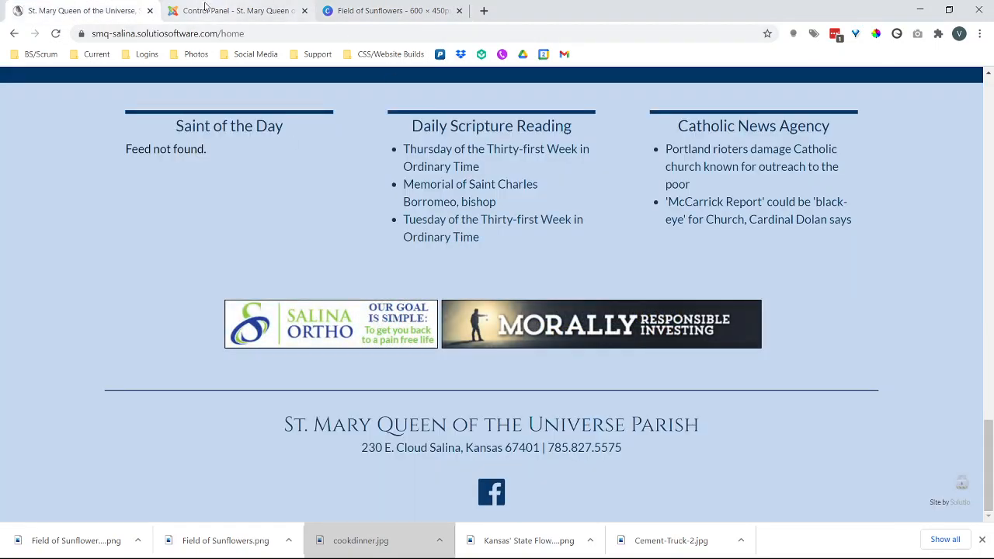
pyautogui.click(236, 9)
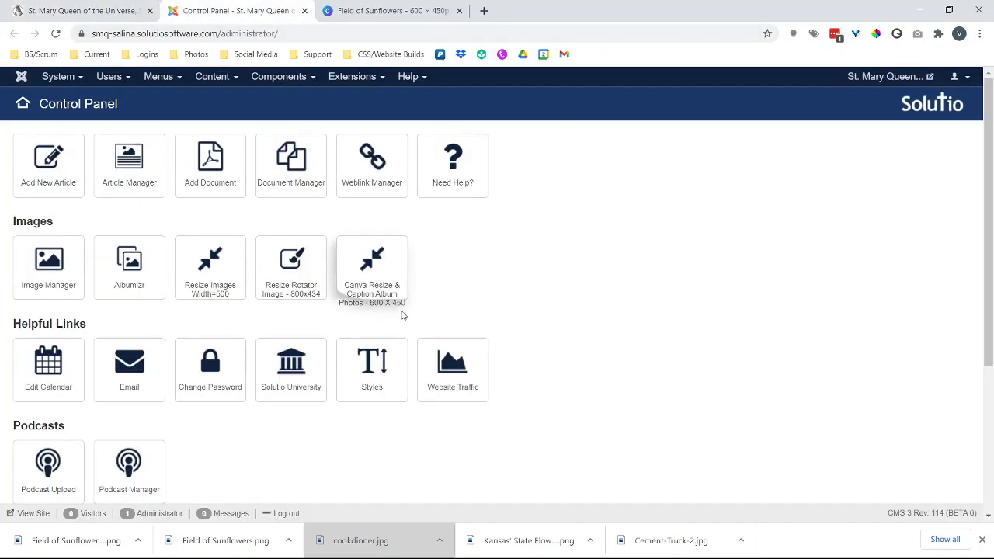
pyautogui.moveTo(129, 268)
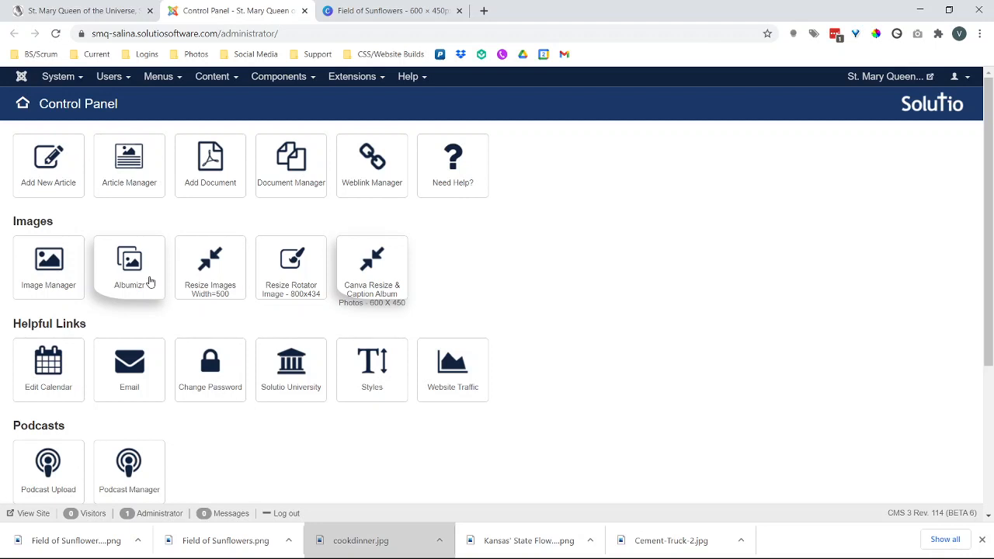
# Step: Upload the captioned sunflower and steak images into a new Albumizr album
pyautogui.click(129, 267)
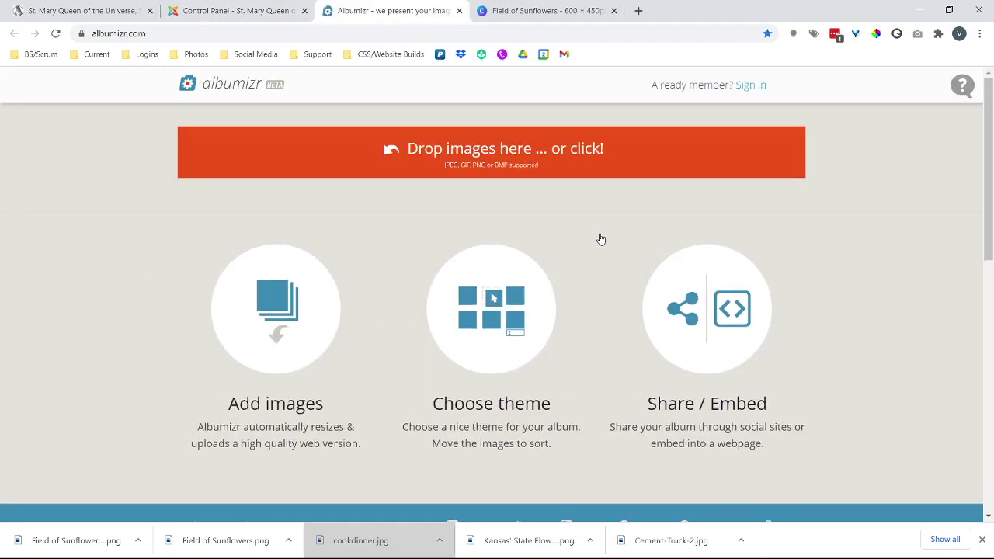
pyautogui.moveTo(521, 163)
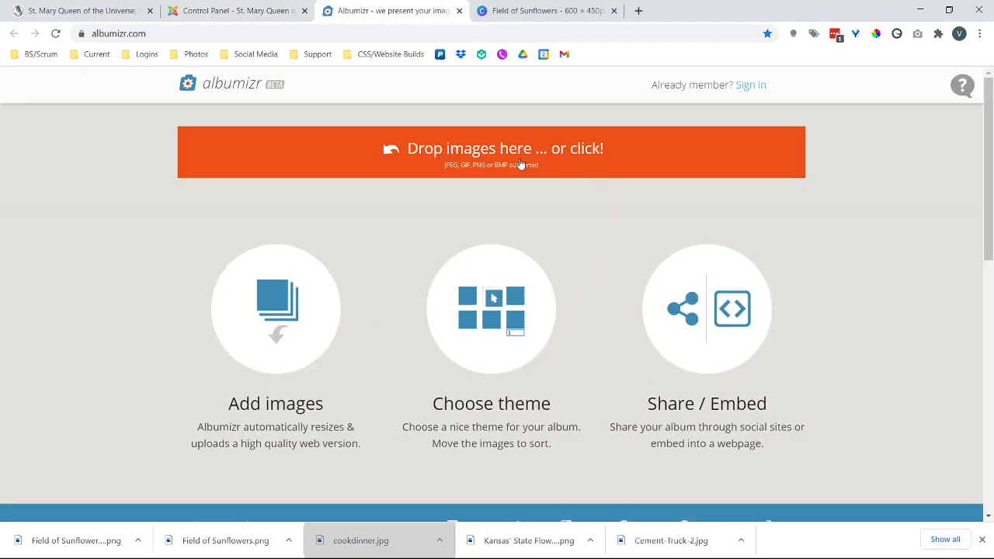
pyautogui.moveTo(552, 147)
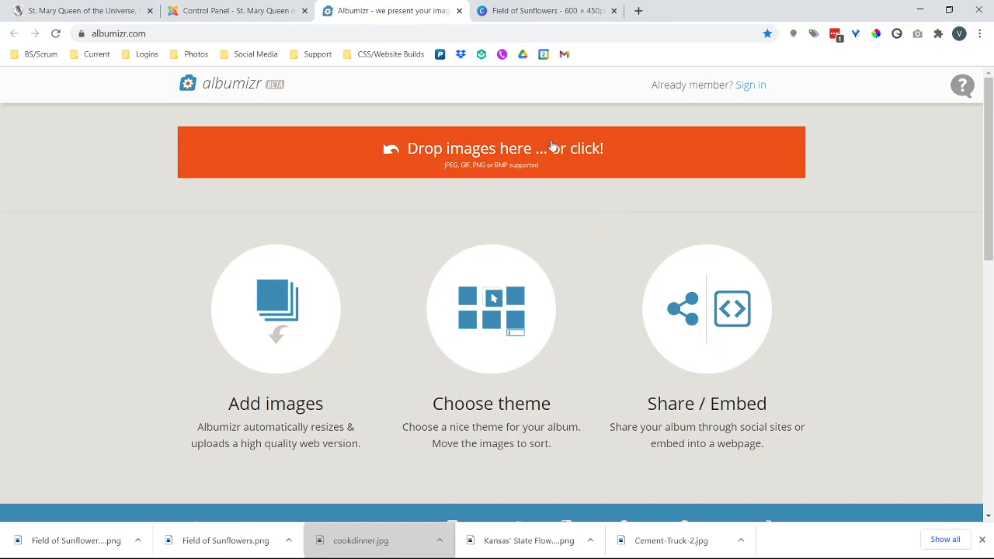
pyautogui.moveTo(553, 158)
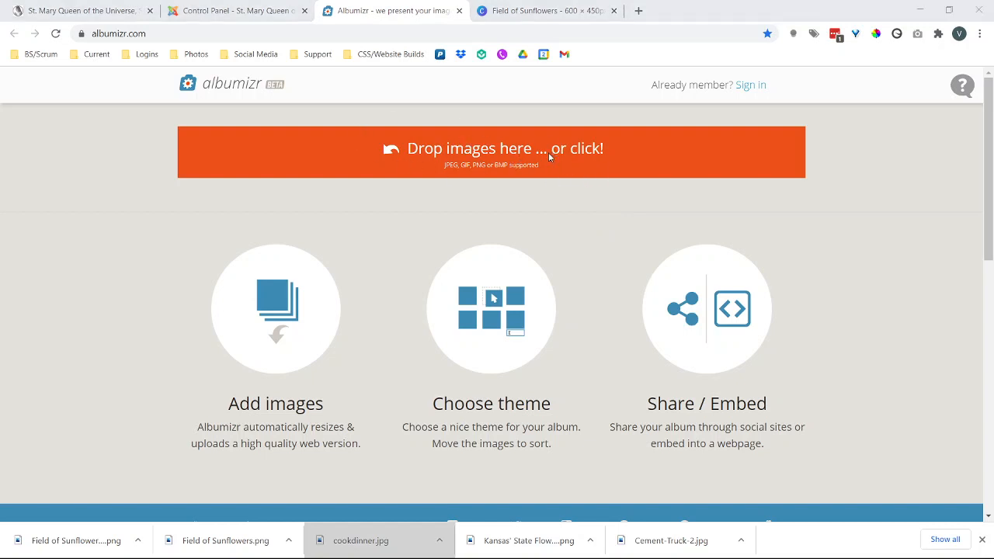
pyautogui.moveTo(192, 94)
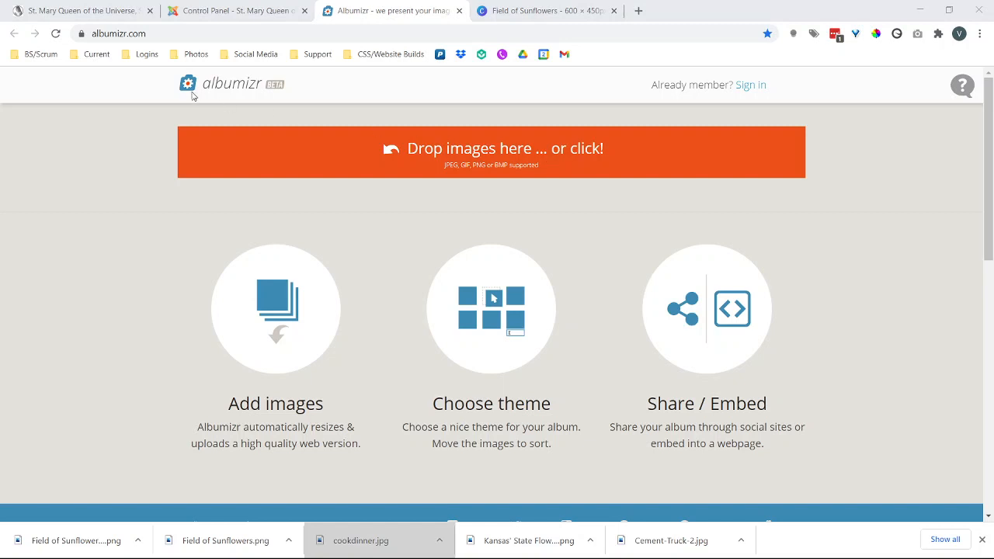
pyautogui.moveTo(122, 113)
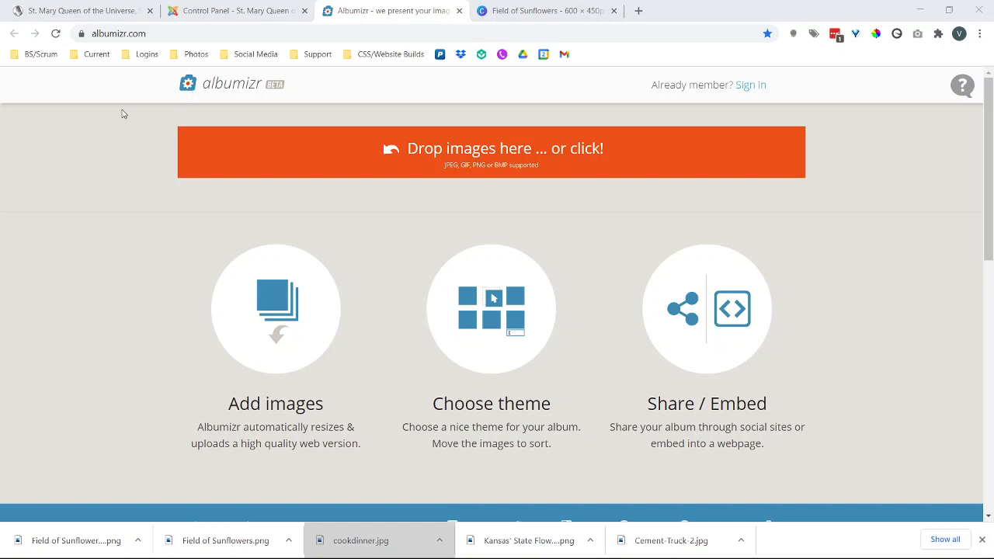
pyautogui.moveTo(198, 122)
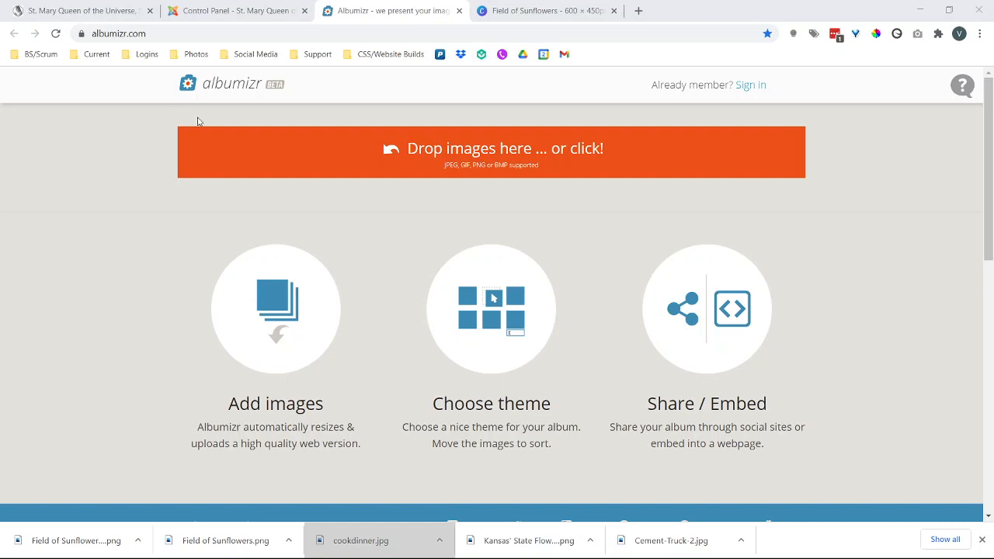
pyautogui.moveTo(541, 241)
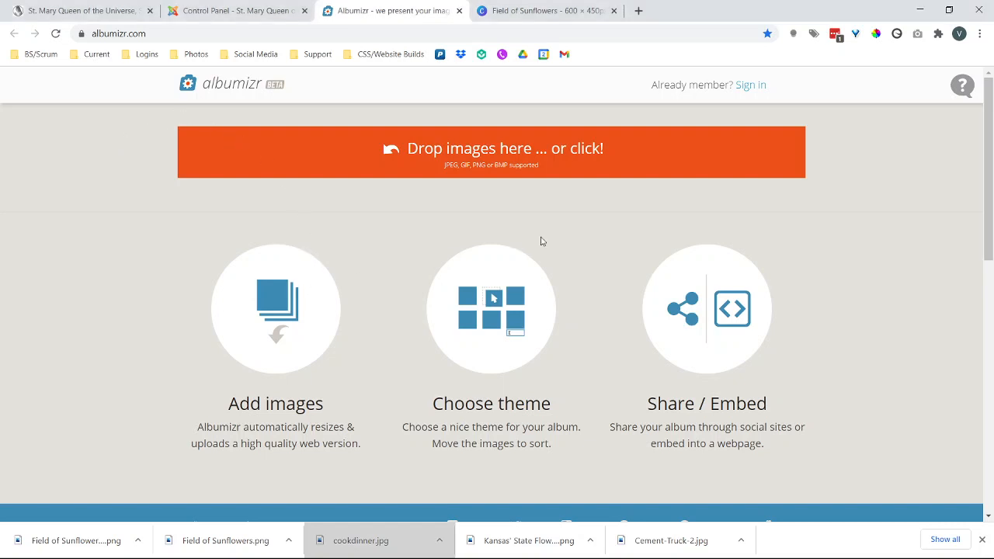
pyautogui.click(491, 152)
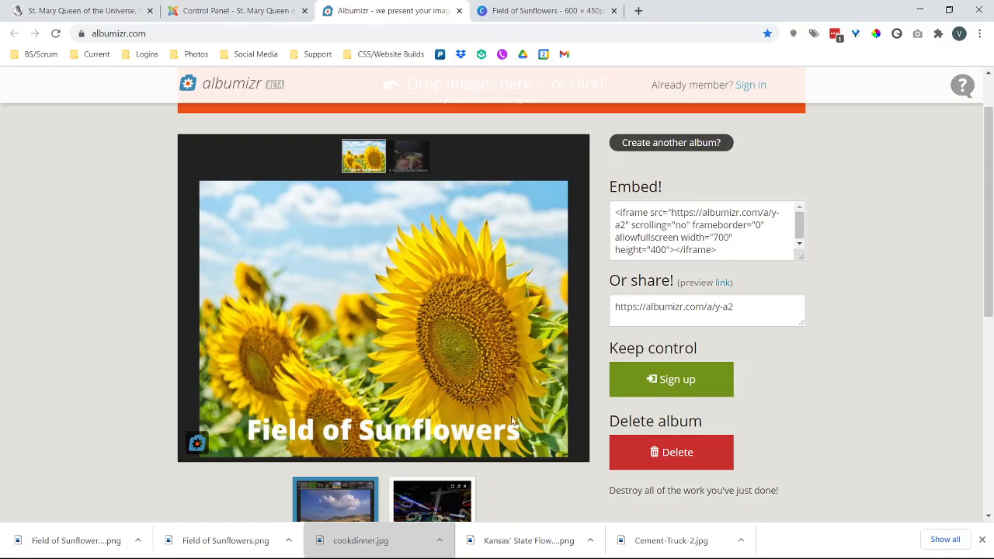
# Step: Copy the album's iframe embed code and return to the site's control panel
pyautogui.click(407, 155)
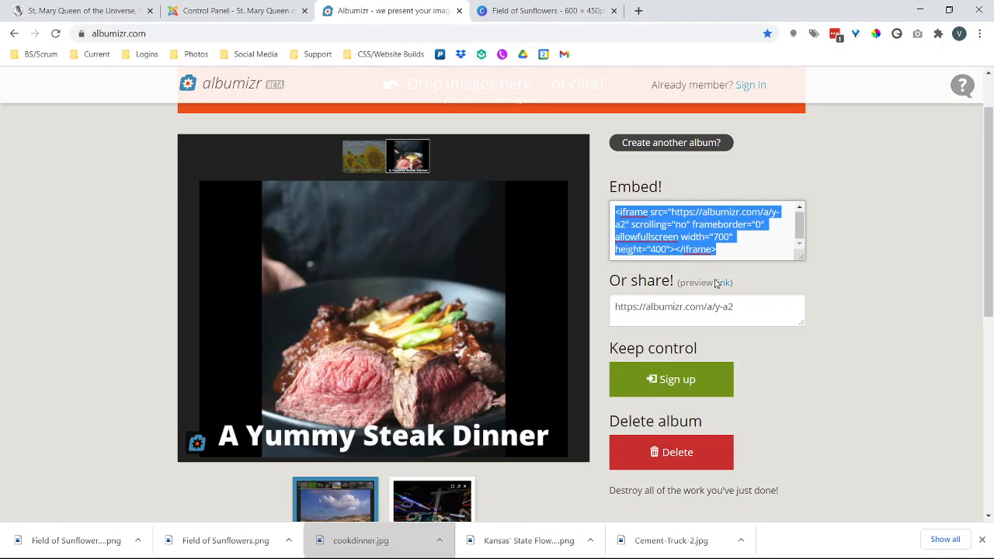
pyautogui.click(707, 250)
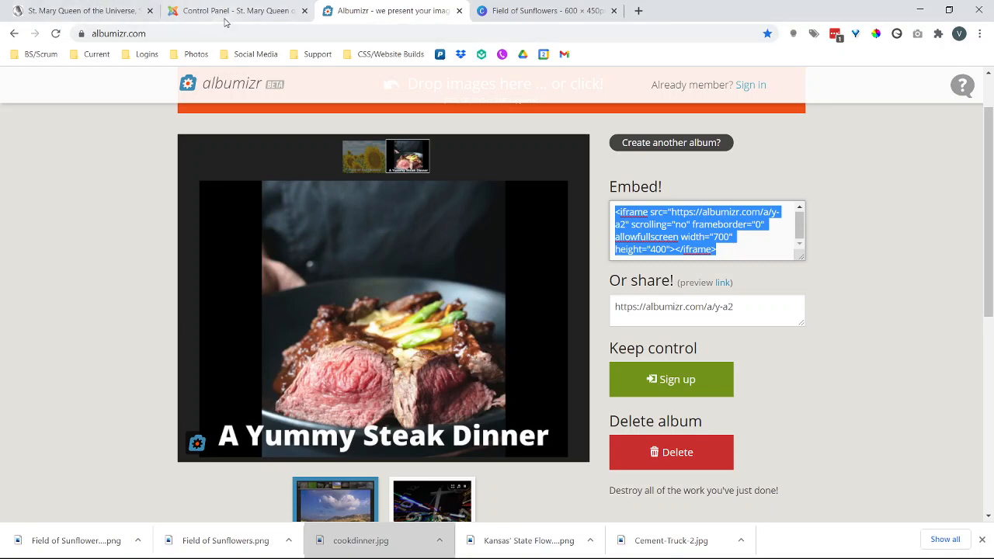
pyautogui.click(236, 9)
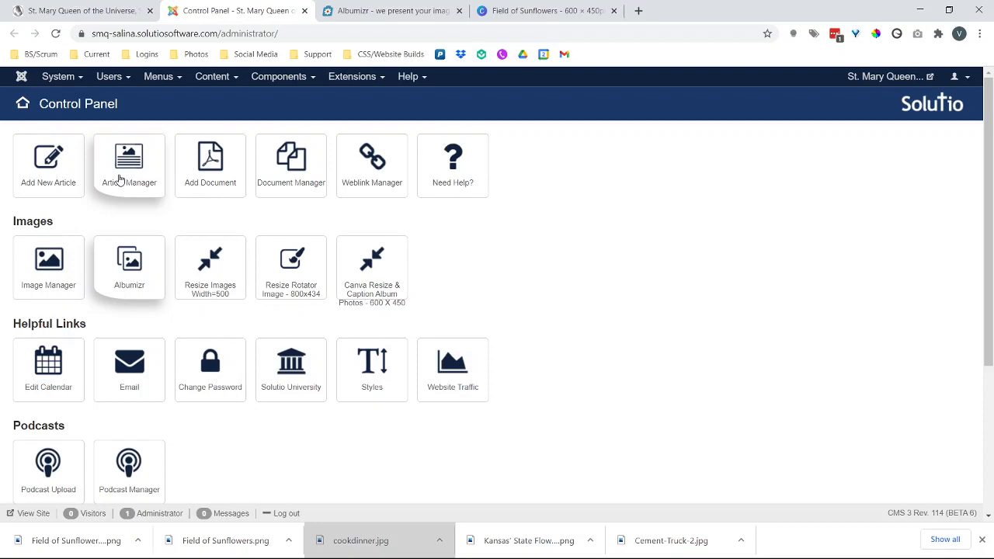
# Step: Start a new article in the Articles manager under the Photo Gallery category
pyautogui.click(129, 163)
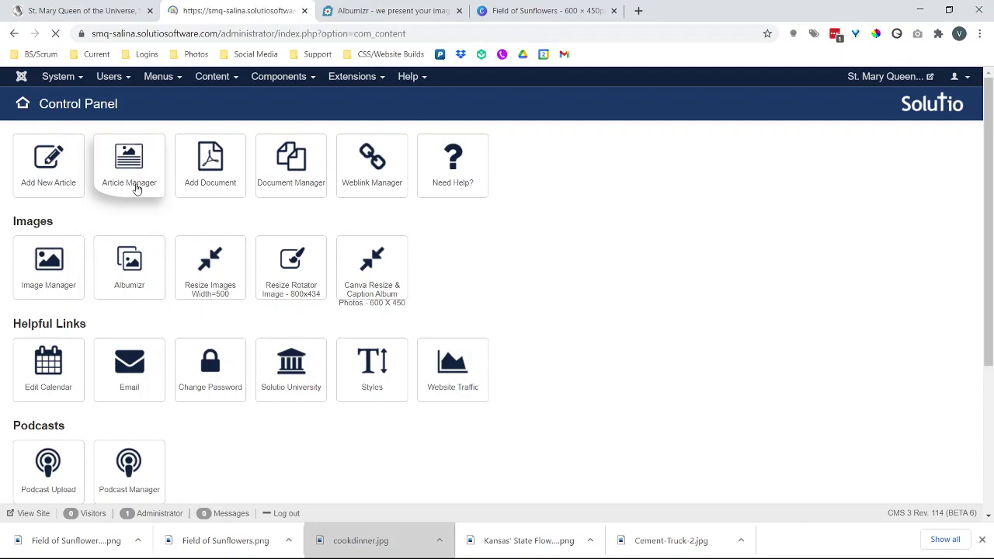
pyautogui.click(129, 158)
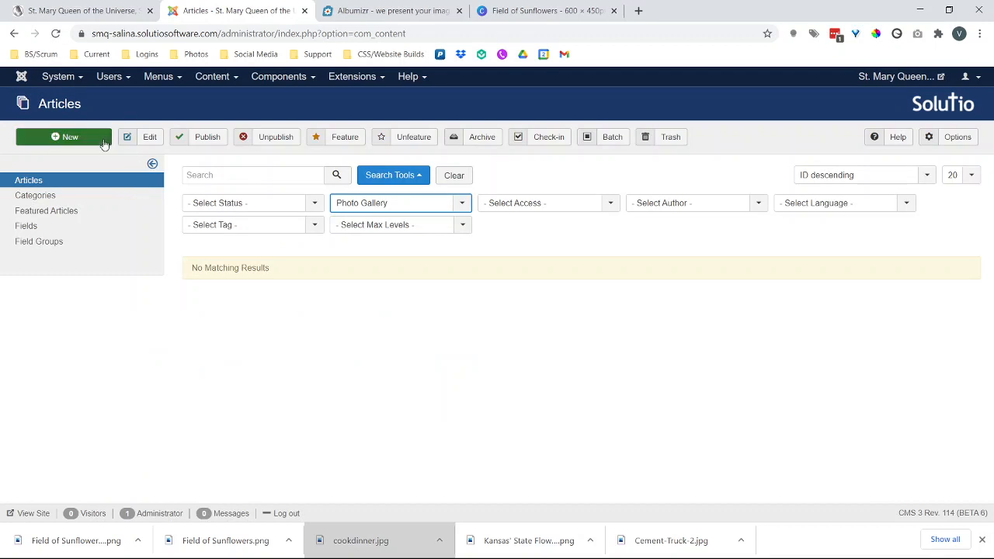
pyautogui.moveTo(314, 179)
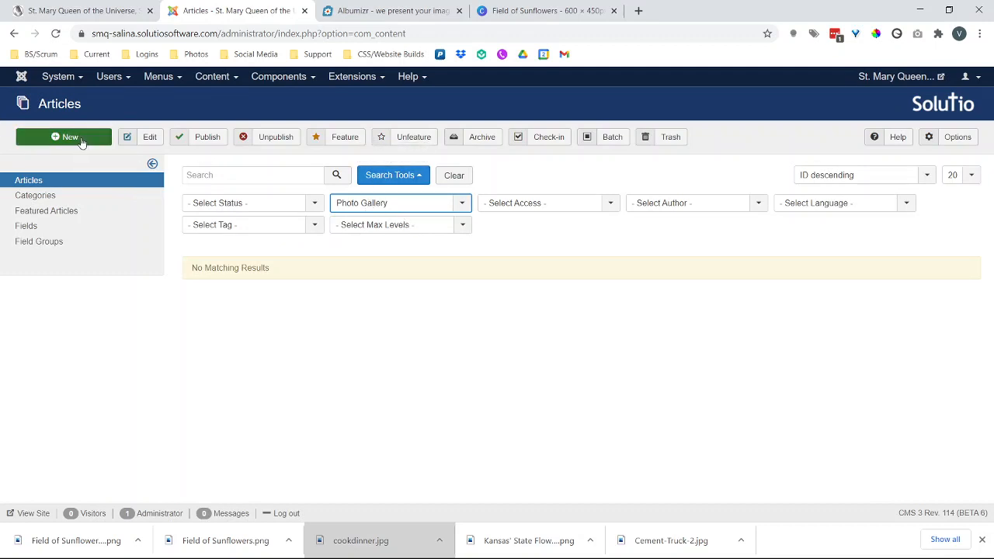
pyautogui.click(65, 137)
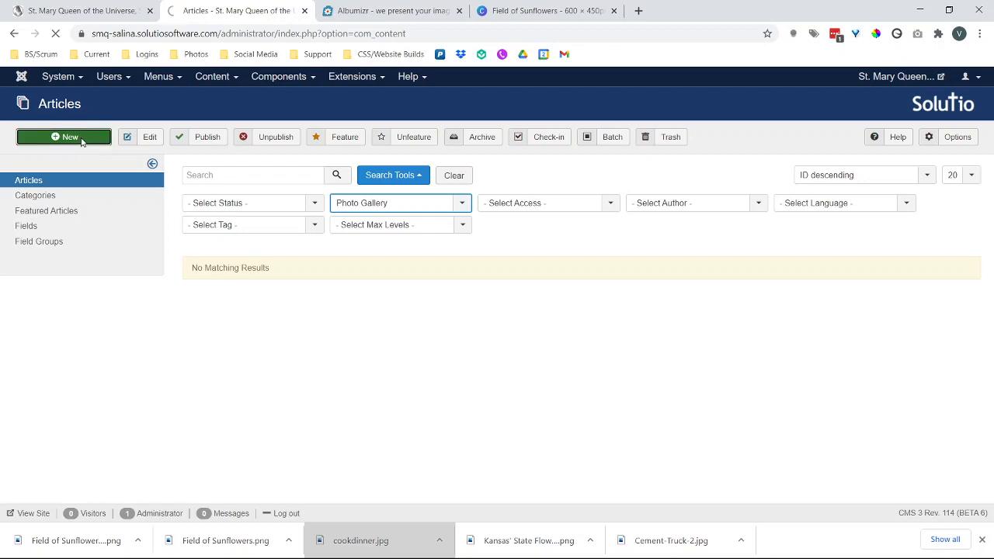
pyautogui.click(63, 136)
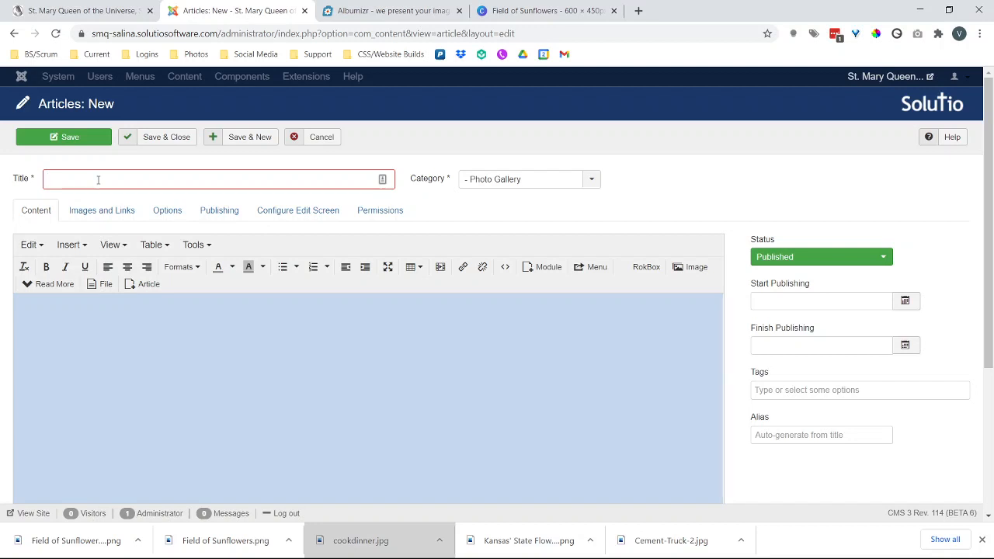
# Step: Title the new article 'This is a Test Article' and move down to the body editor
pyautogui.write('This is')
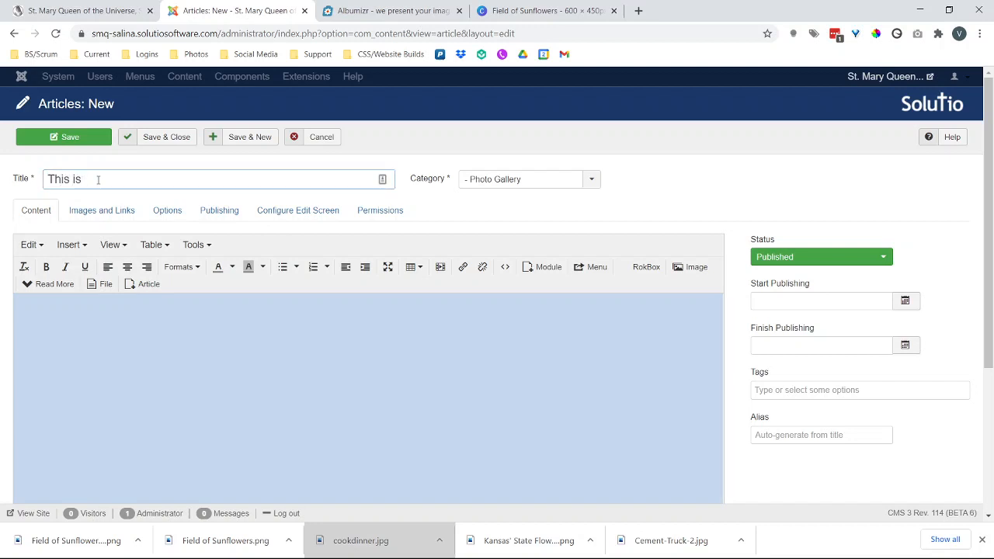
pyautogui.write('a Test Article')
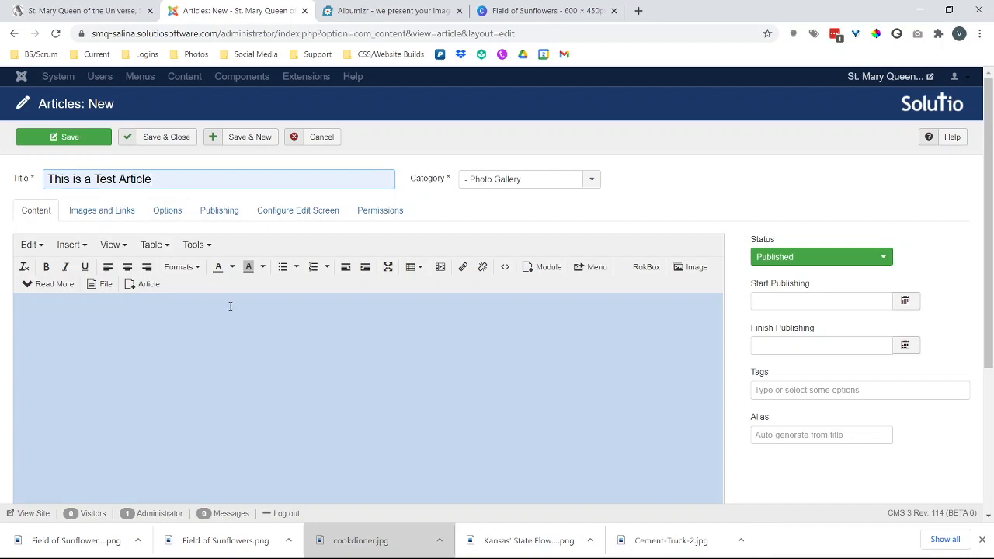
pyautogui.moveTo(499, 291)
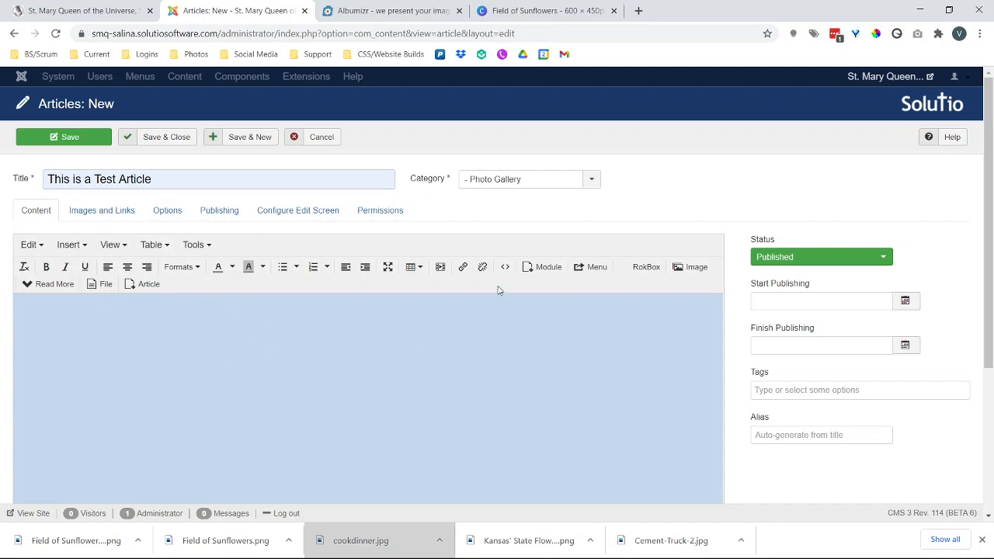
pyautogui.moveTo(505, 267)
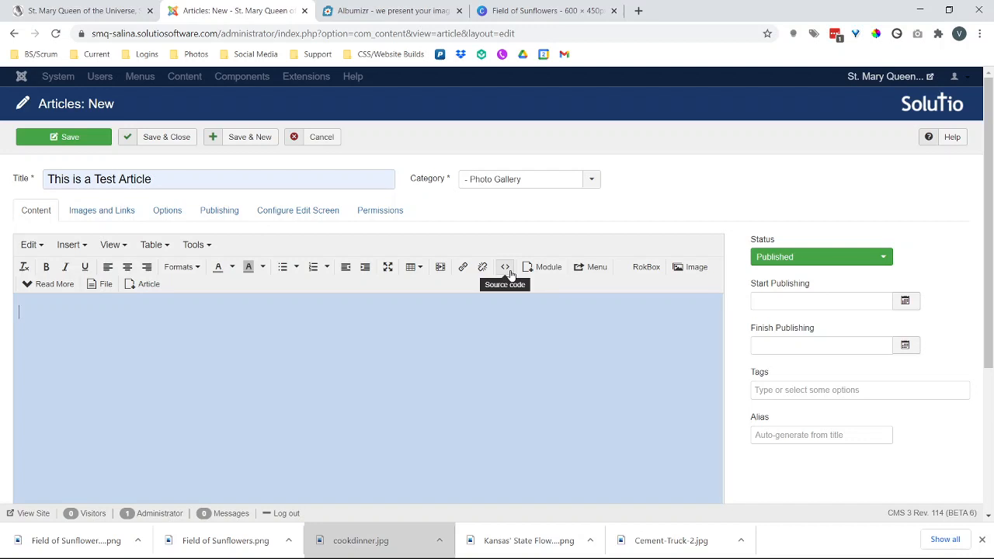
pyautogui.scroll(-3)
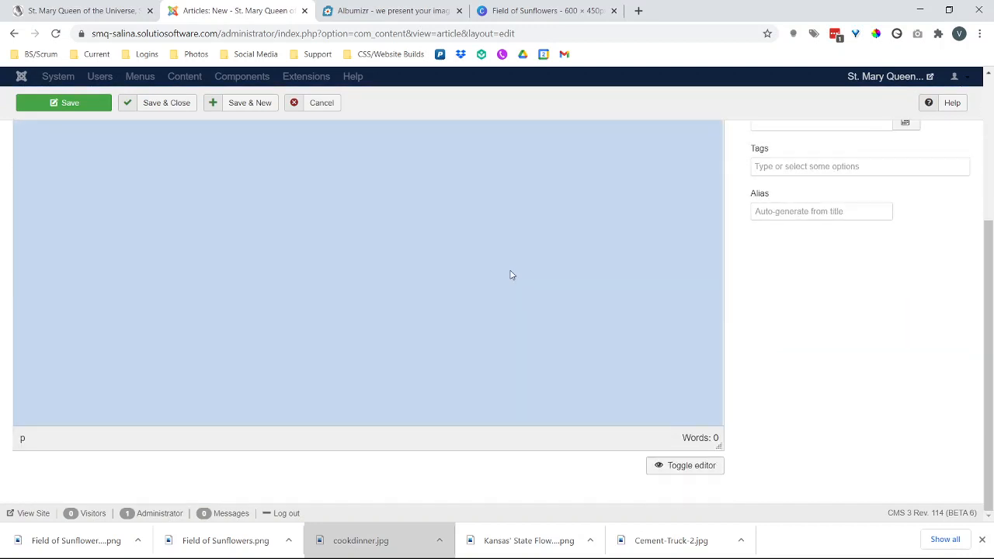
pyautogui.click(685, 467)
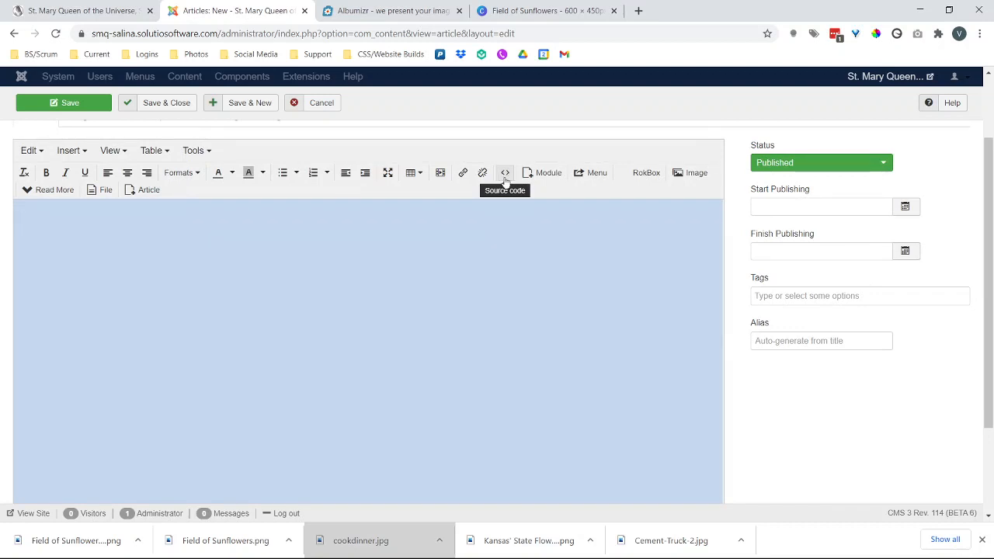
# Step: Paste the Albumizr iframe code into the article's HTML source and apply it
pyautogui.click(505, 172)
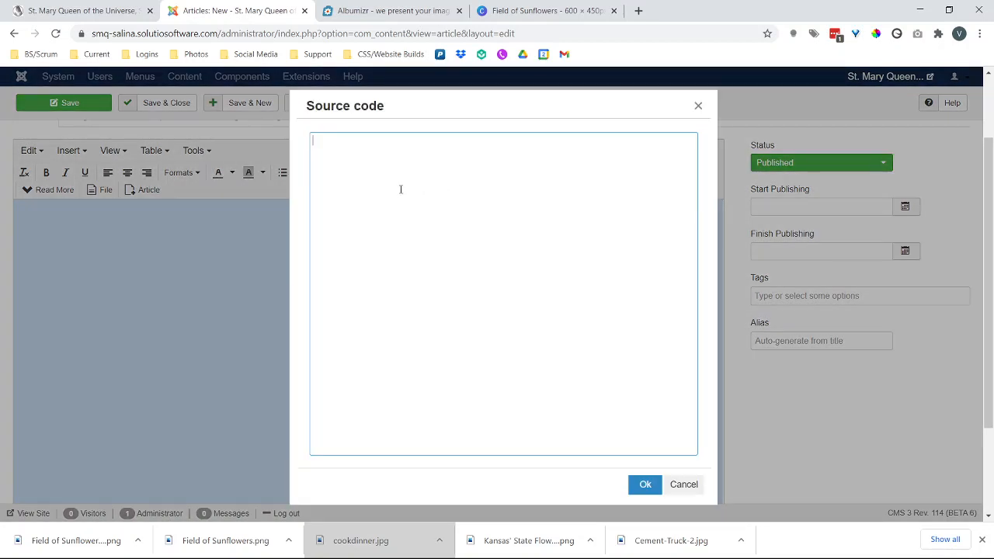
pyautogui.moveTo(356, 149)
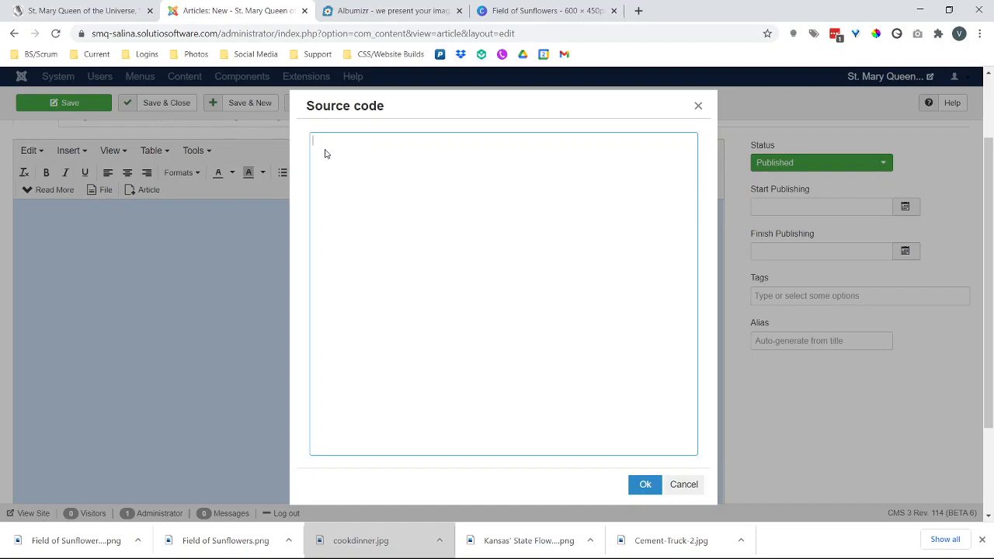
pyautogui.moveTo(391, 247)
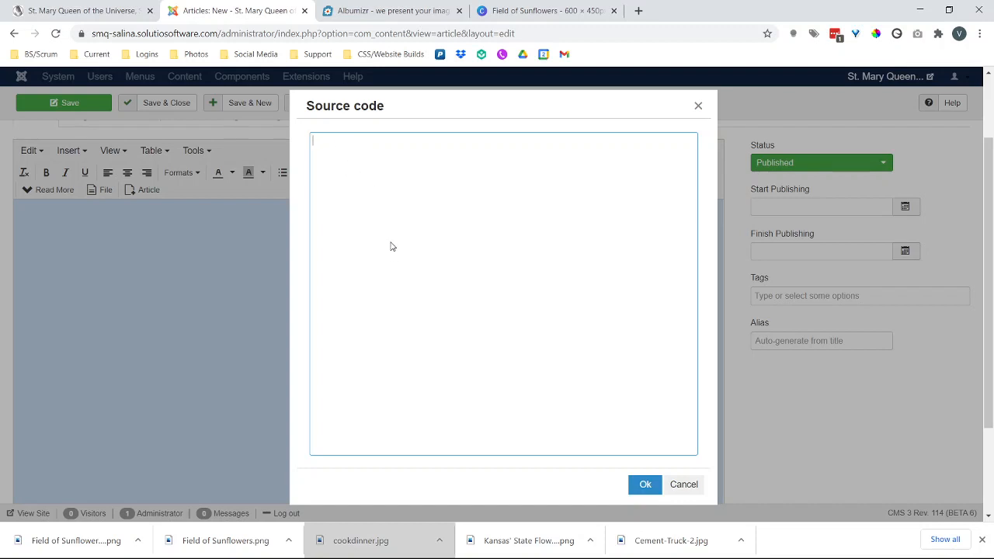
pyautogui.write('<iframe src="https://albumizr.com/a/y-a2" scrolling="no" frameborder="0" allowfullscreen width="700" height="400"></iframe>')
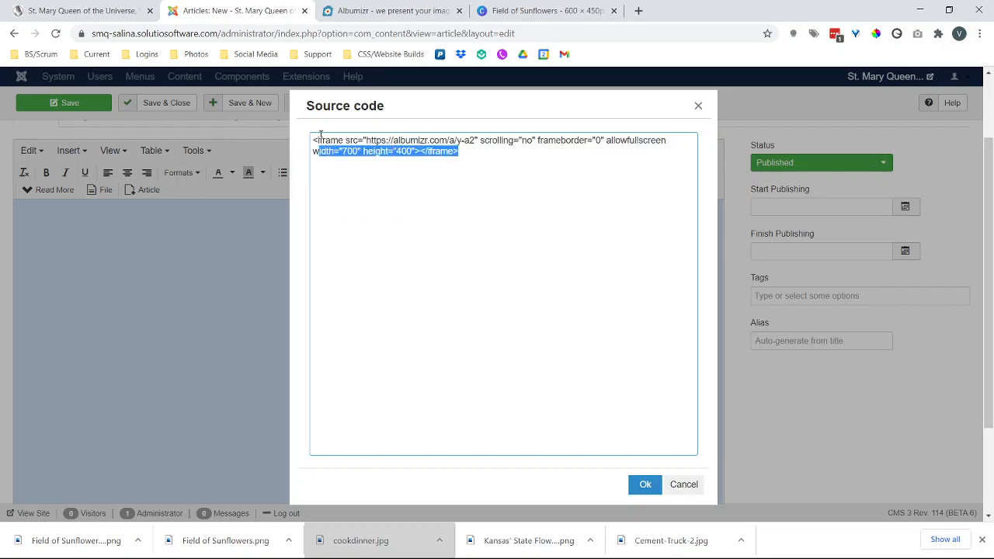
pyautogui.press('Delete')
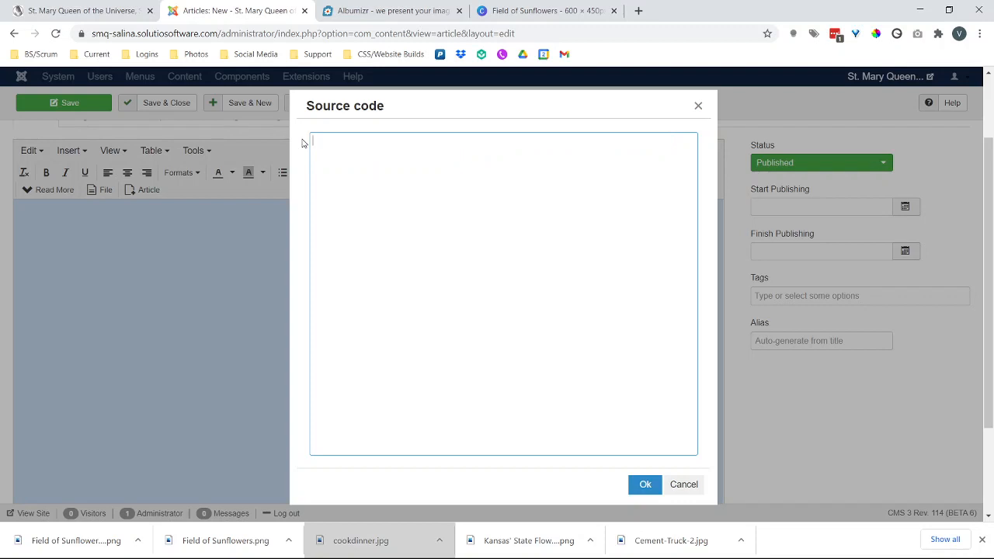
pyautogui.write('<iframe src="https://albumizr.com/a/y-a2" scrolling="no" frameborder="0" allowfullscreen width="700" height="400"></iframe>')
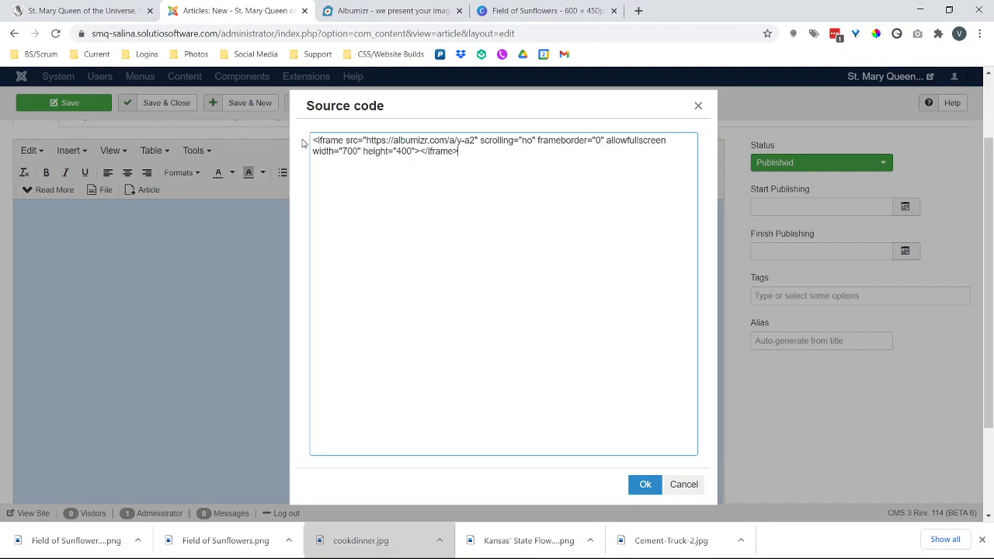
pyautogui.moveTo(647, 485)
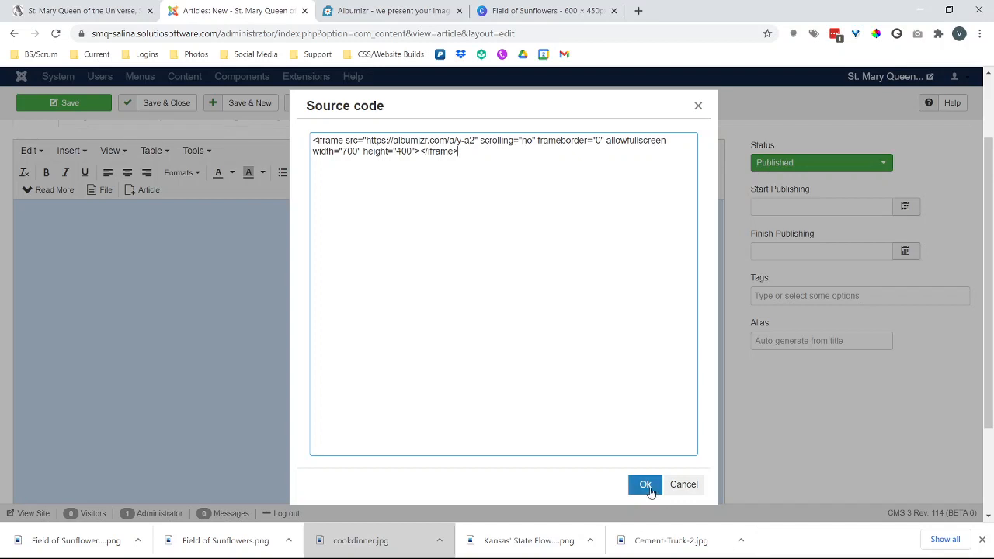
pyautogui.click(645, 485)
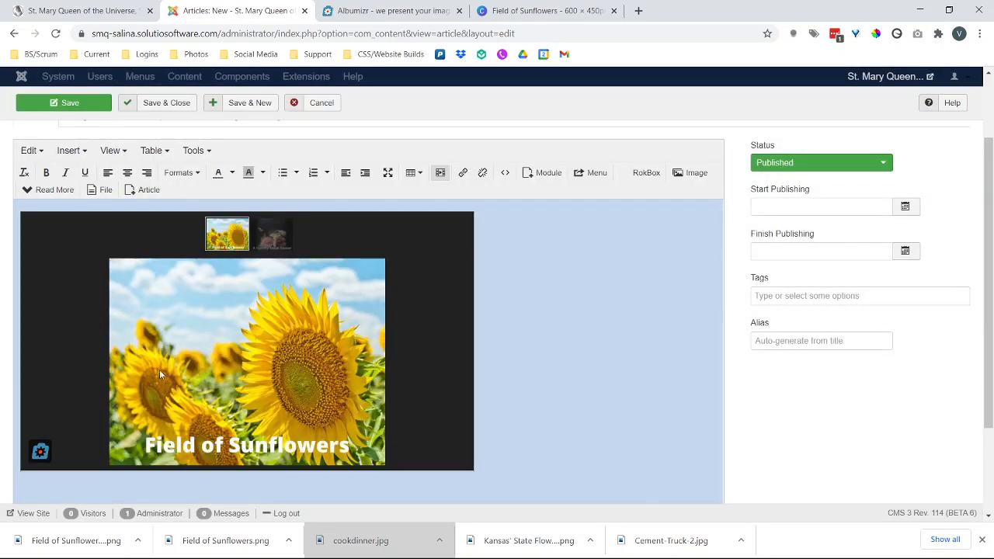
# Step: Save the test article and switch to the live parish website
pyautogui.scroll(-3)
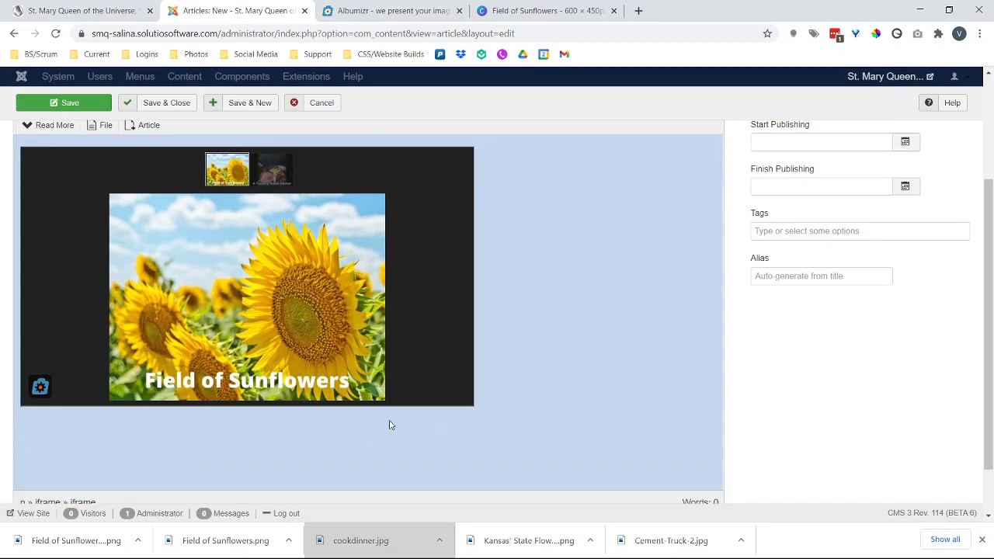
pyautogui.scroll(3)
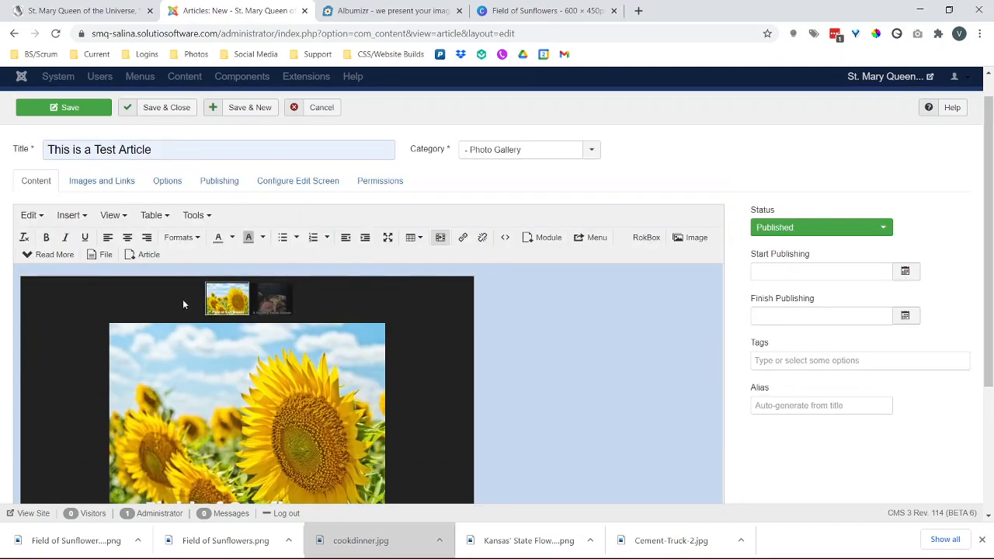
pyautogui.click(63, 107)
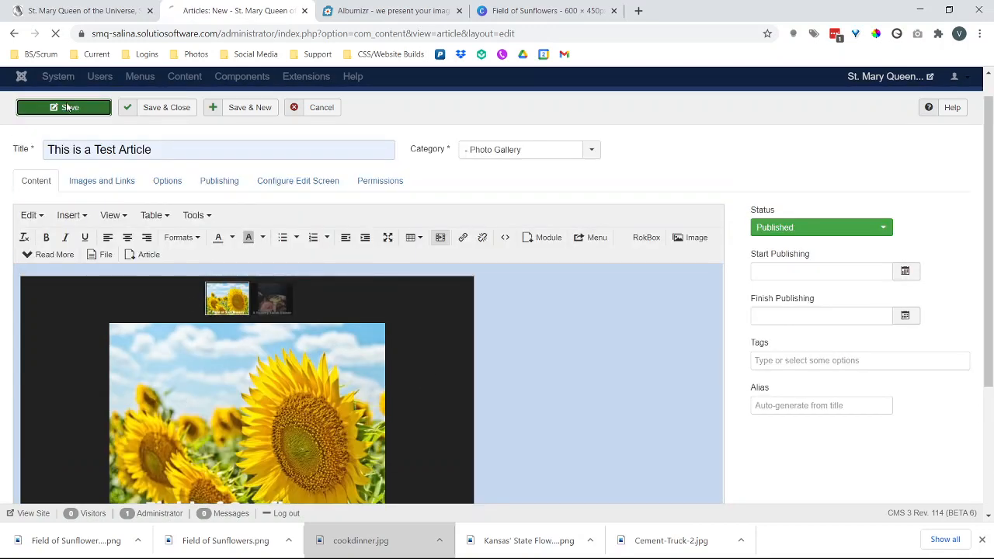
pyautogui.click(62, 107)
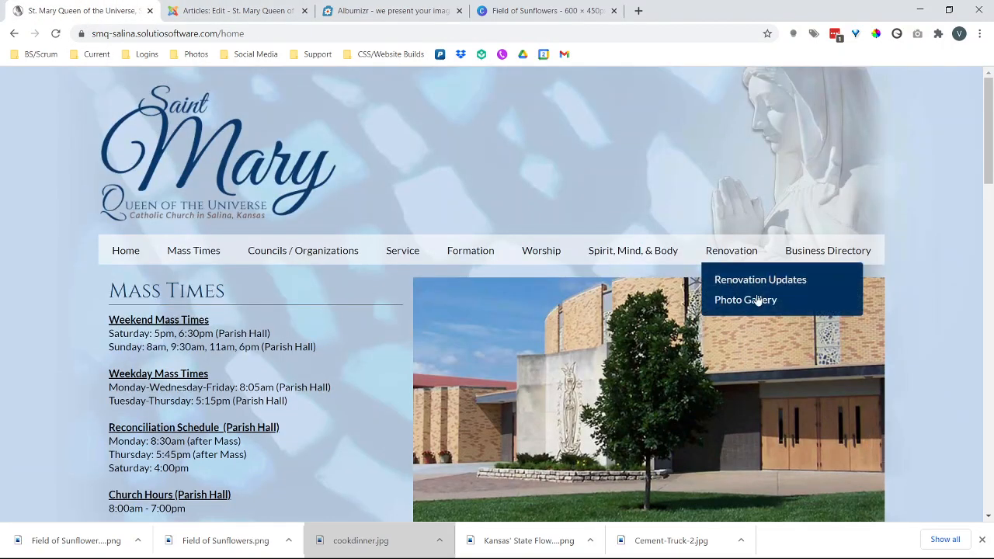
# Step: Show the Photo Gallery page with the test article's embedded sunflower album
pyautogui.click(746, 300)
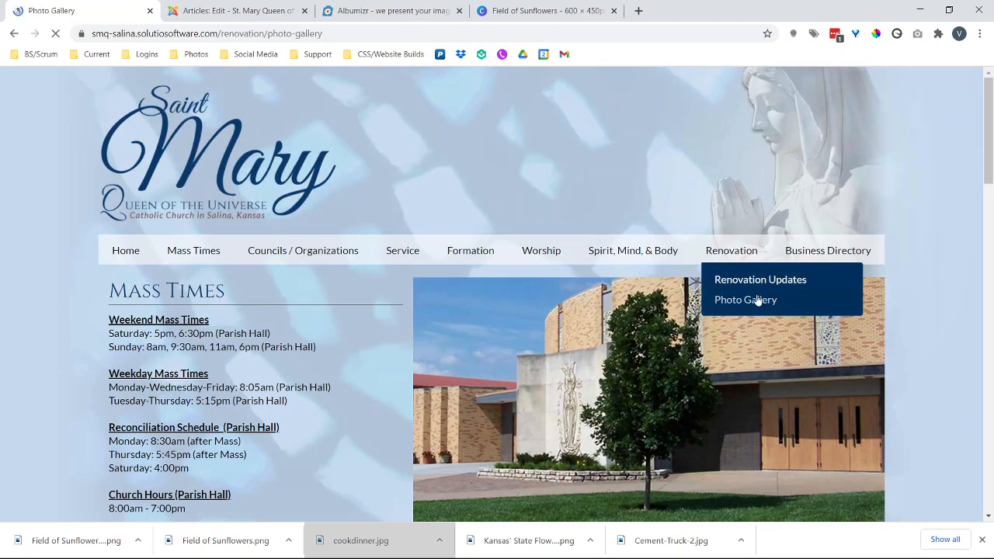
pyautogui.click(745, 298)
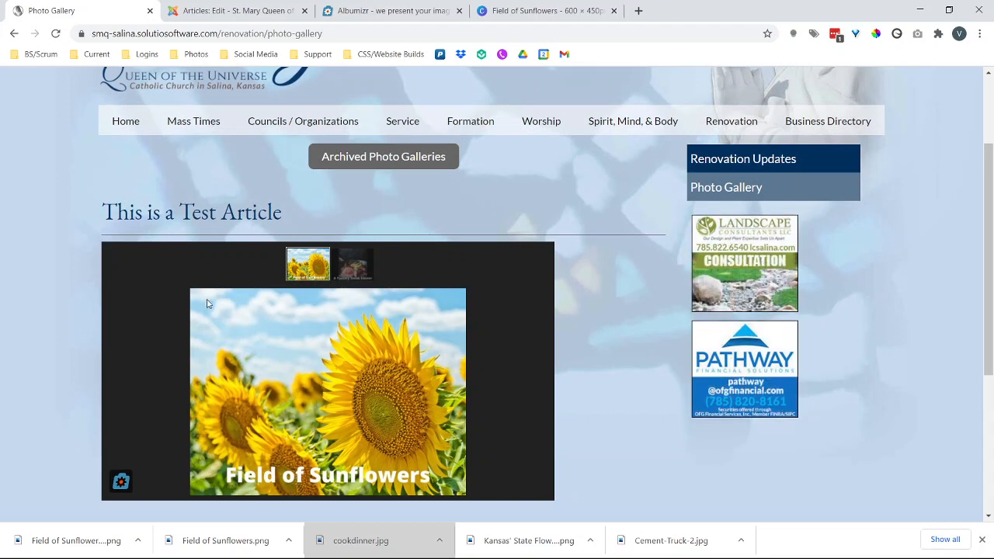
pyautogui.moveTo(40, 165)
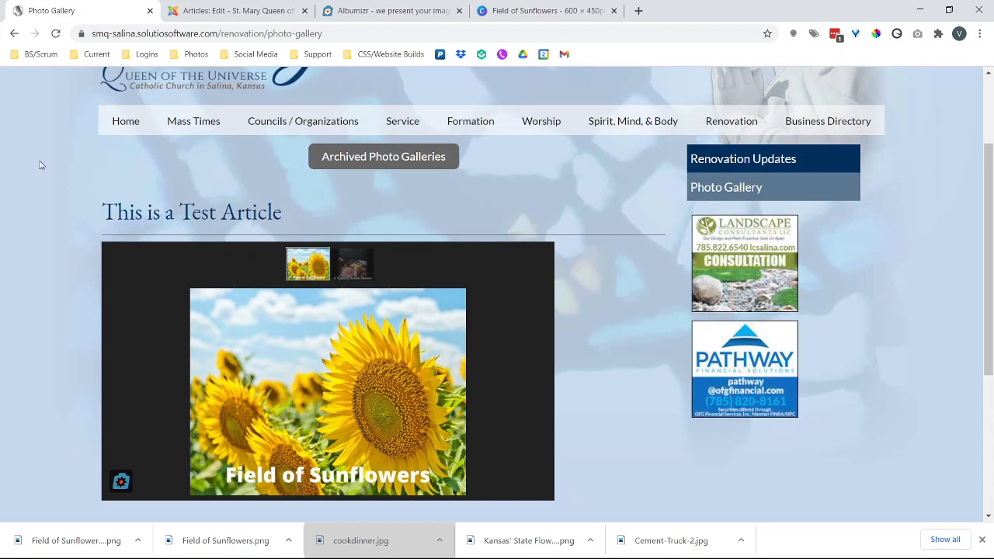